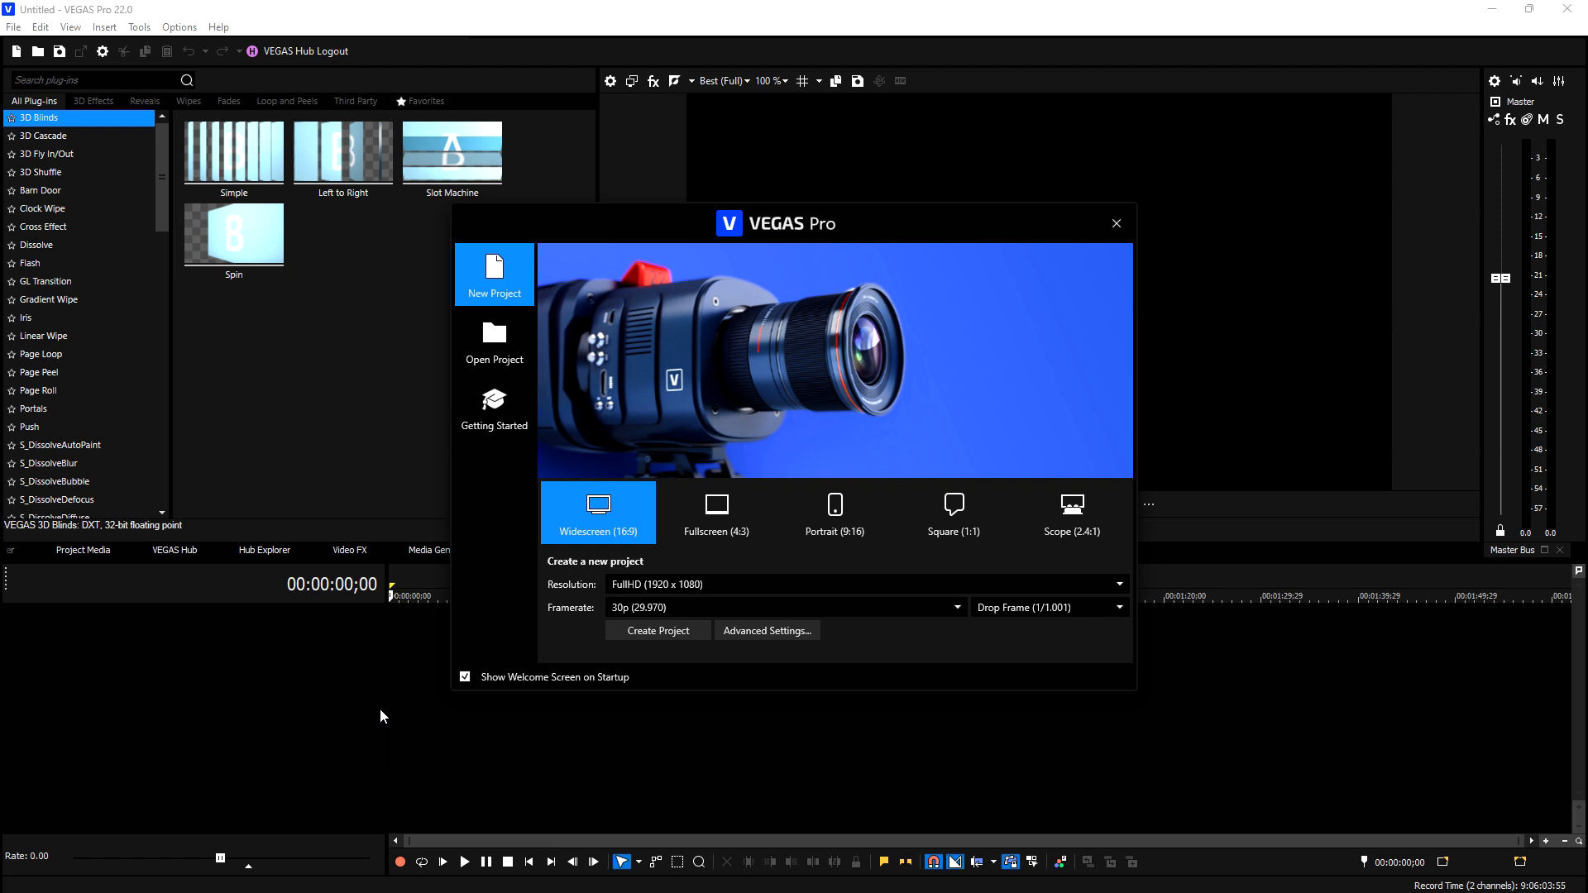
{"action": "mouse_move", "coordinate": [1010, 455]}
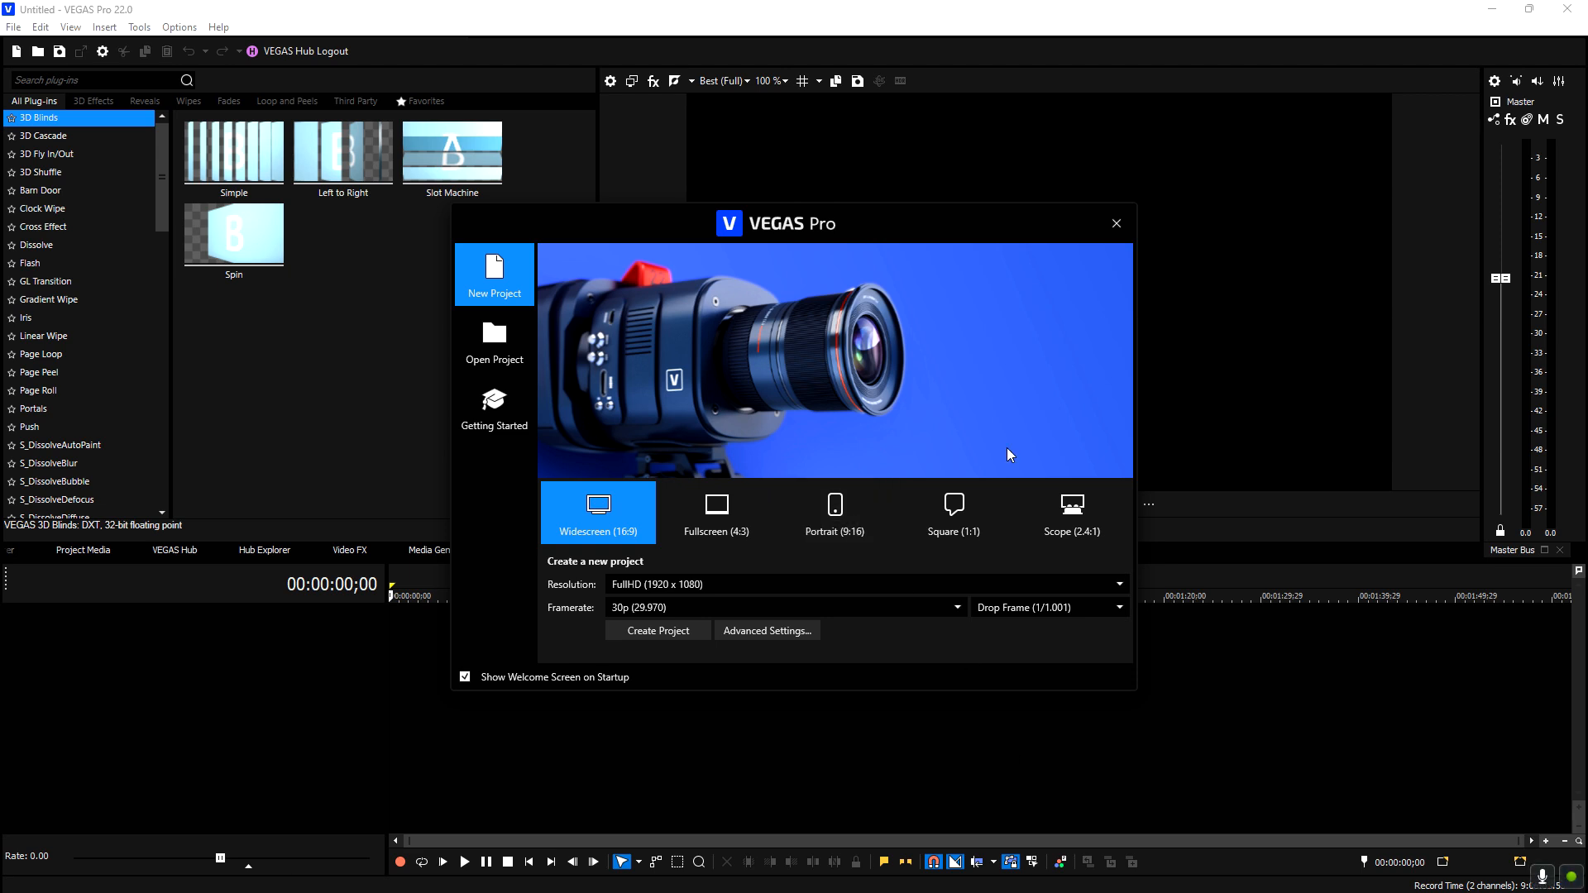
{"action": "mouse_move", "coordinate": [931, 521]}
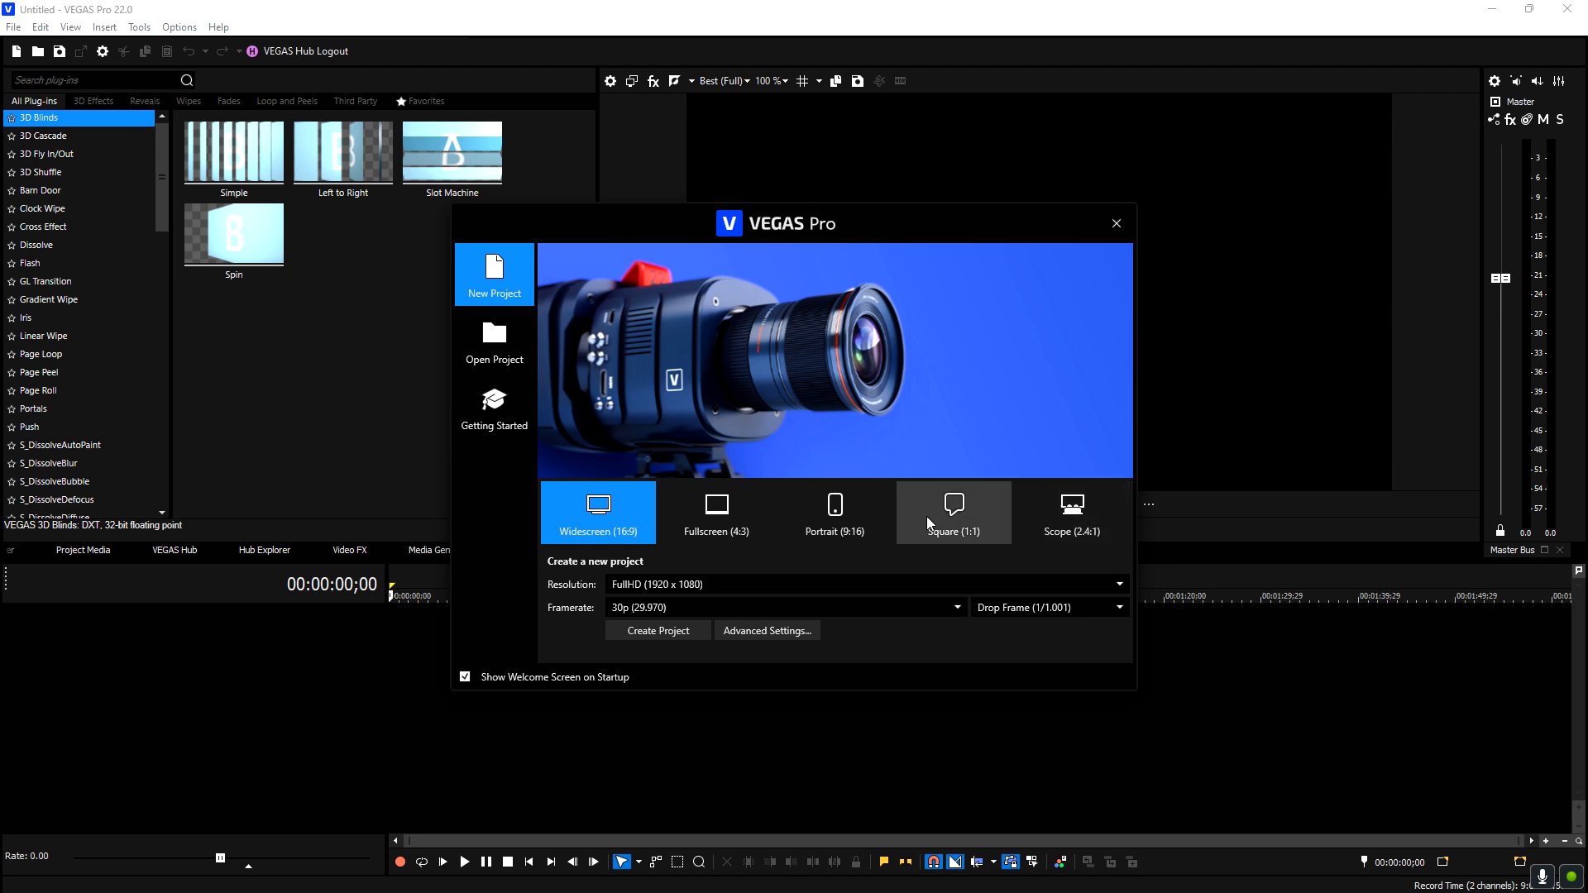
{"action": "mouse_move", "coordinate": [656, 643]}
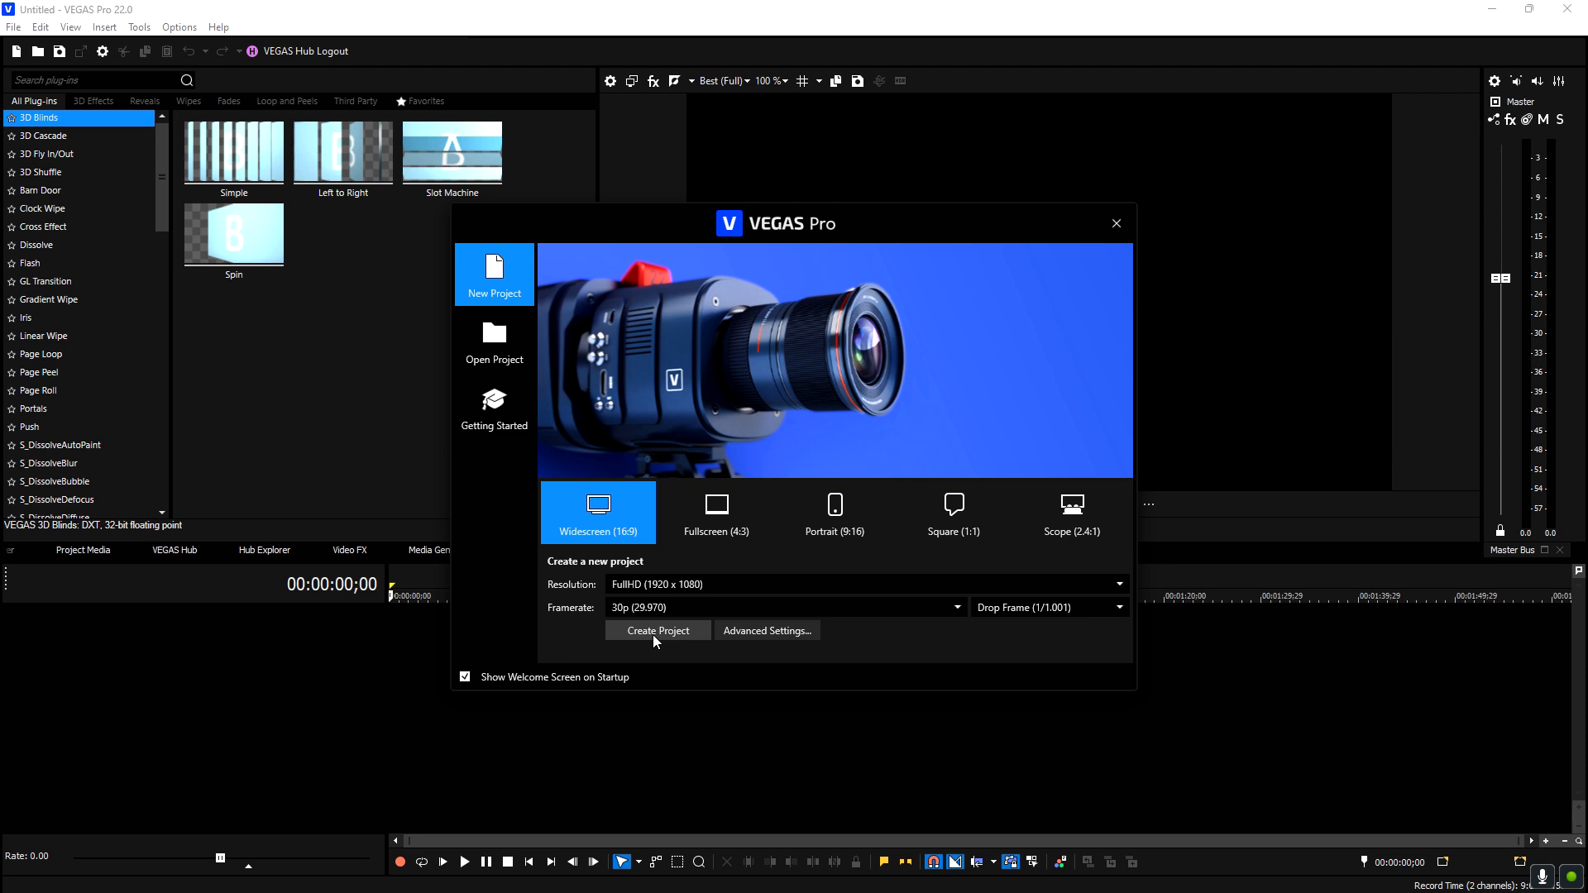
Create a widescreen project with the podcast clip, trimmed from about fifteen minutes to three
{"action": "left_click", "coordinate": [657, 630]}
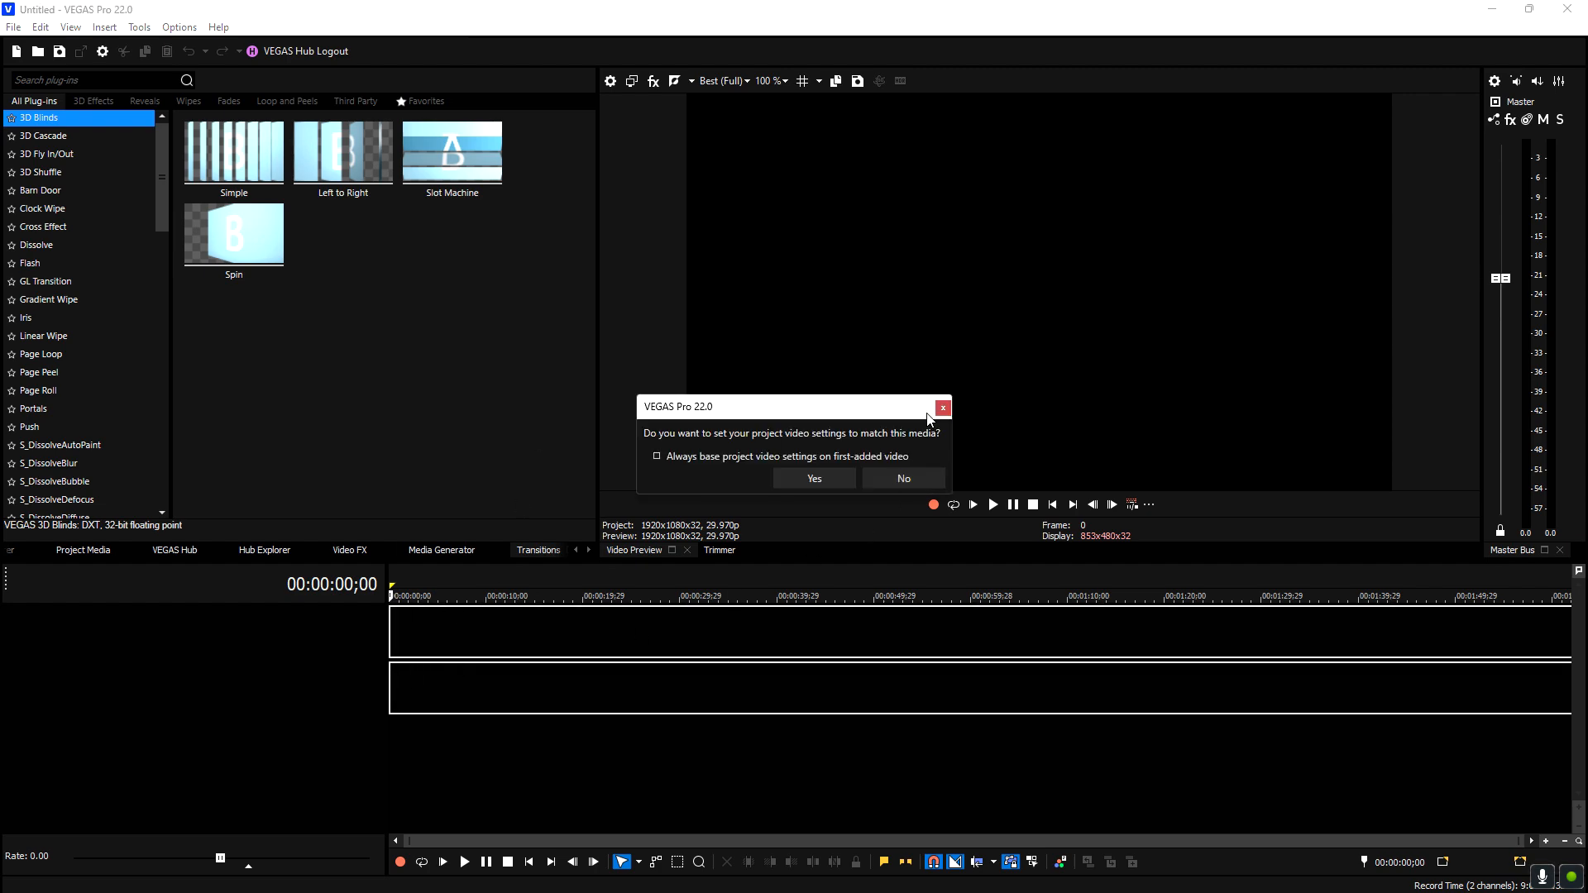
{"action": "left_click", "coordinate": [903, 478]}
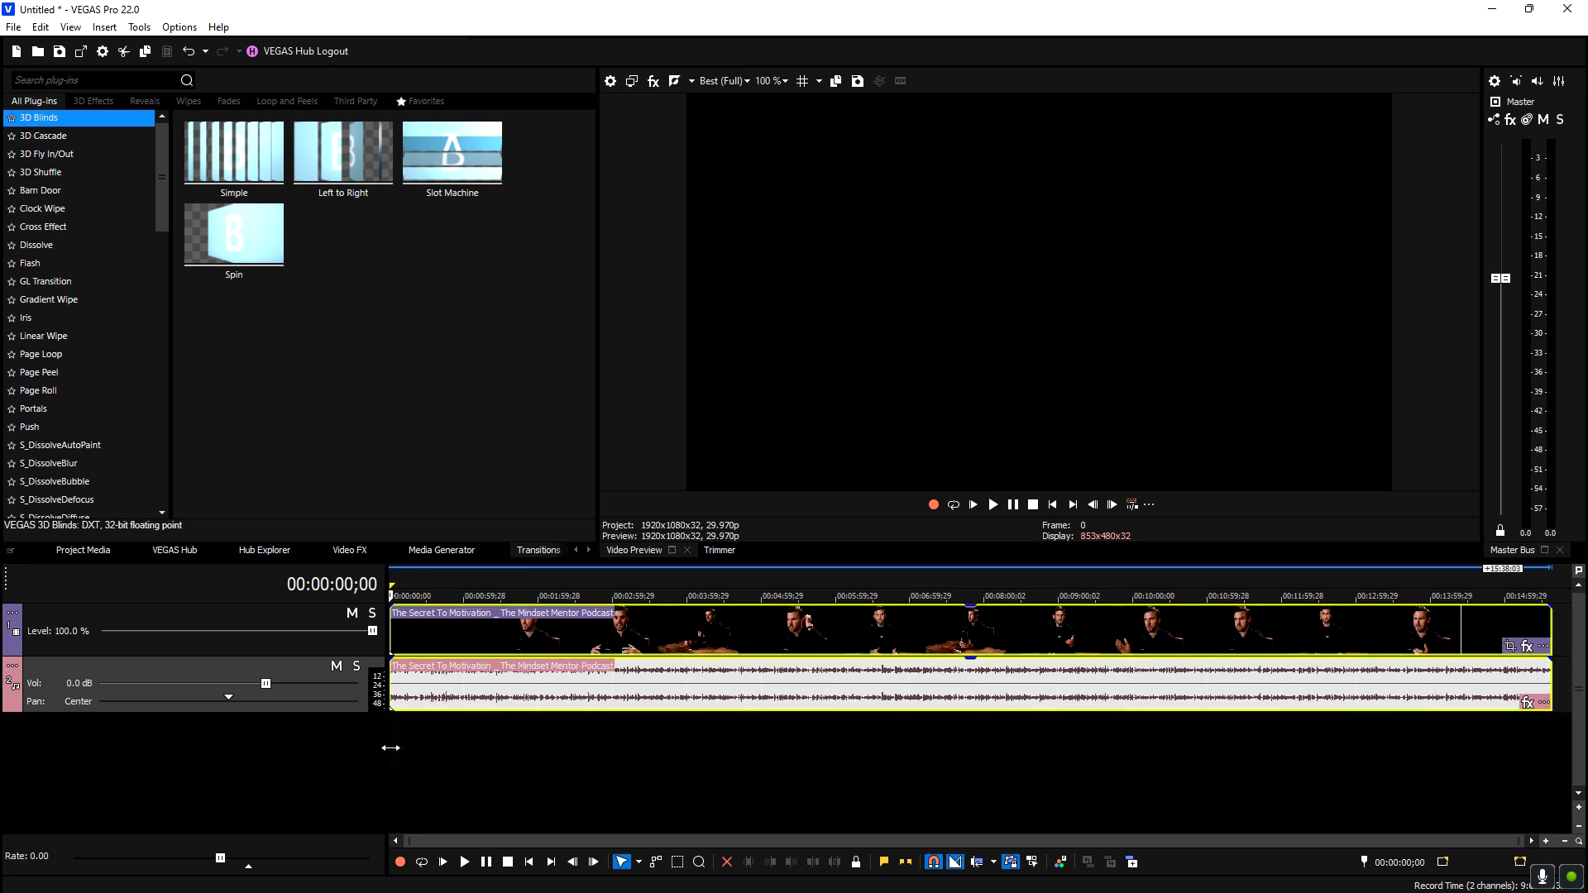
{"action": "left_click", "coordinate": [585, 597]}
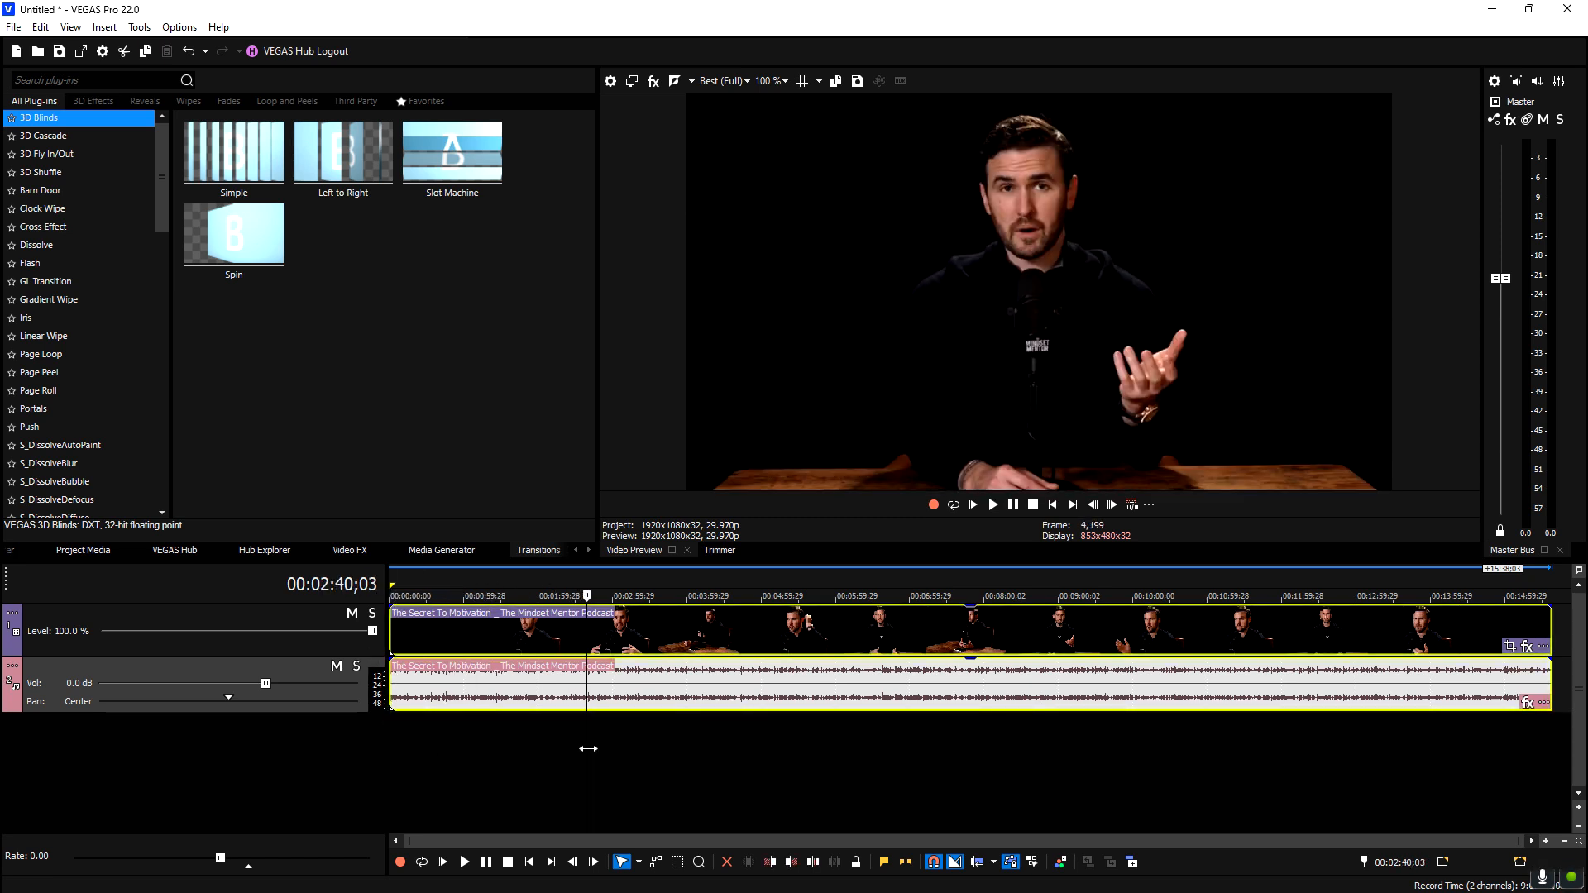
{"action": "left_click", "coordinate": [609, 596]}
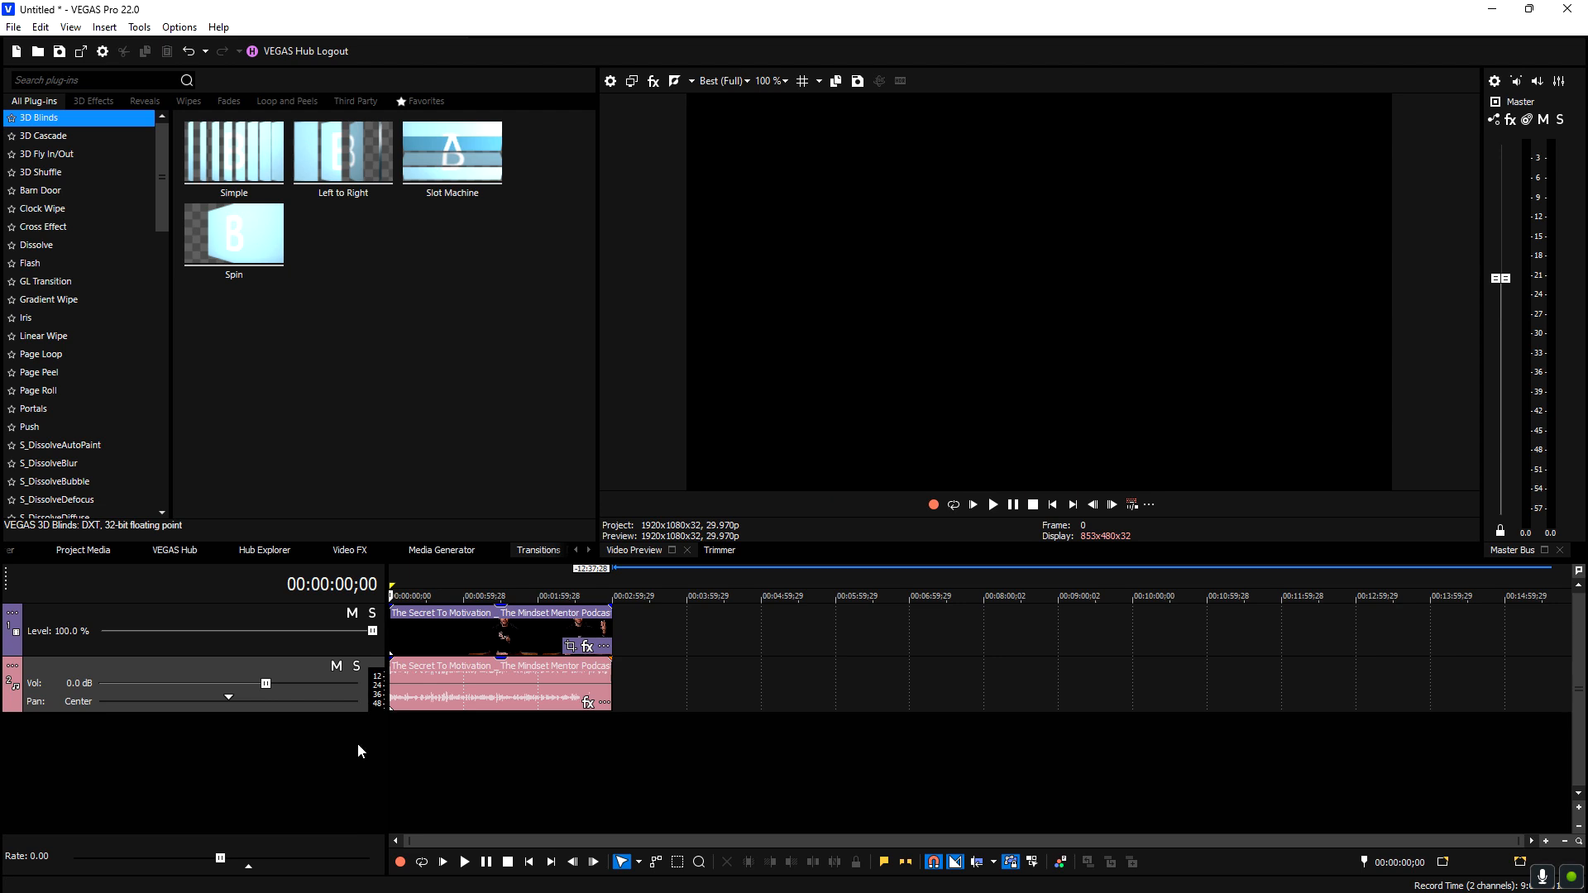
{"action": "mouse_move", "coordinate": [146, 30]}
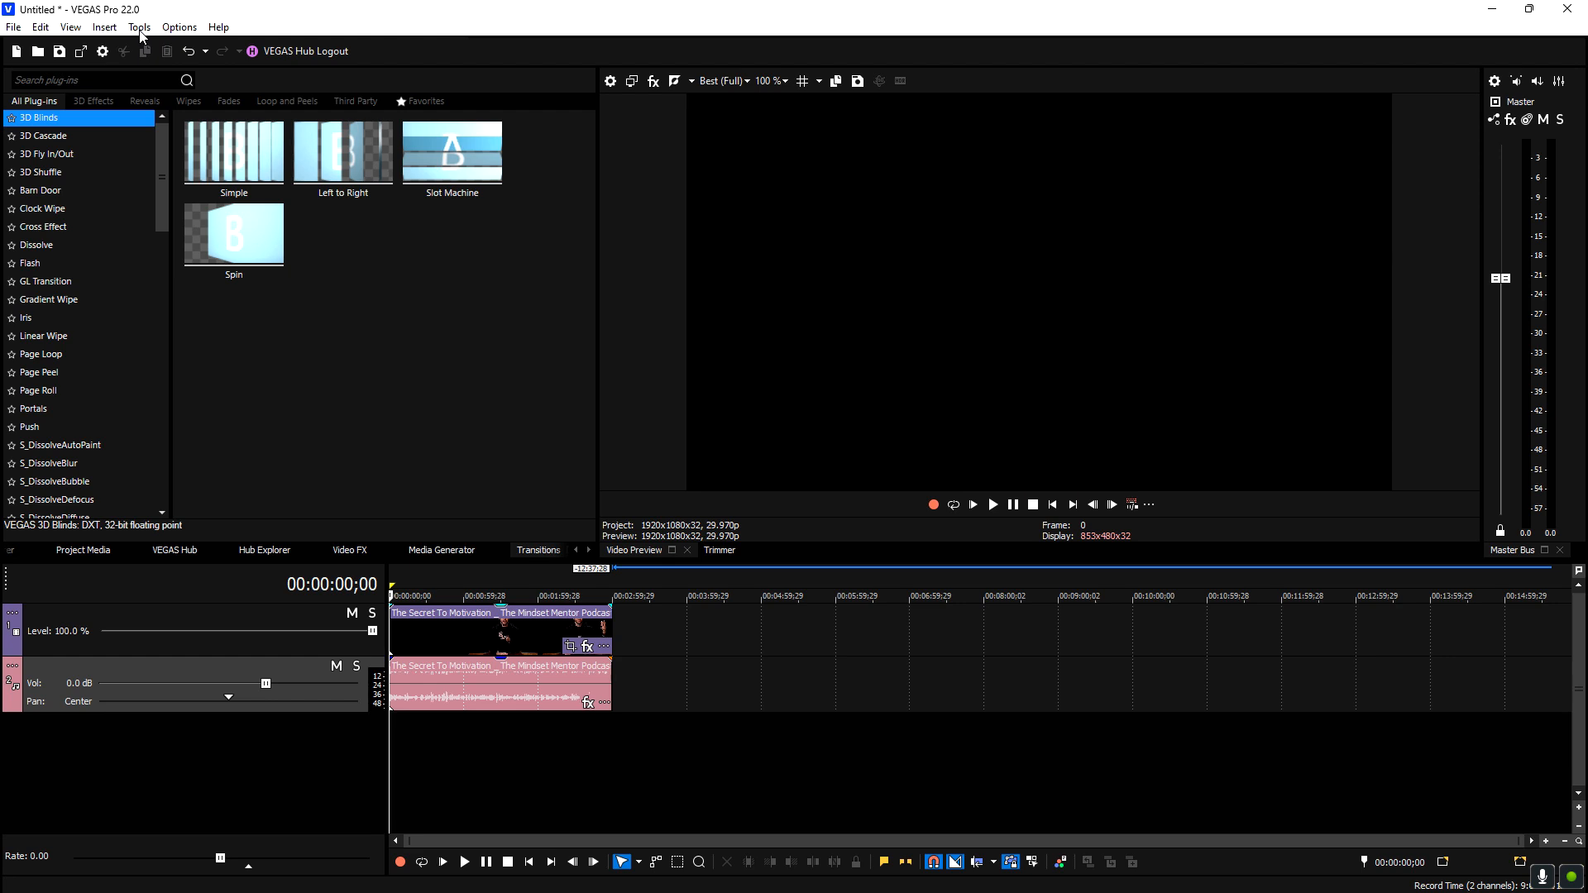
Run AI Speech to Text on the podcast clip and review the transcript views
{"action": "left_click", "coordinate": [141, 27]}
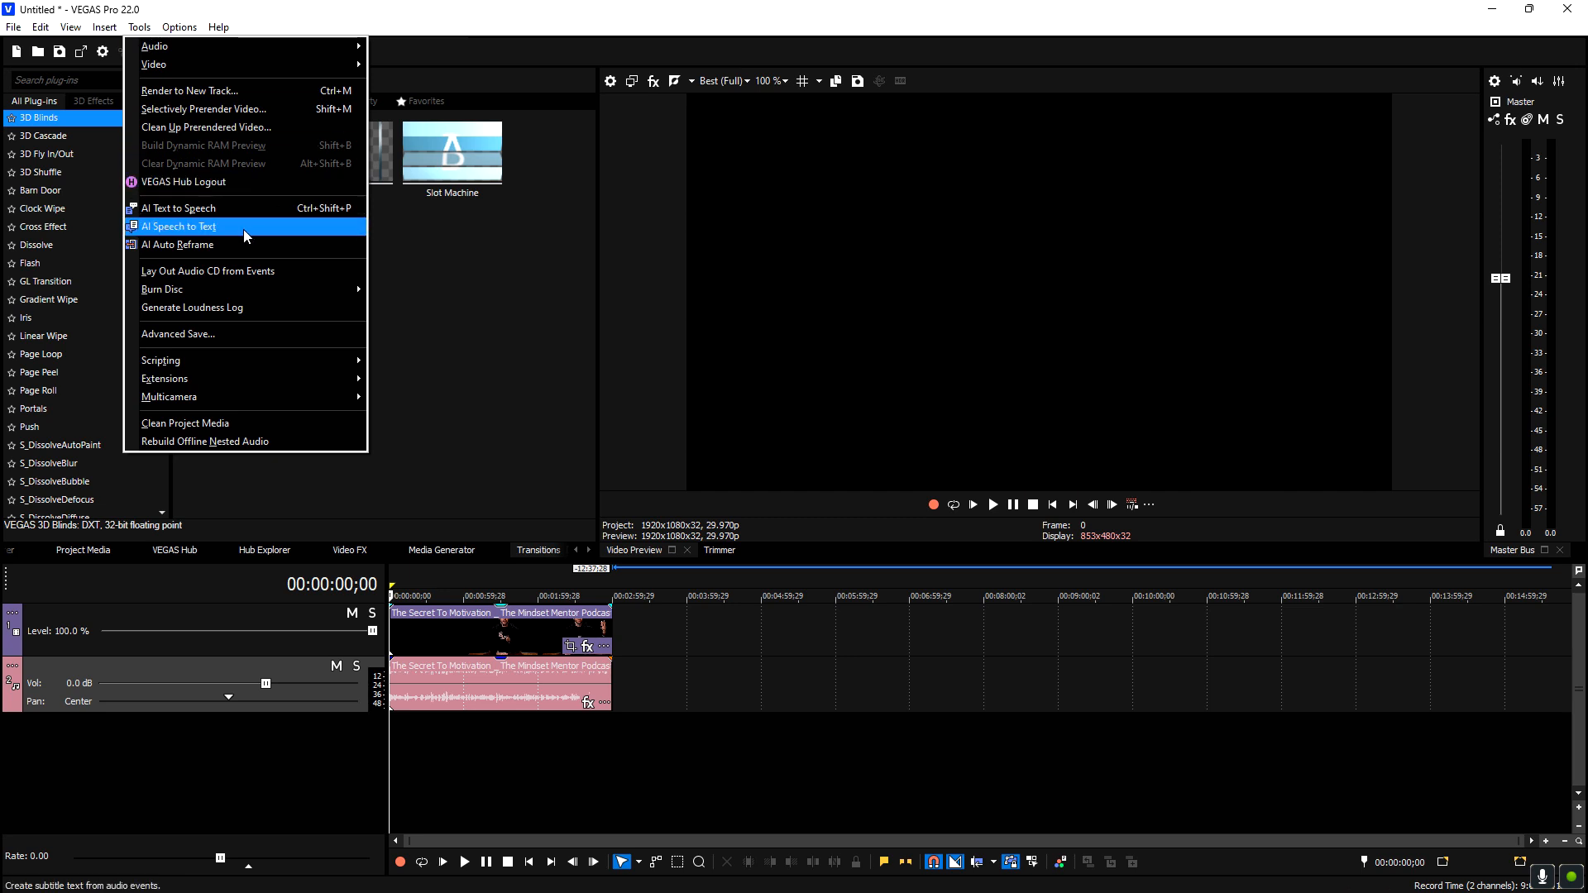
{"action": "left_click", "coordinate": [178, 226]}
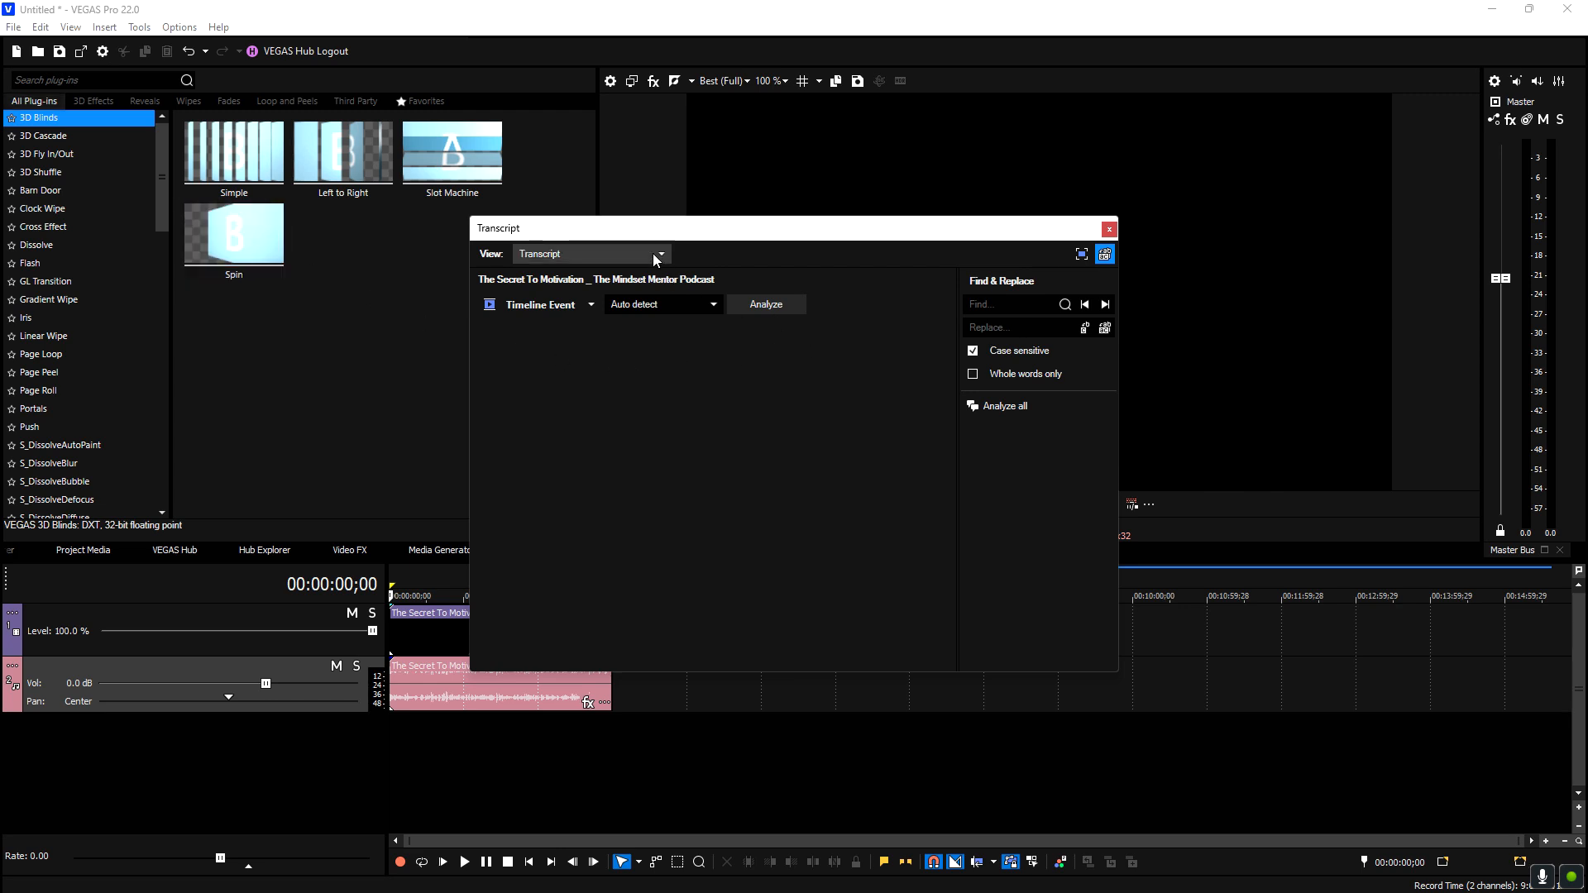
{"action": "left_click", "coordinate": [660, 254]}
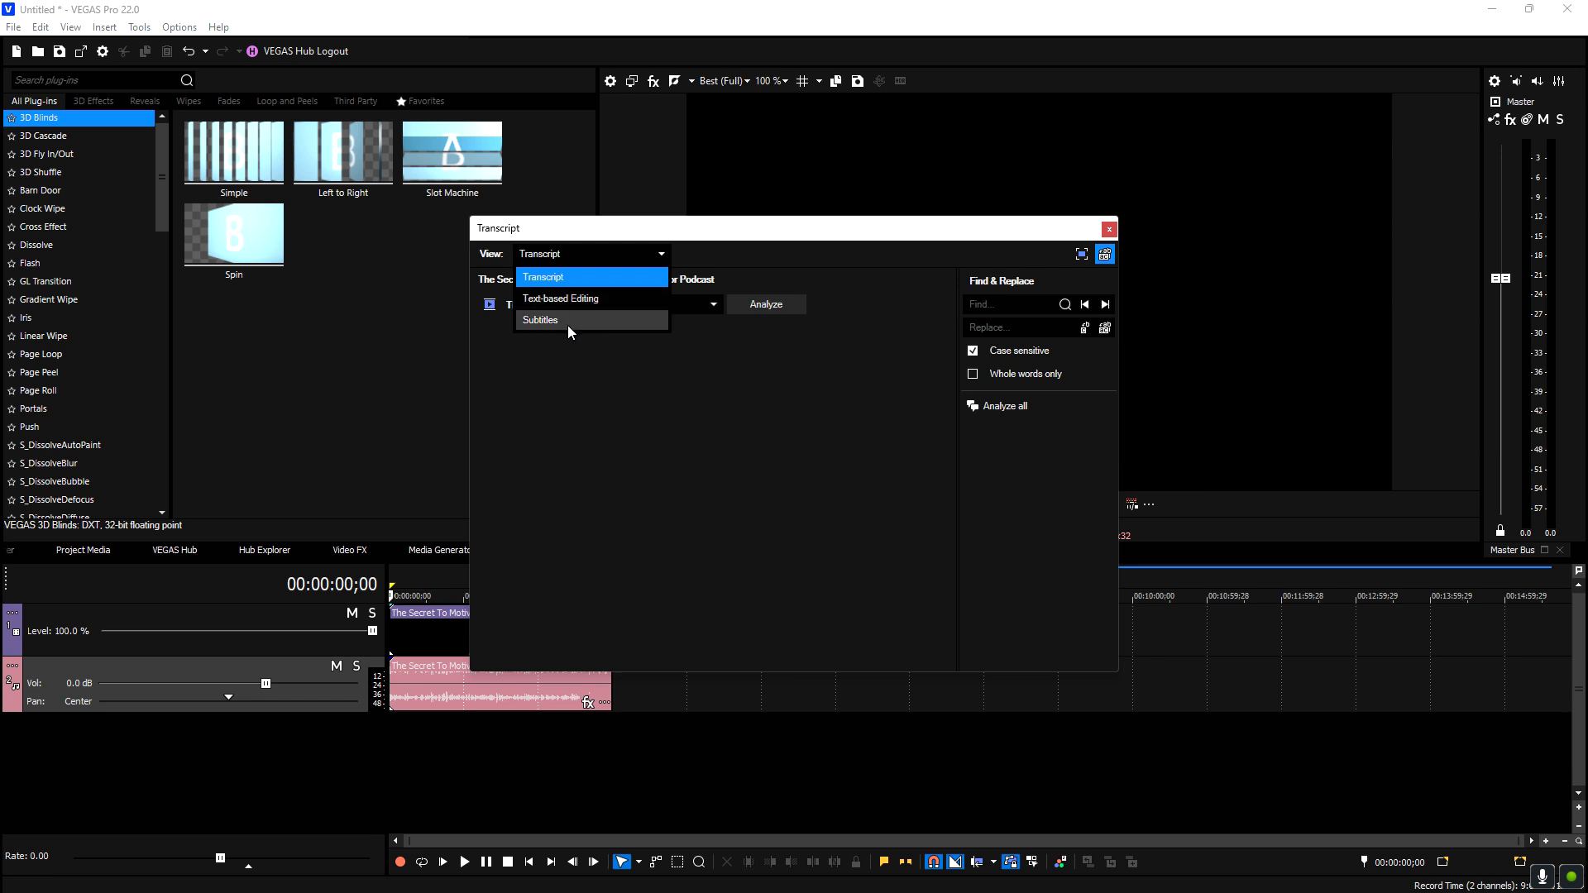
{"action": "mouse_move", "coordinate": [590, 342]}
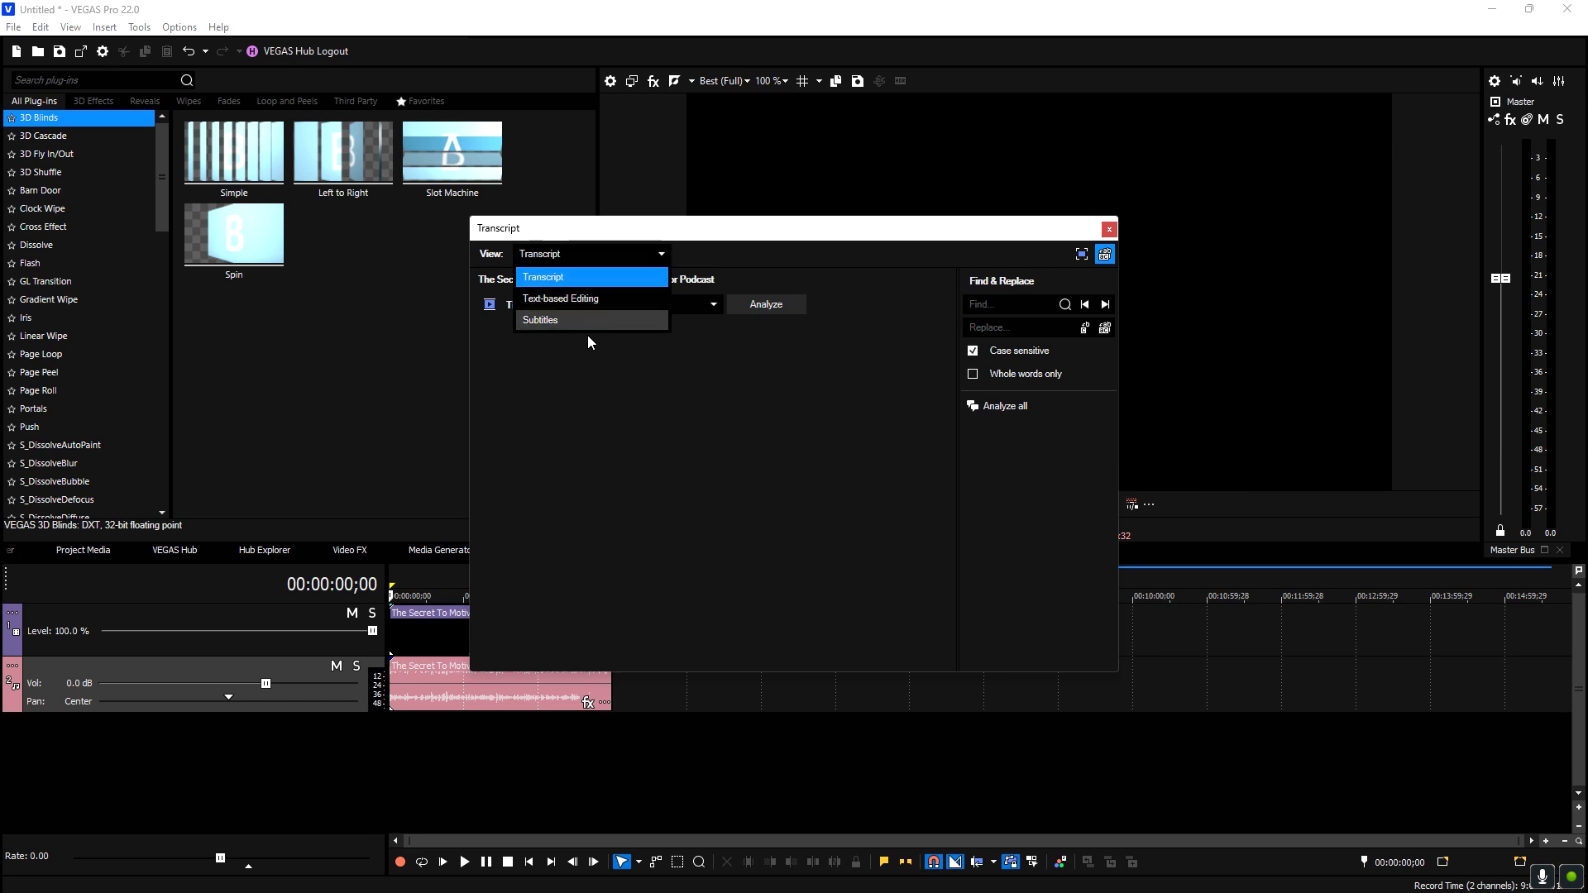
{"action": "left_click", "coordinate": [540, 321]}
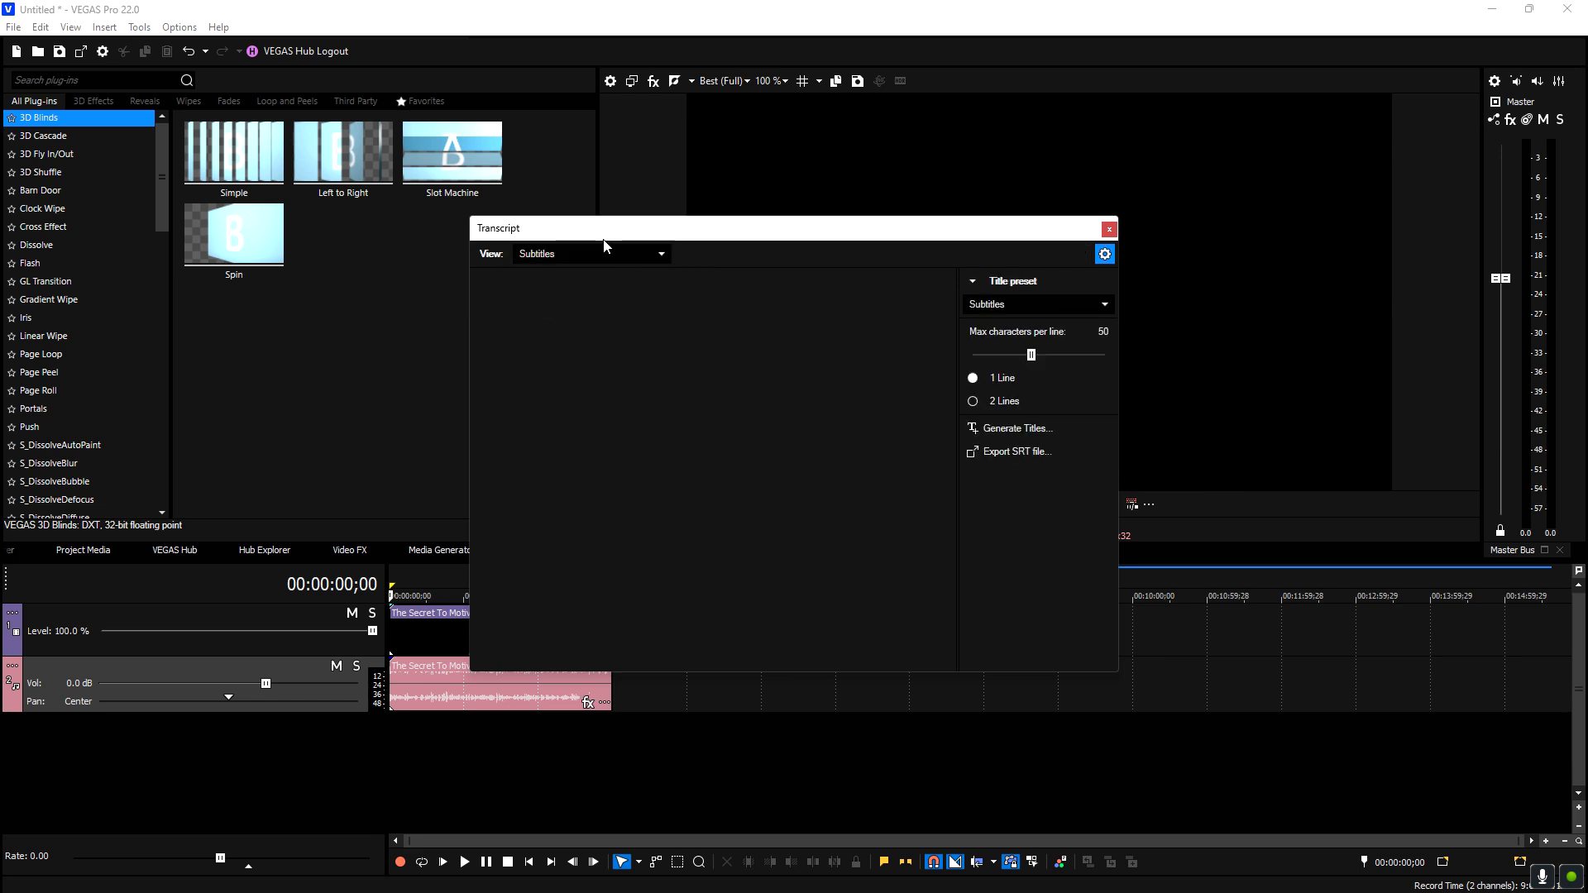
{"action": "mouse_move", "coordinate": [604, 254]}
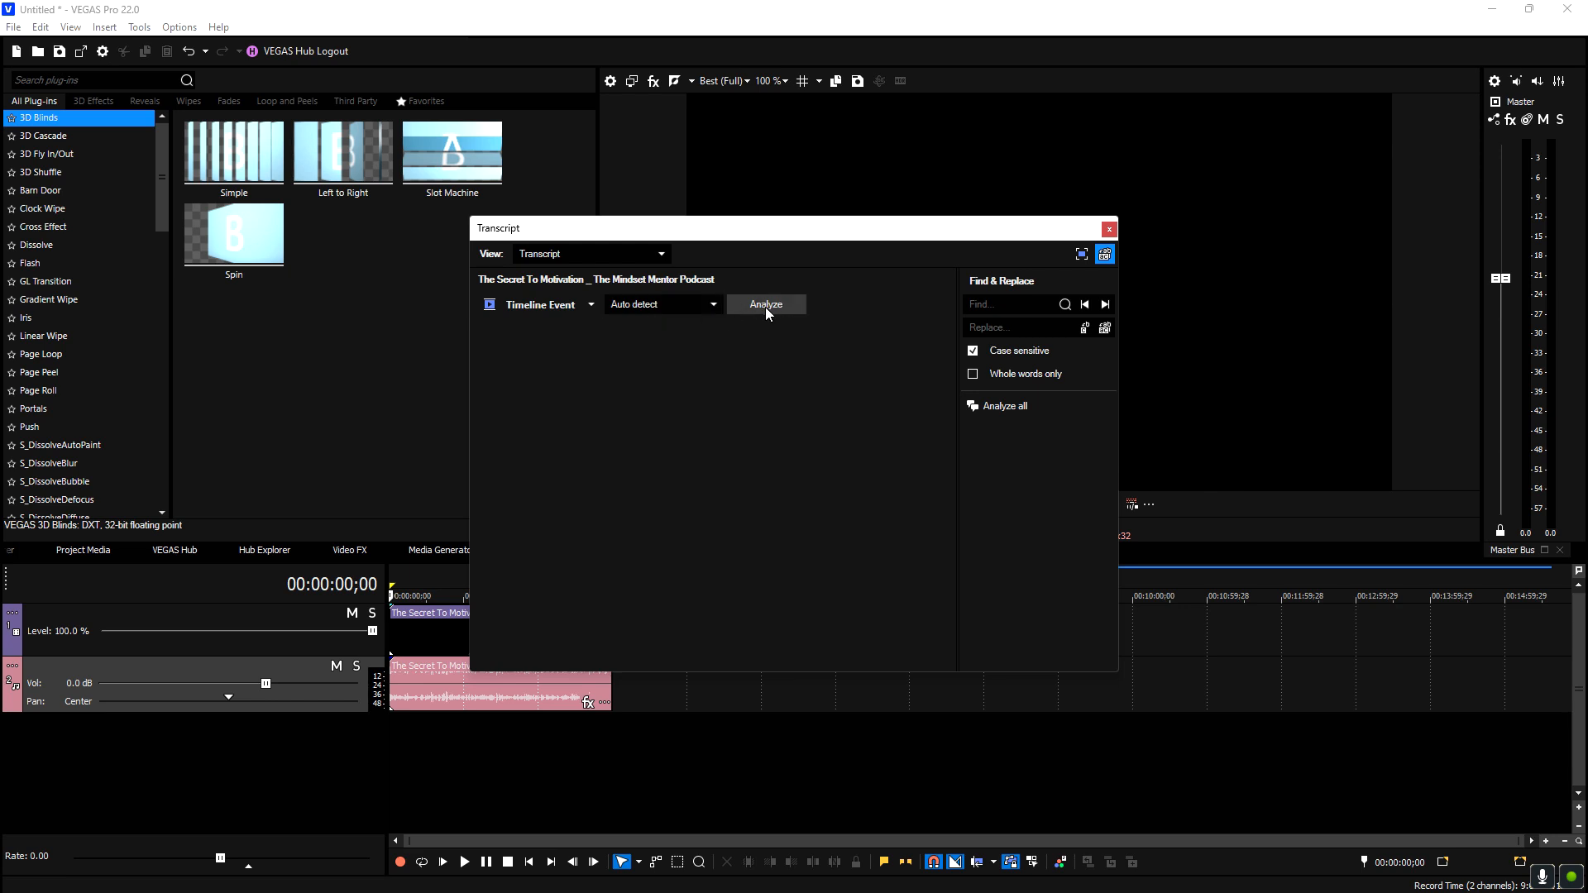
{"action": "left_click", "coordinate": [765, 304]}
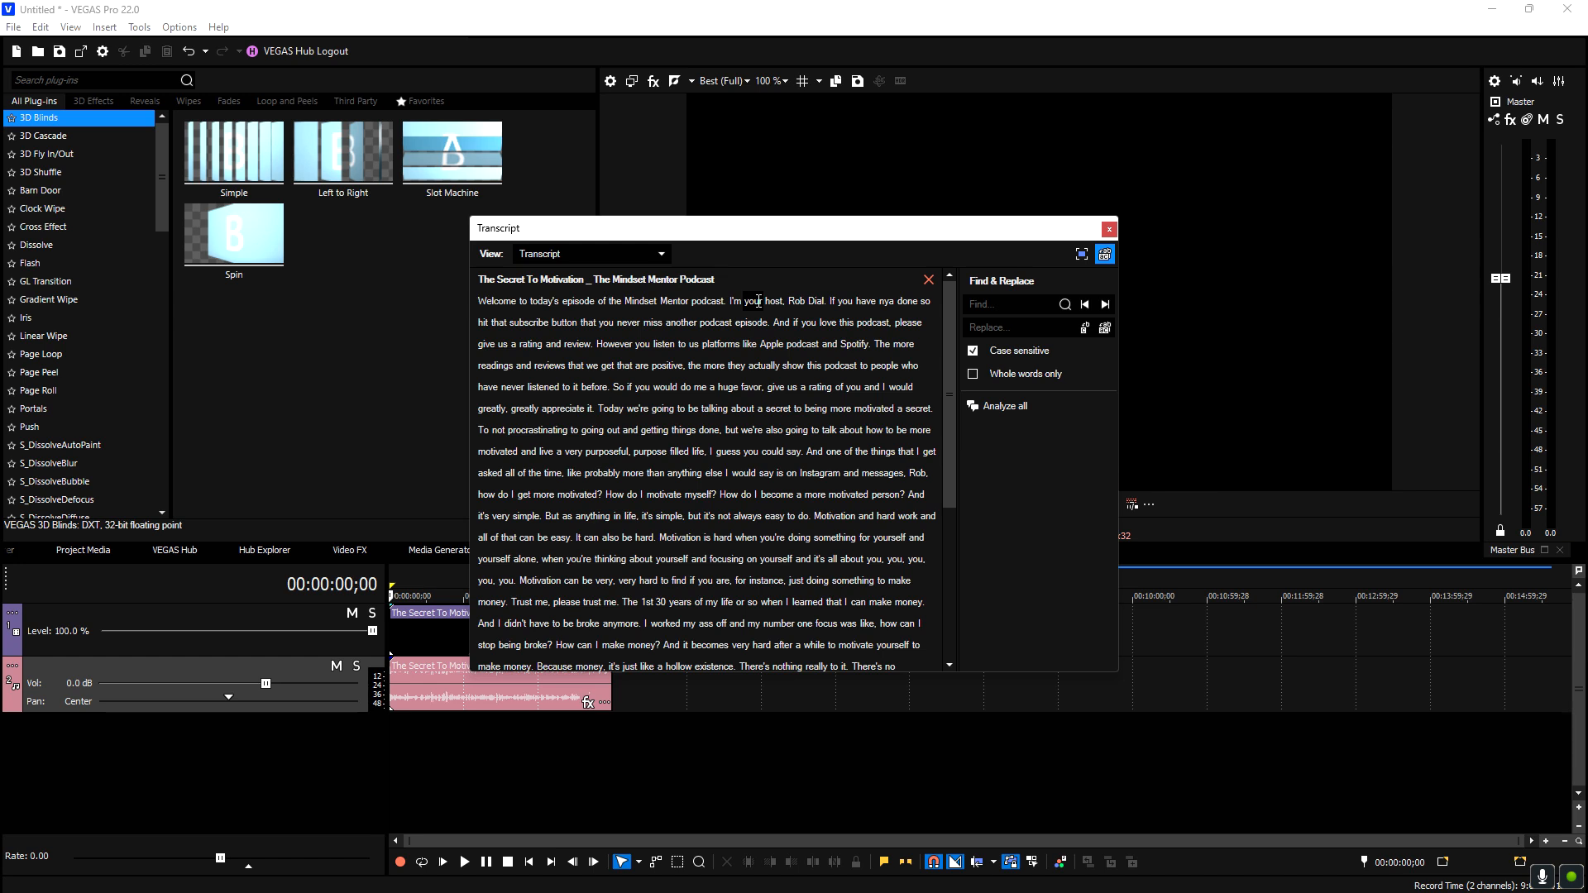
{"action": "mouse_move", "coordinate": [646, 243]}
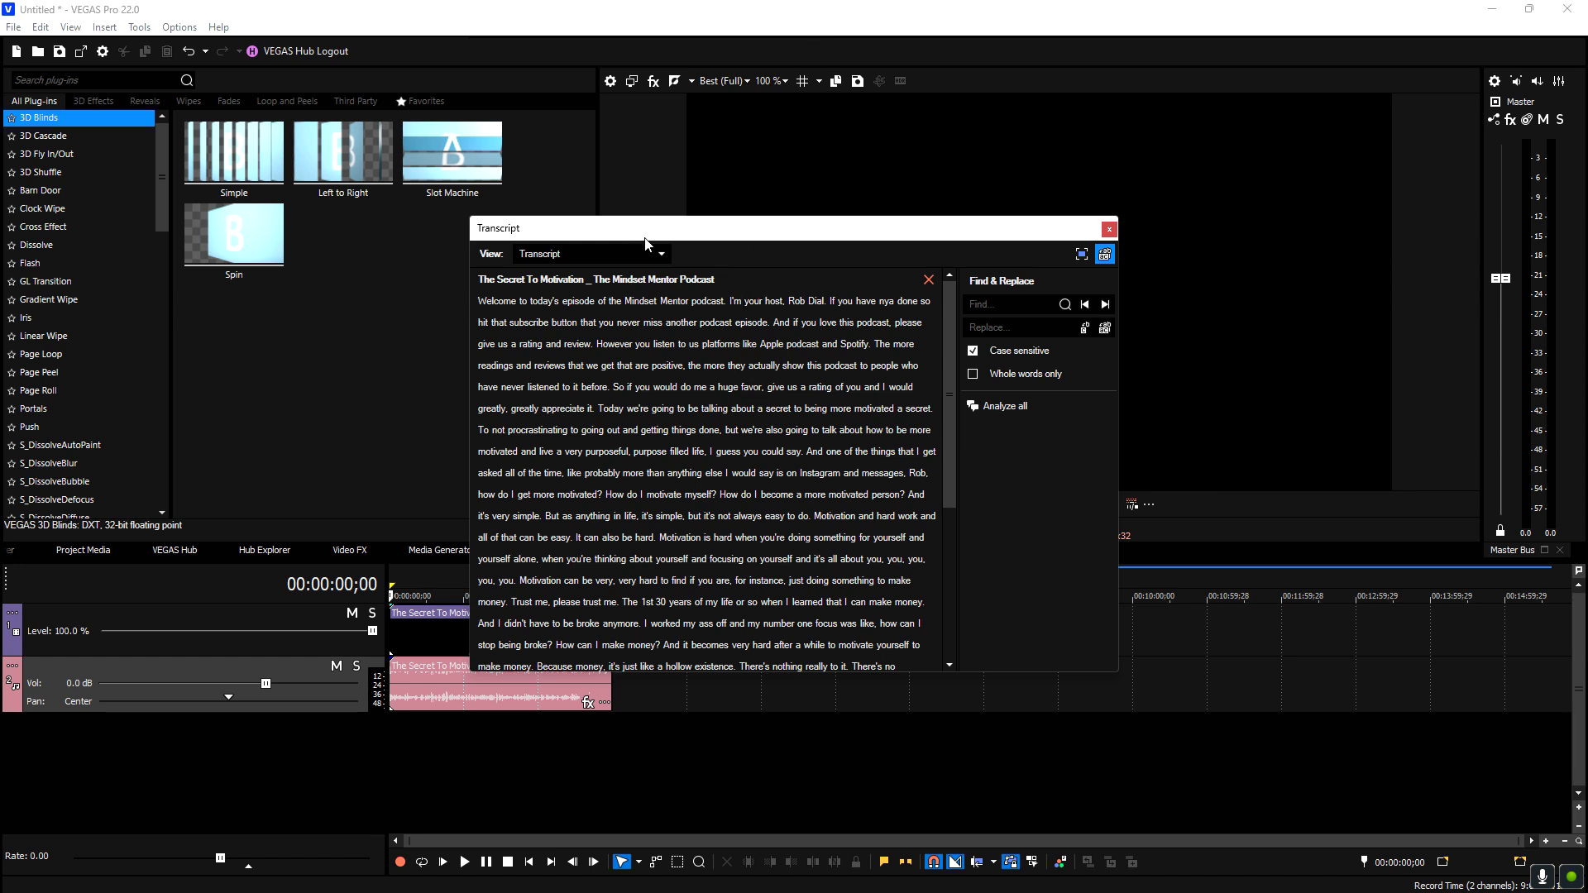
Open the Transcript window's View dropdown to show Transcript, Text-based Editing and Subtitles
{"action": "left_click", "coordinate": [1012, 304]}
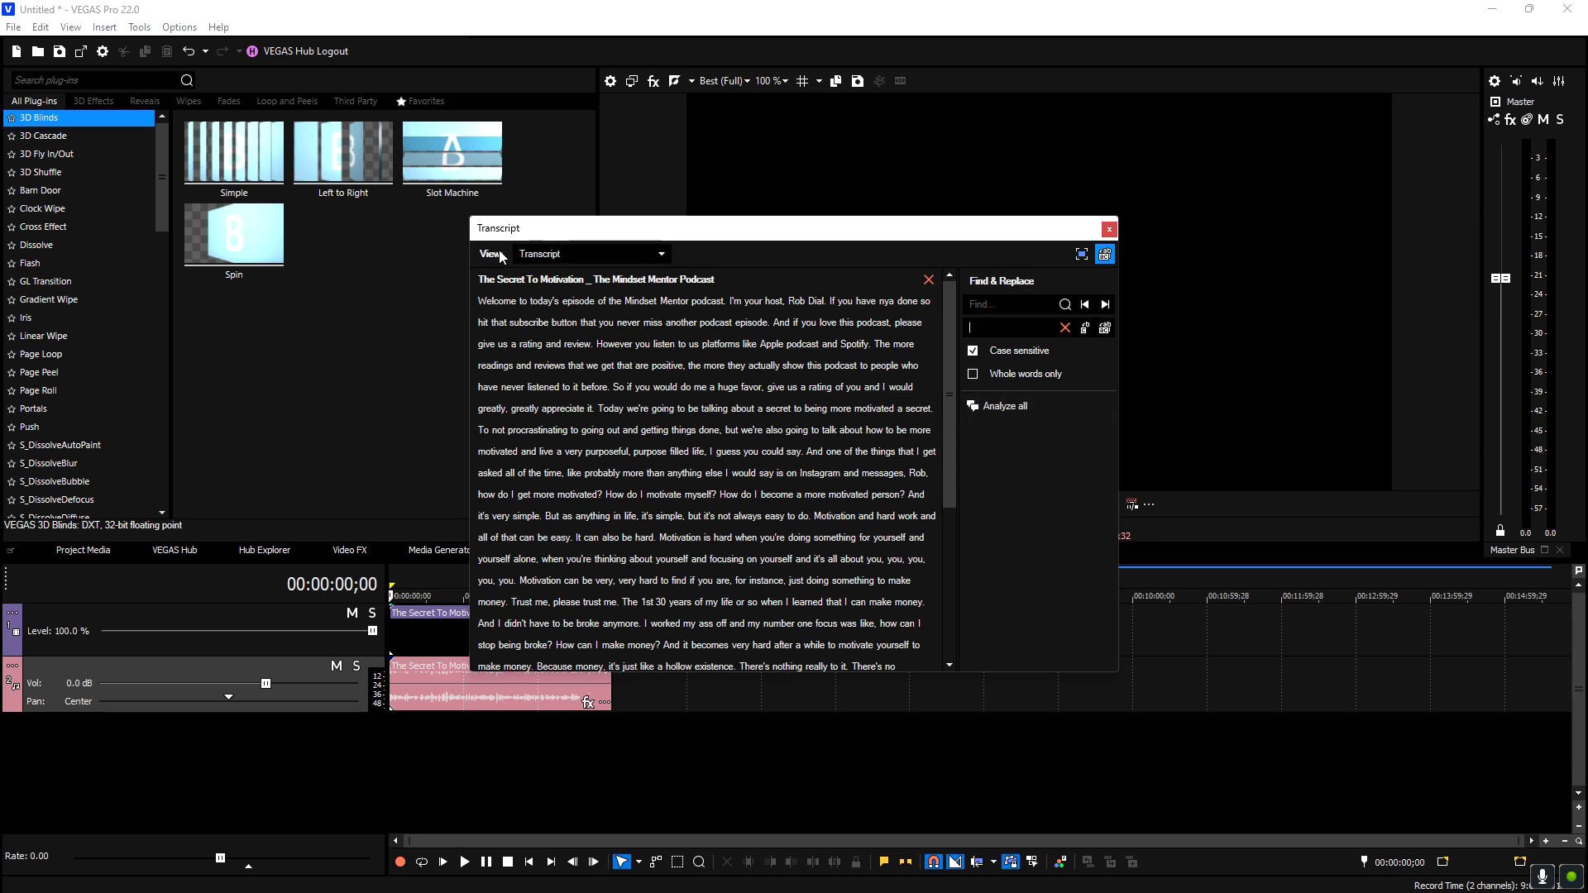
{"action": "left_click", "coordinate": [590, 254]}
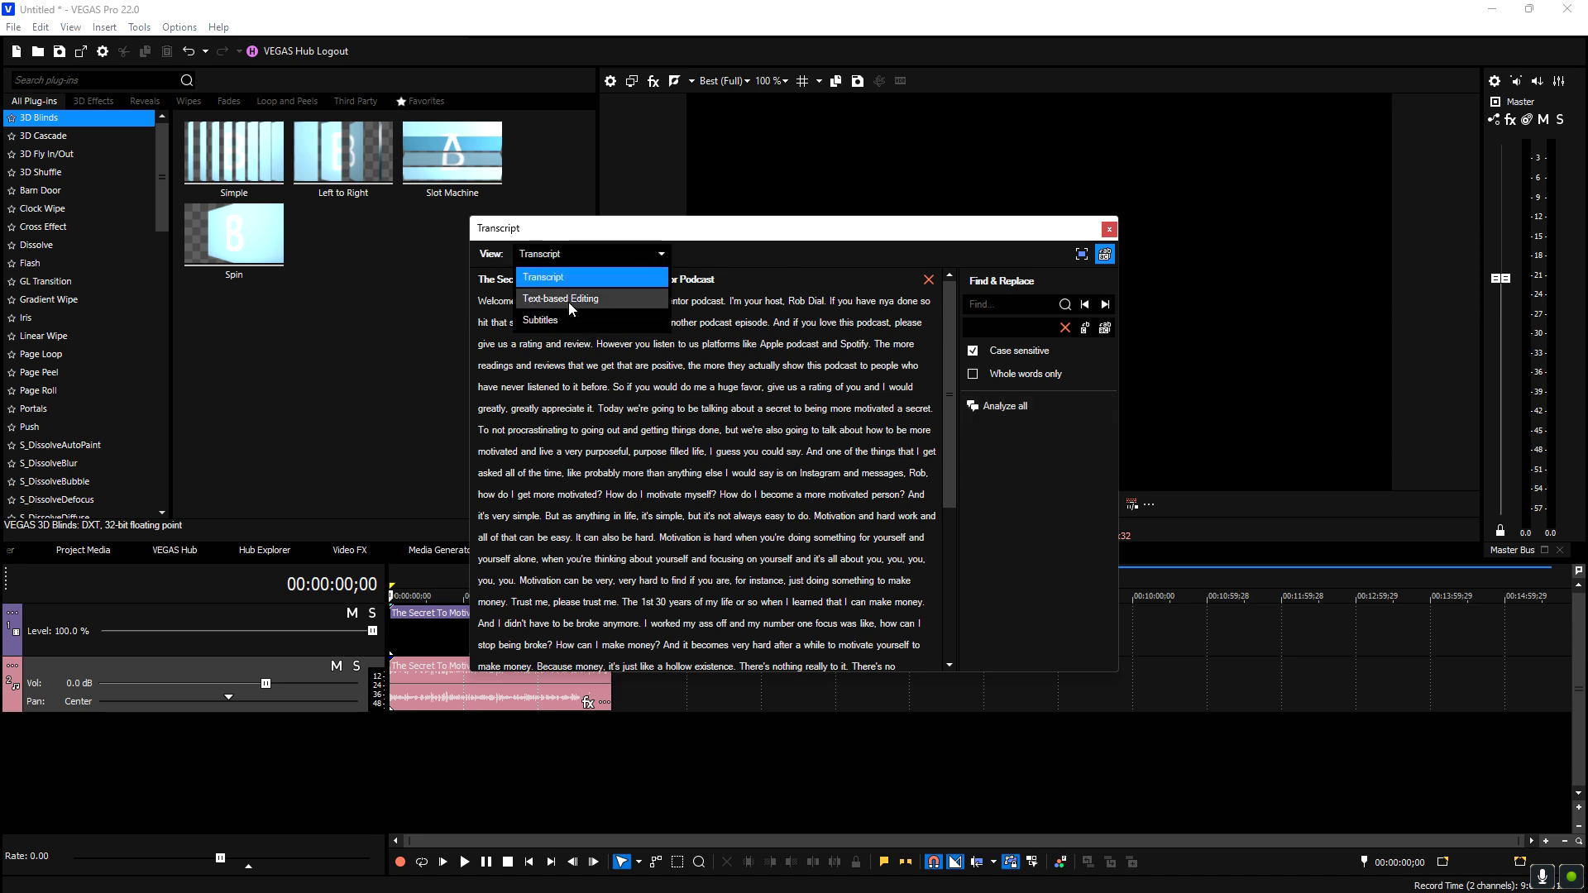
{"action": "mouse_move", "coordinate": [583, 327]}
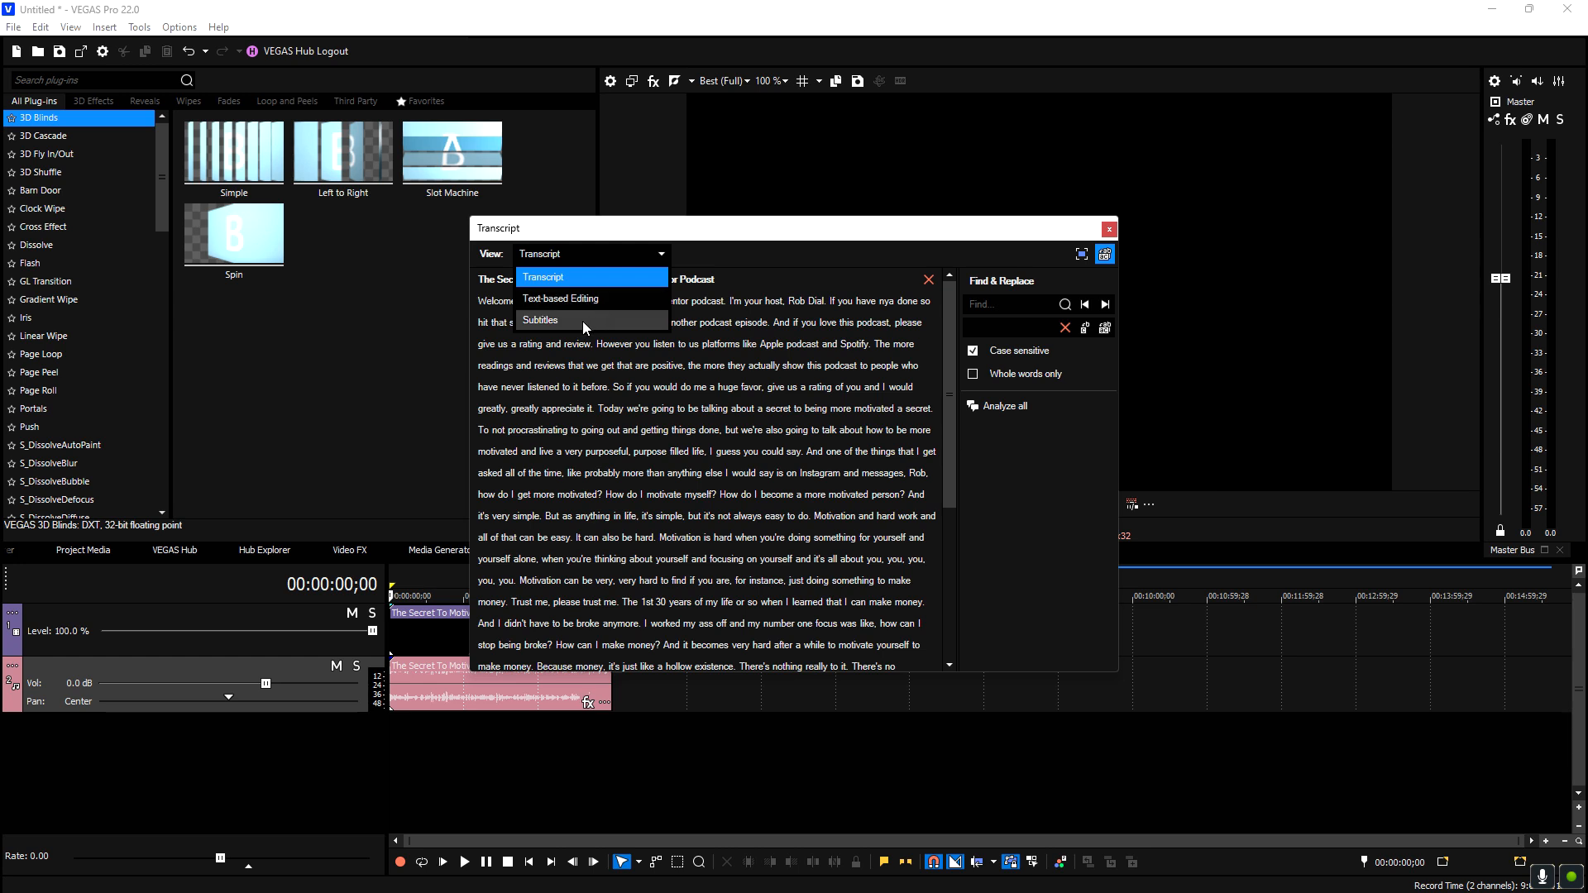
Use the Subtitles view with single-line subtitles and generate titles onto a 'Subtitles from Speech' track
{"action": "left_click", "coordinate": [543, 278]}
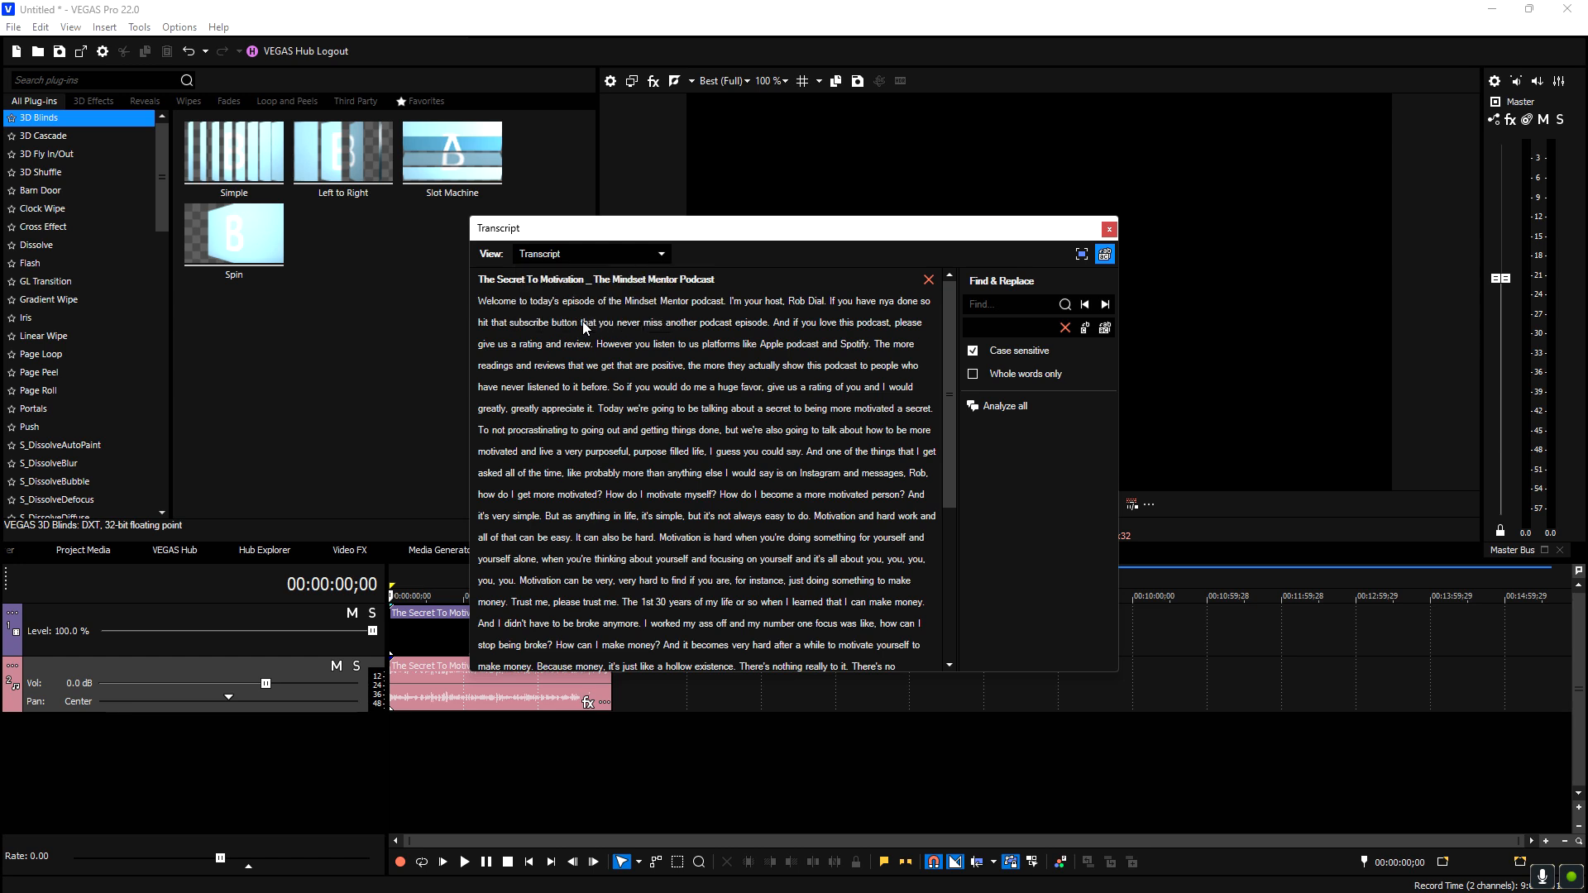
{"action": "left_click", "coordinate": [591, 254]}
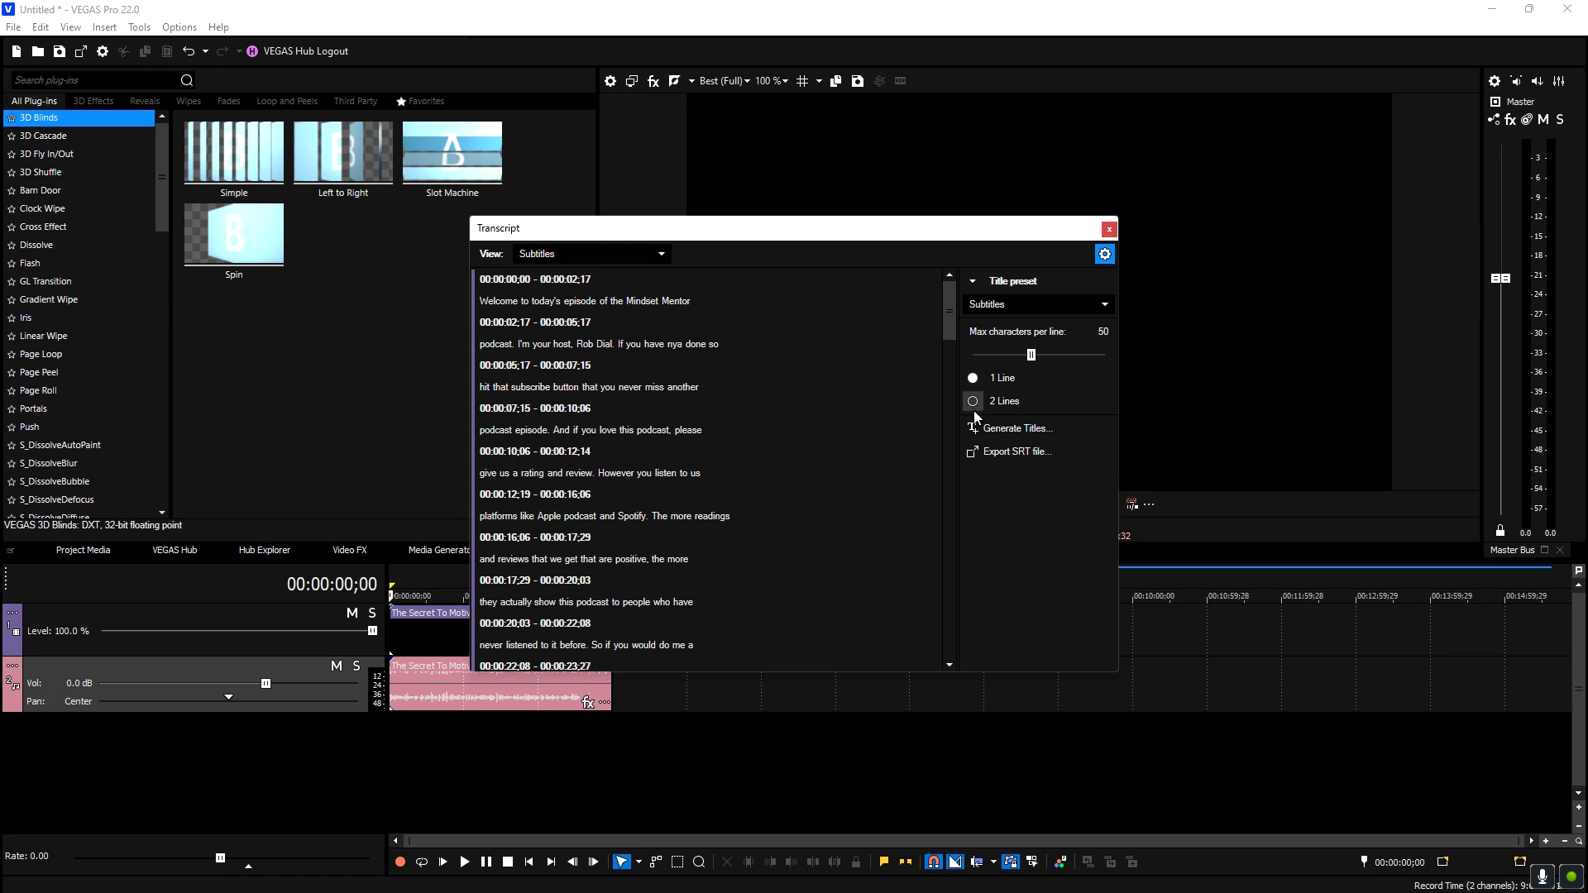
{"action": "mouse_move", "coordinate": [987, 399]}
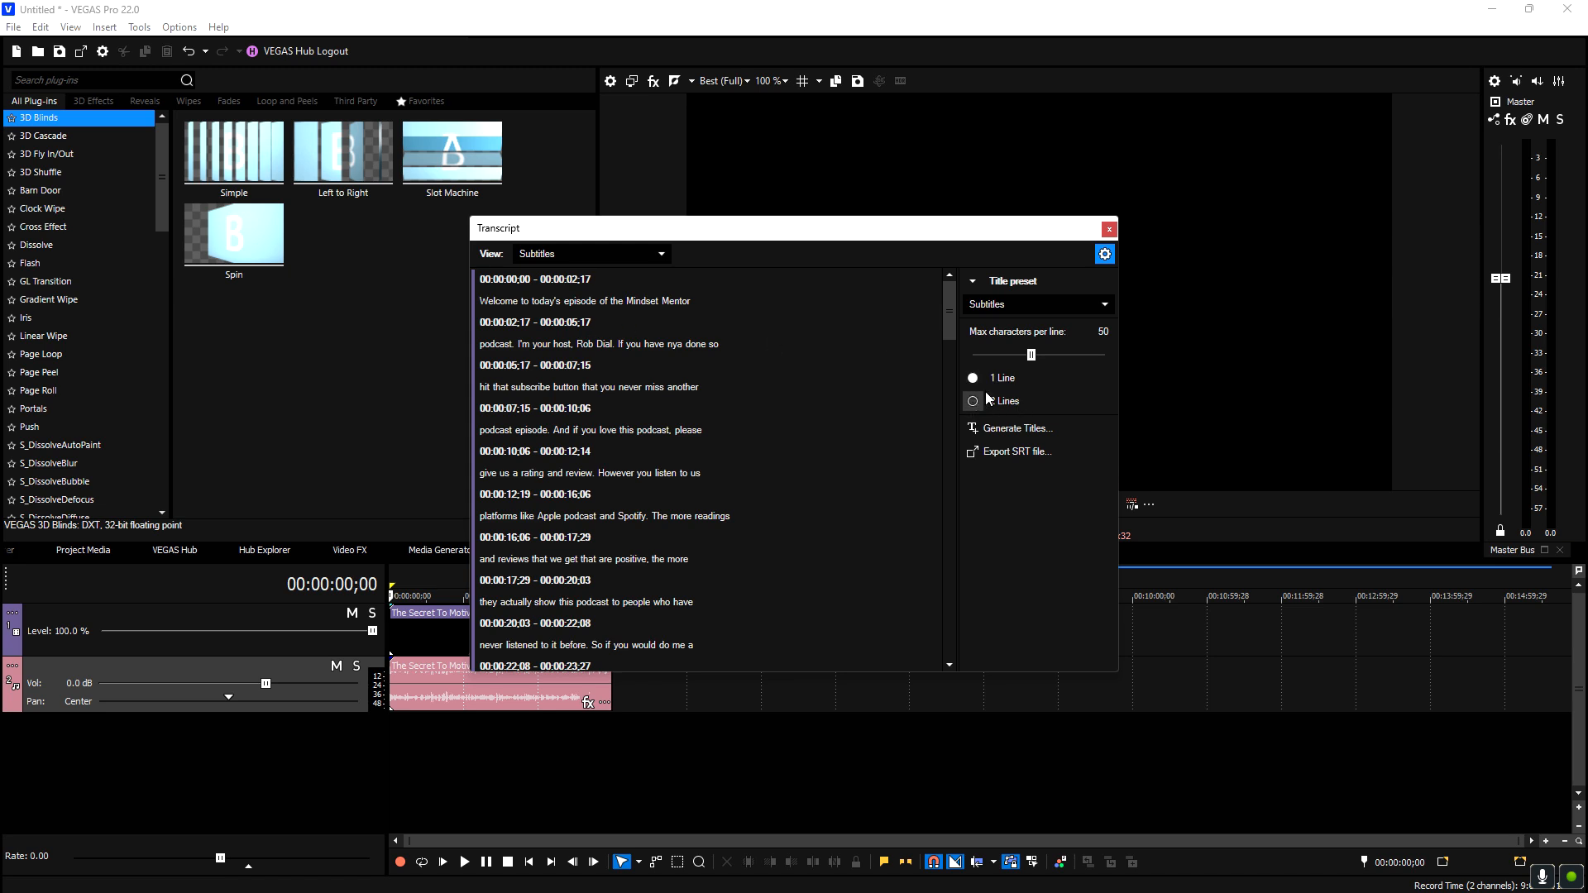
{"action": "left_click", "coordinate": [973, 402]}
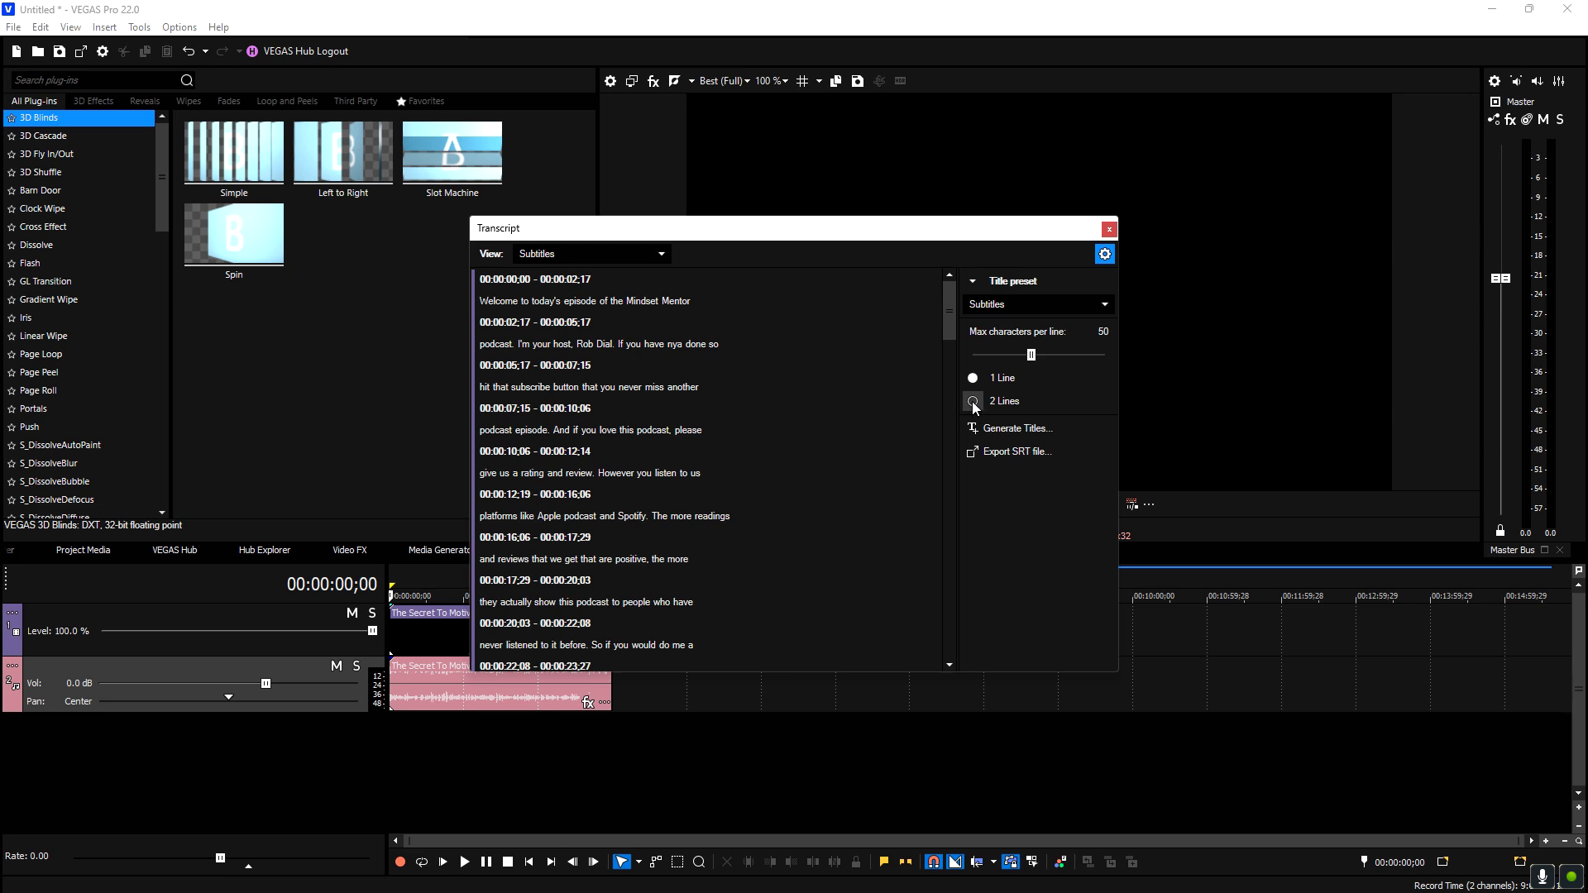
{"action": "left_click", "coordinate": [972, 401]}
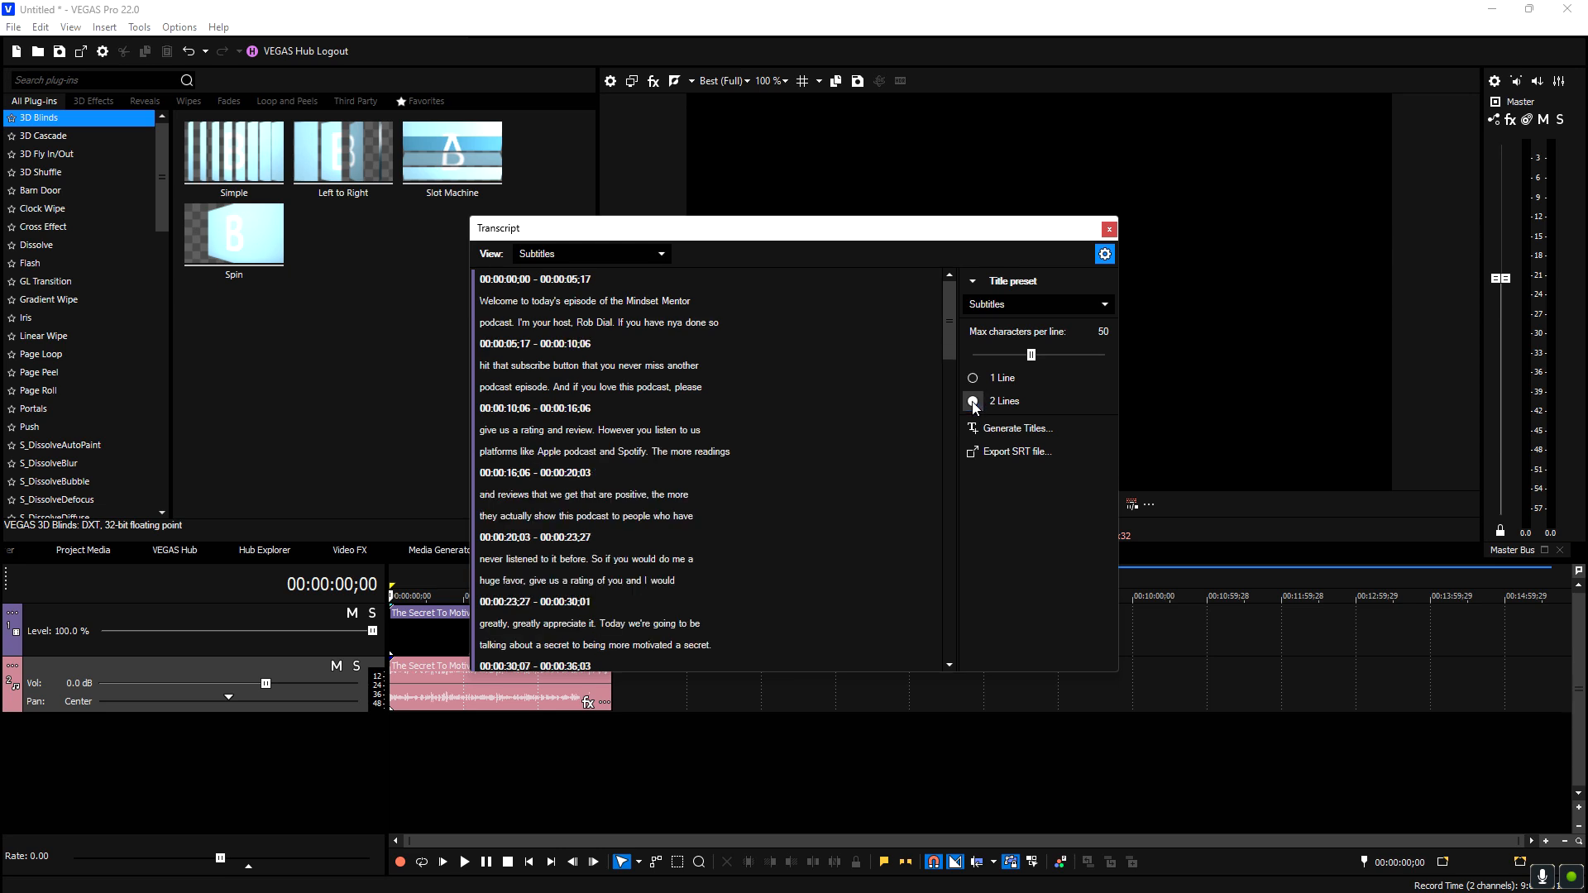
{"action": "left_click", "coordinate": [971, 401]}
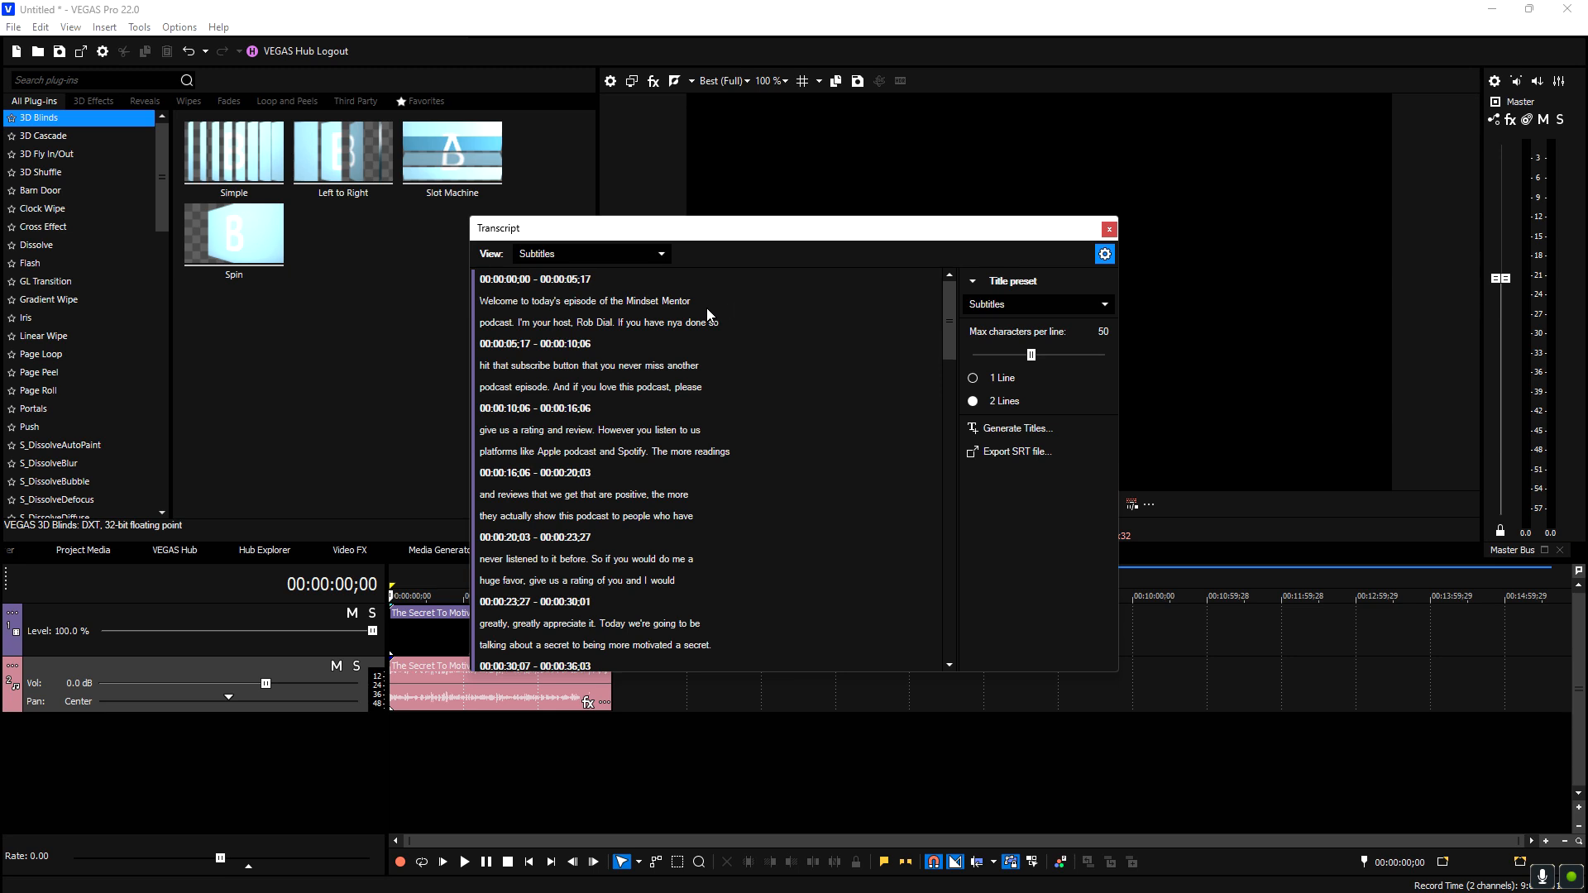
{"action": "left_click", "coordinate": [972, 378]}
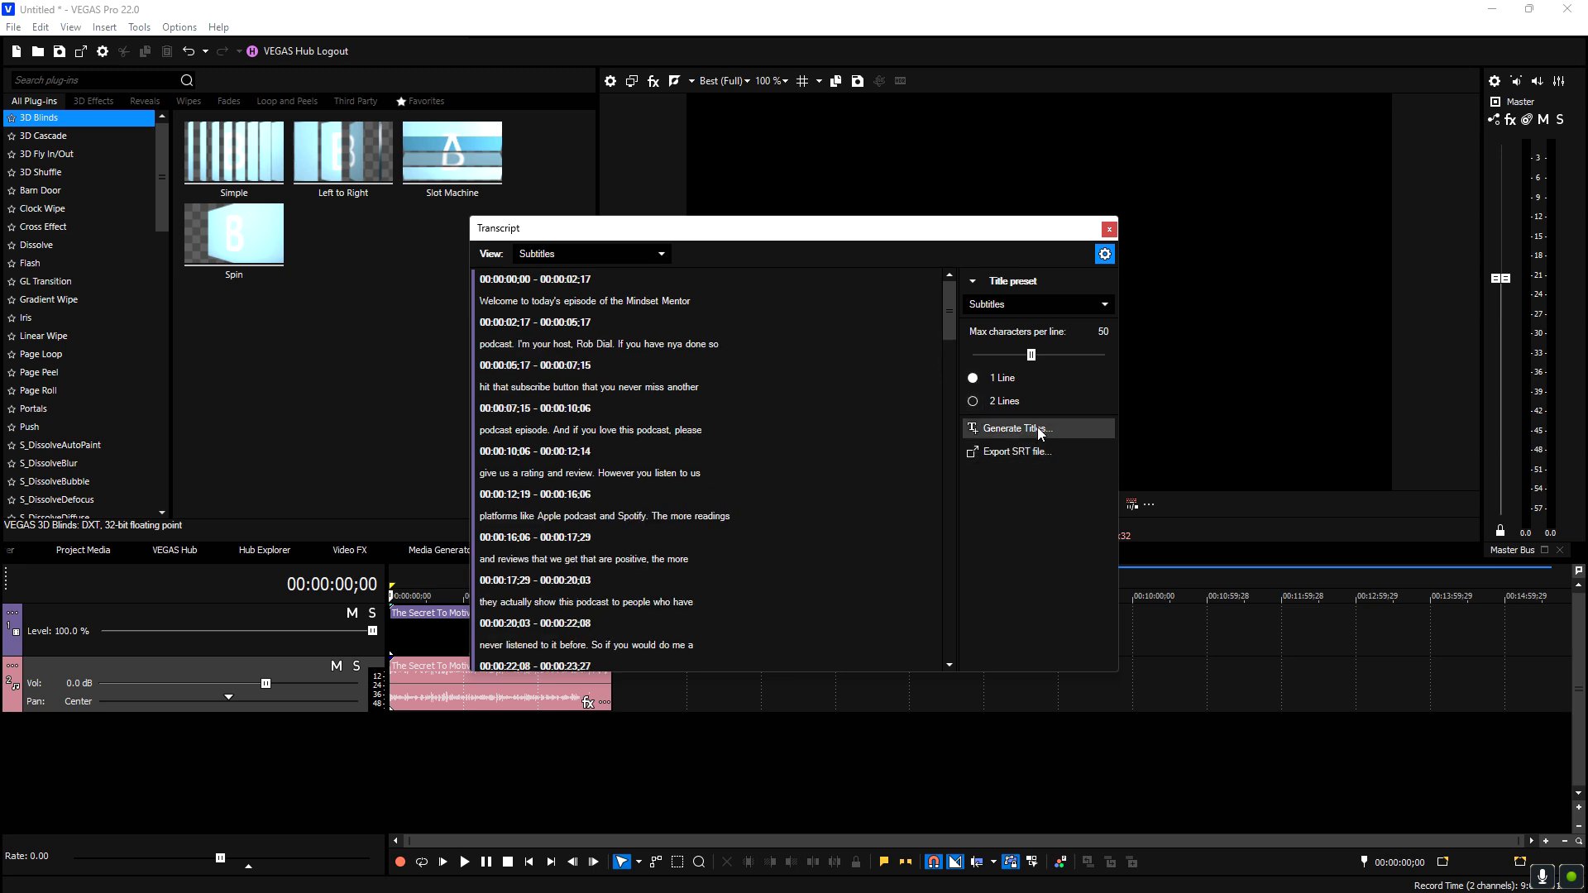
{"action": "mouse_move", "coordinate": [1037, 459]}
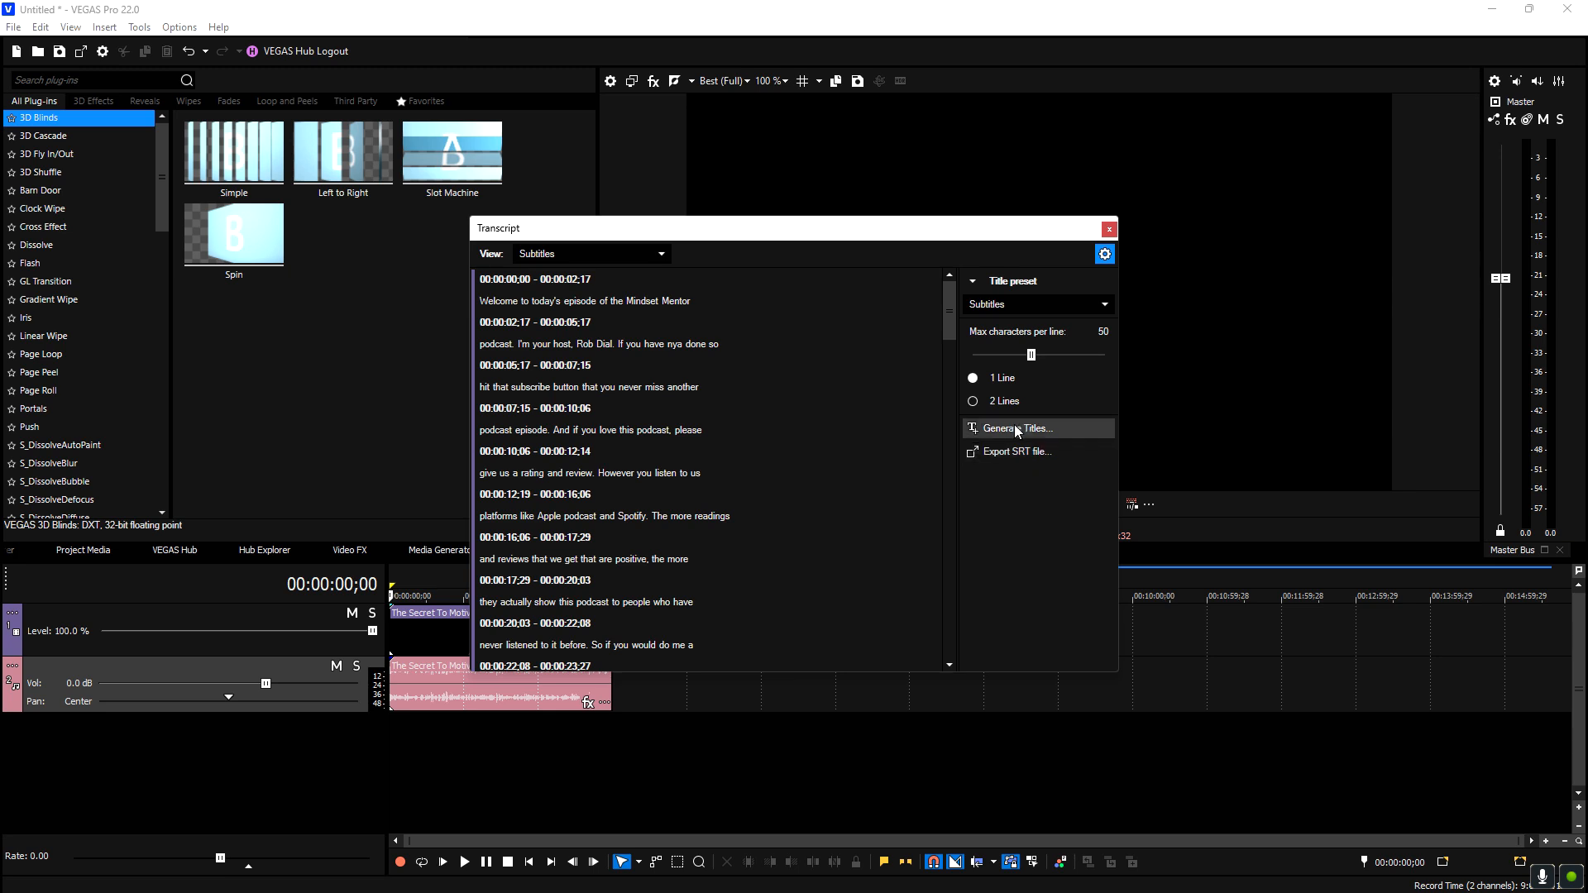
{"action": "mouse_move", "coordinate": [1017, 428]}
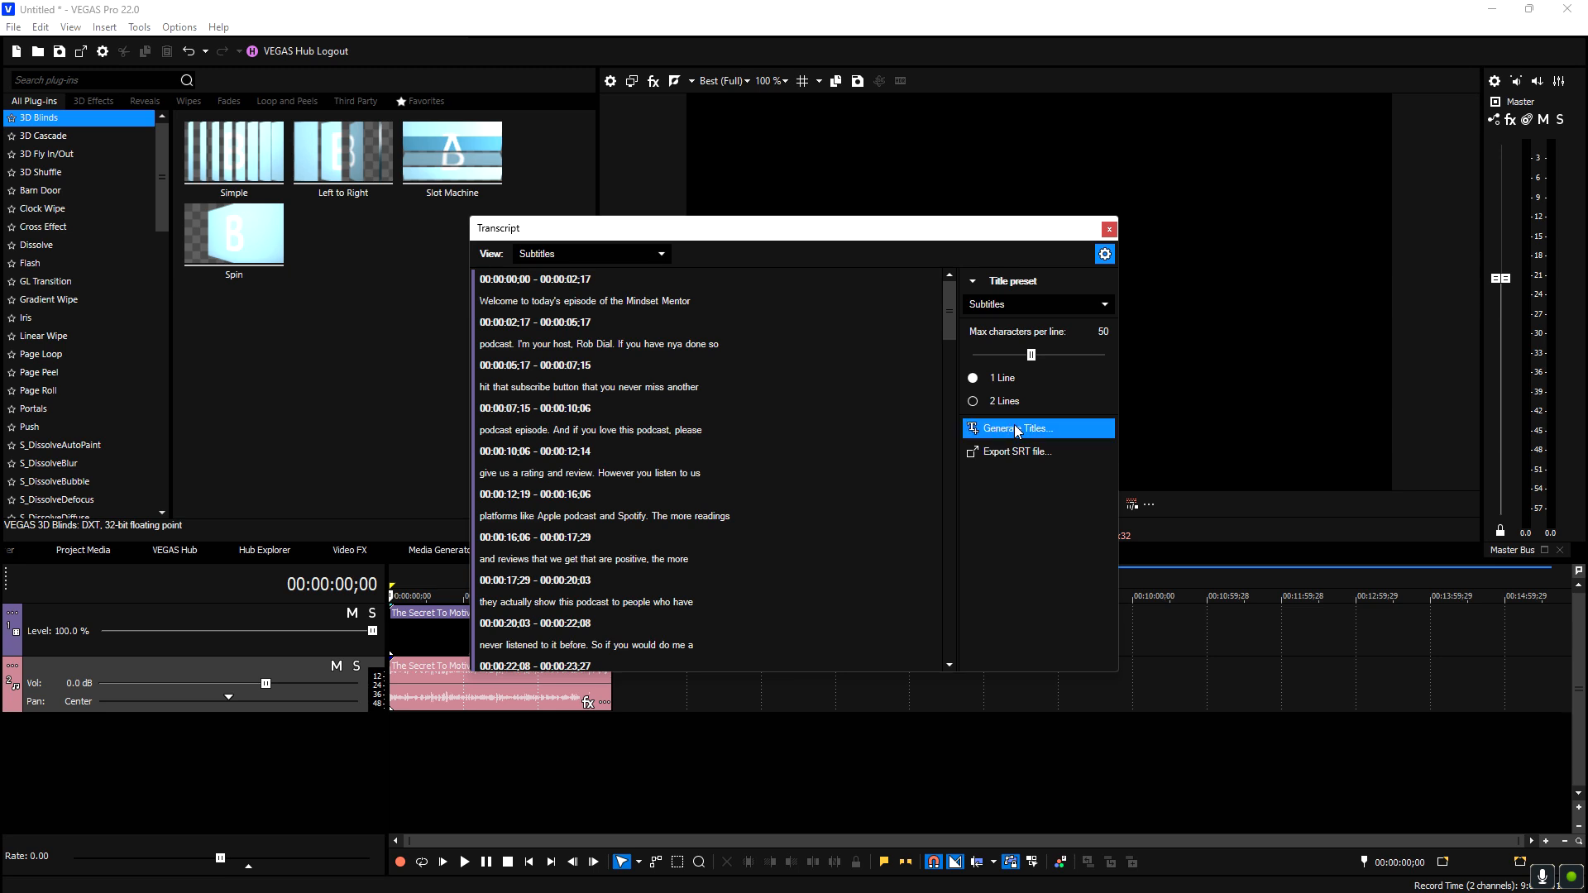
{"action": "left_click", "coordinate": [1018, 428]}
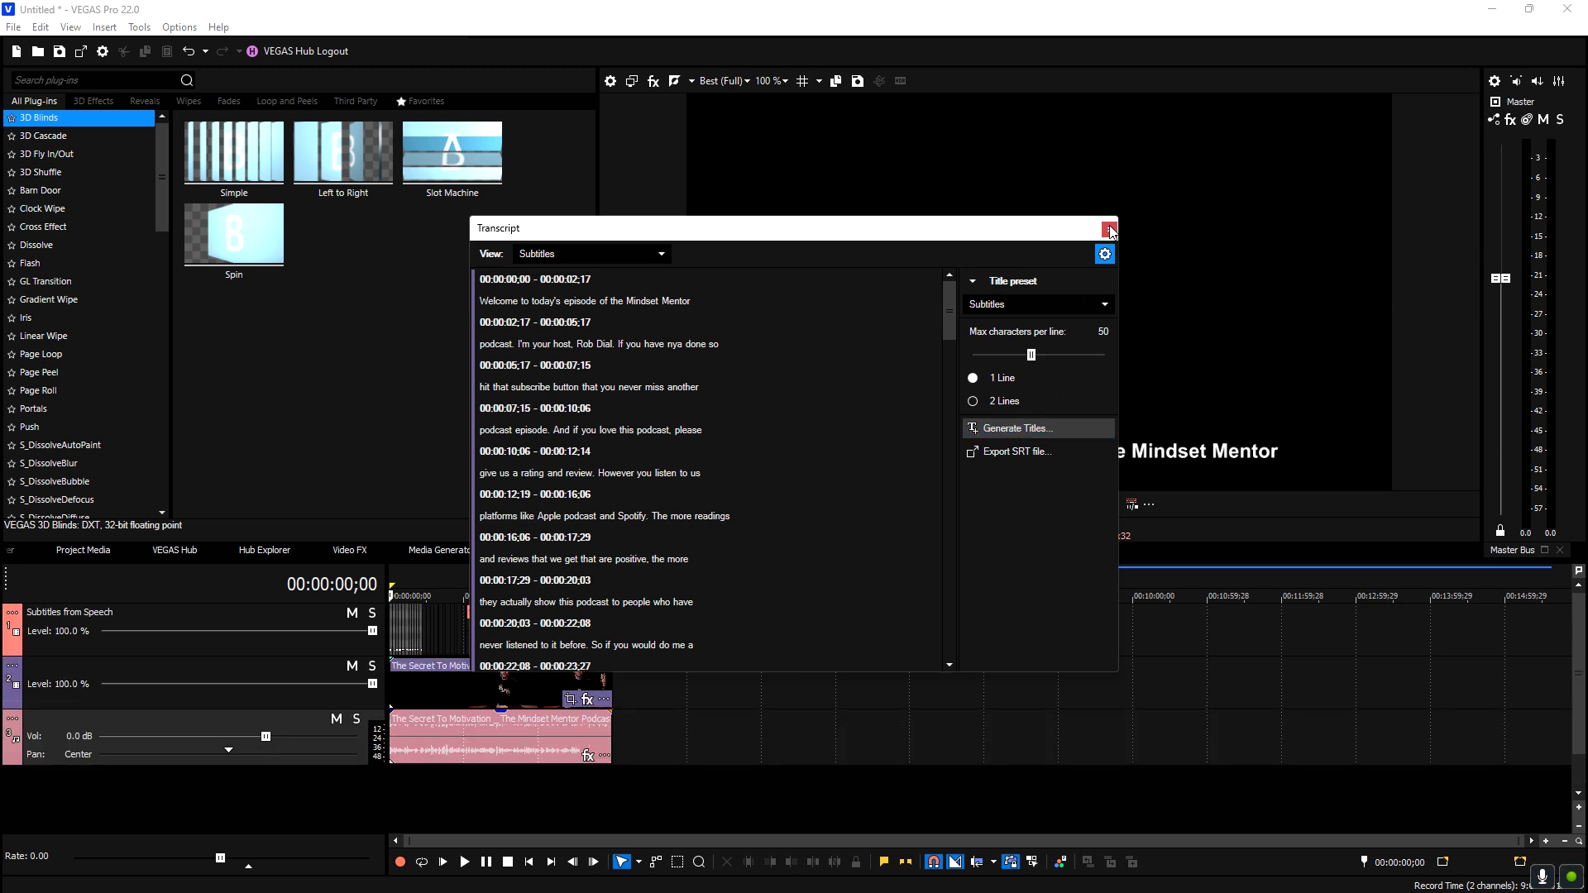
Close the transcript window and play the clip to check subtitles appear over the host
{"action": "left_click", "coordinate": [1109, 228]}
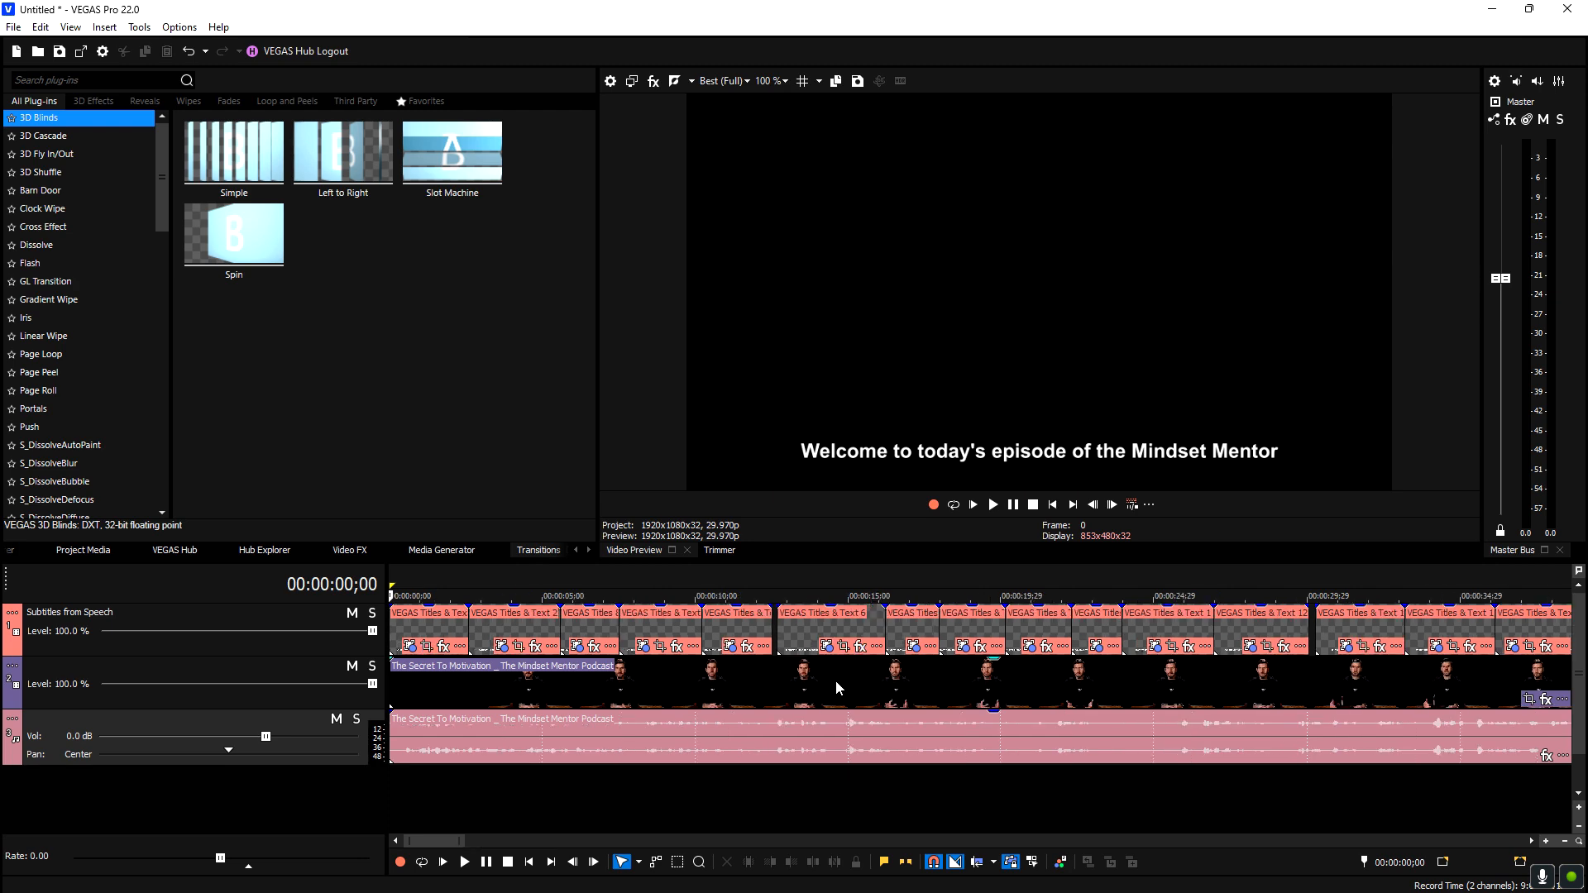
{"action": "left_click", "coordinate": [993, 504]}
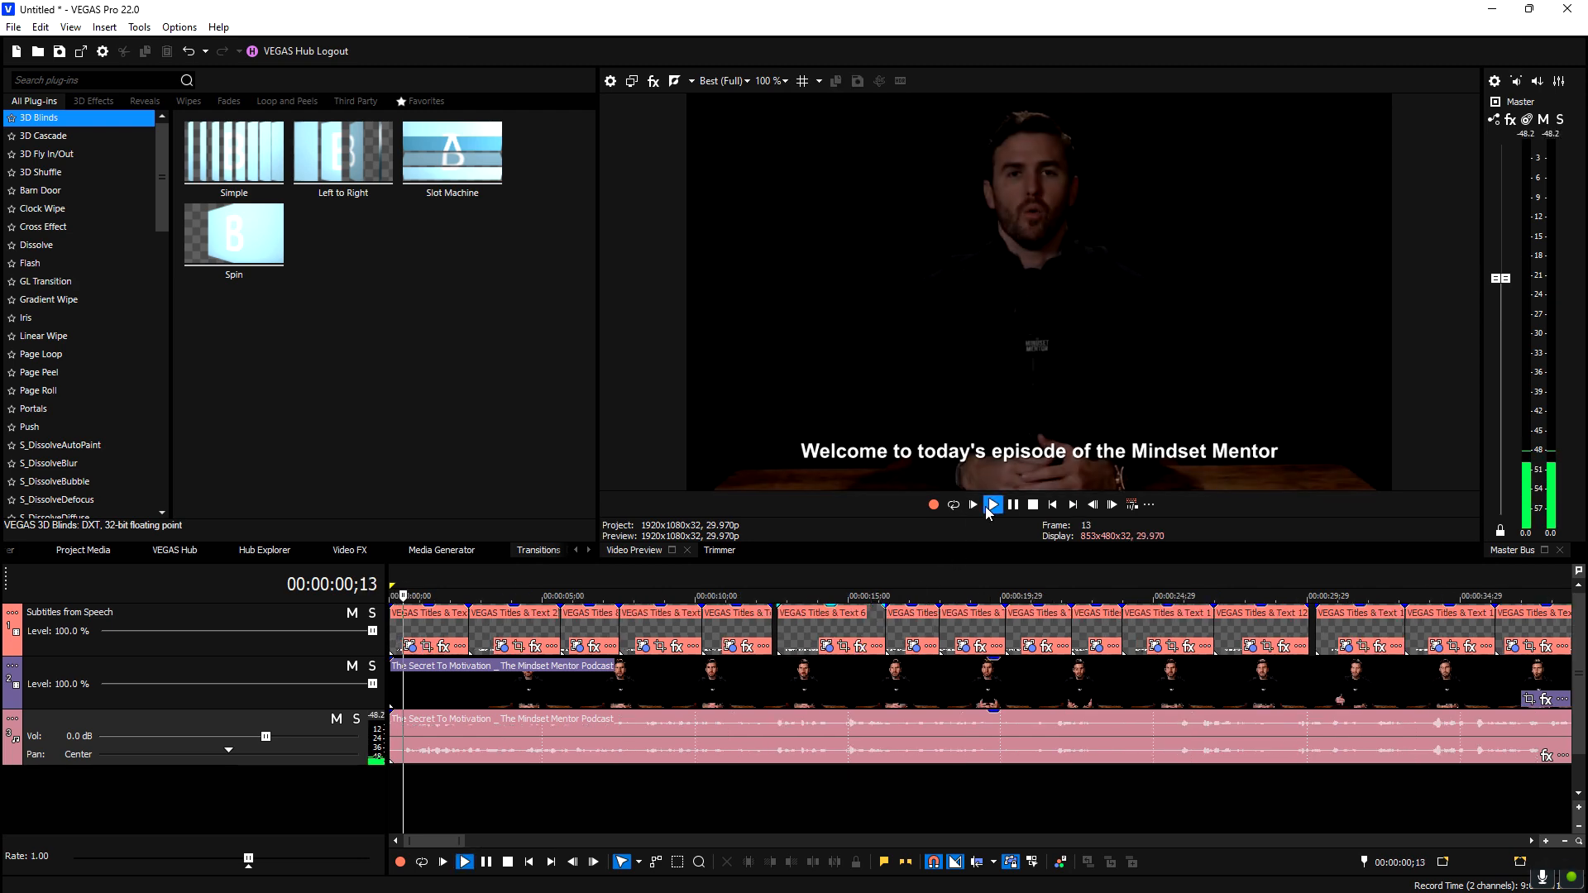
{"action": "left_click", "coordinate": [992, 505]}
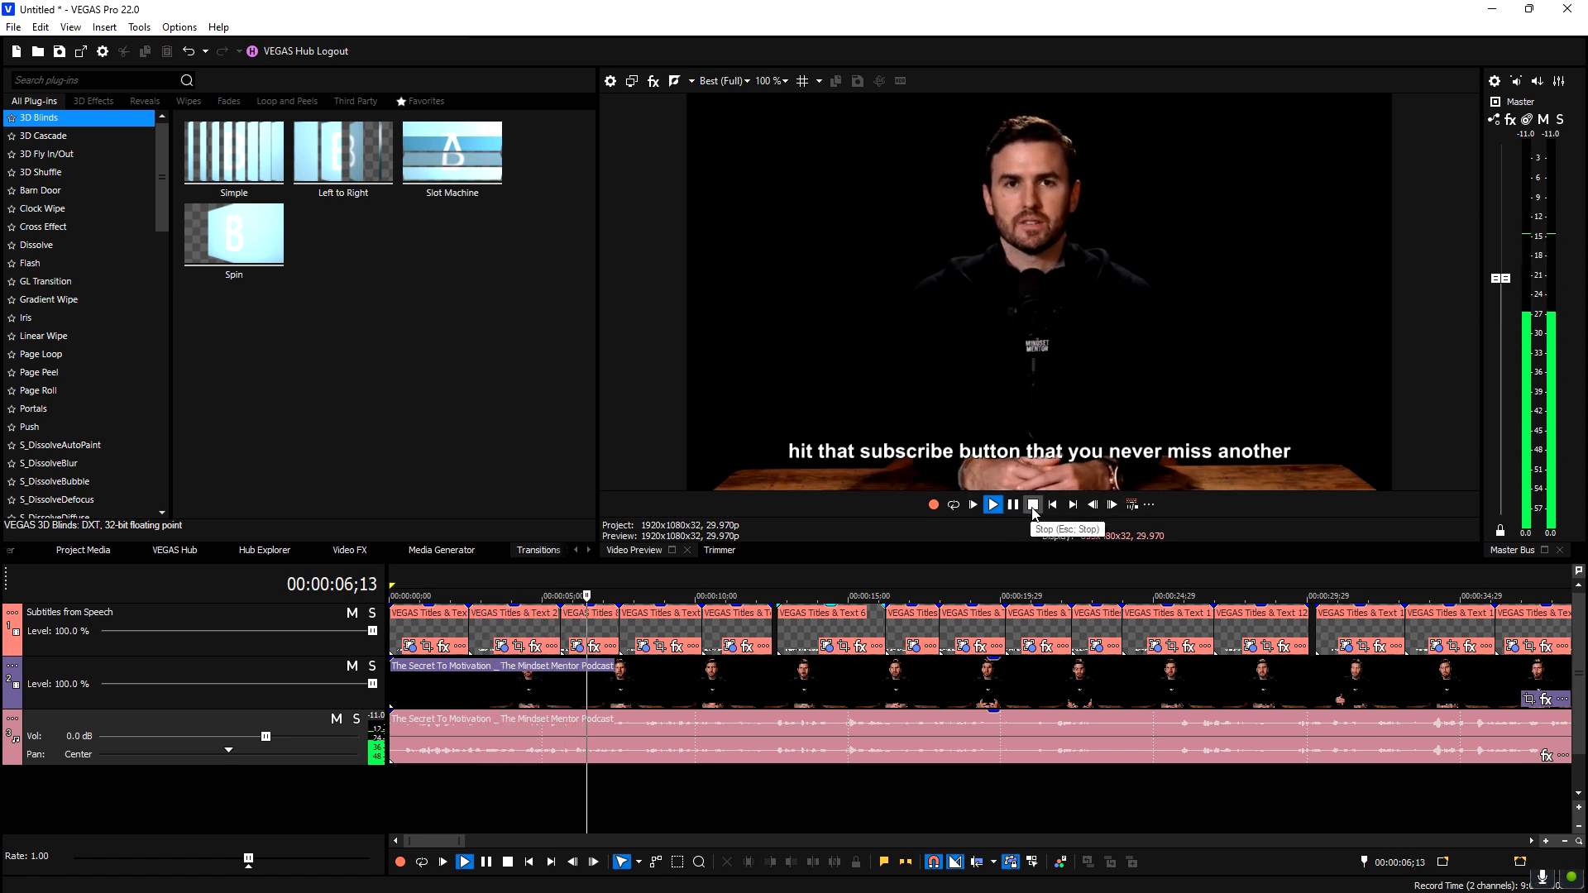
{"action": "left_click", "coordinate": [1033, 505]}
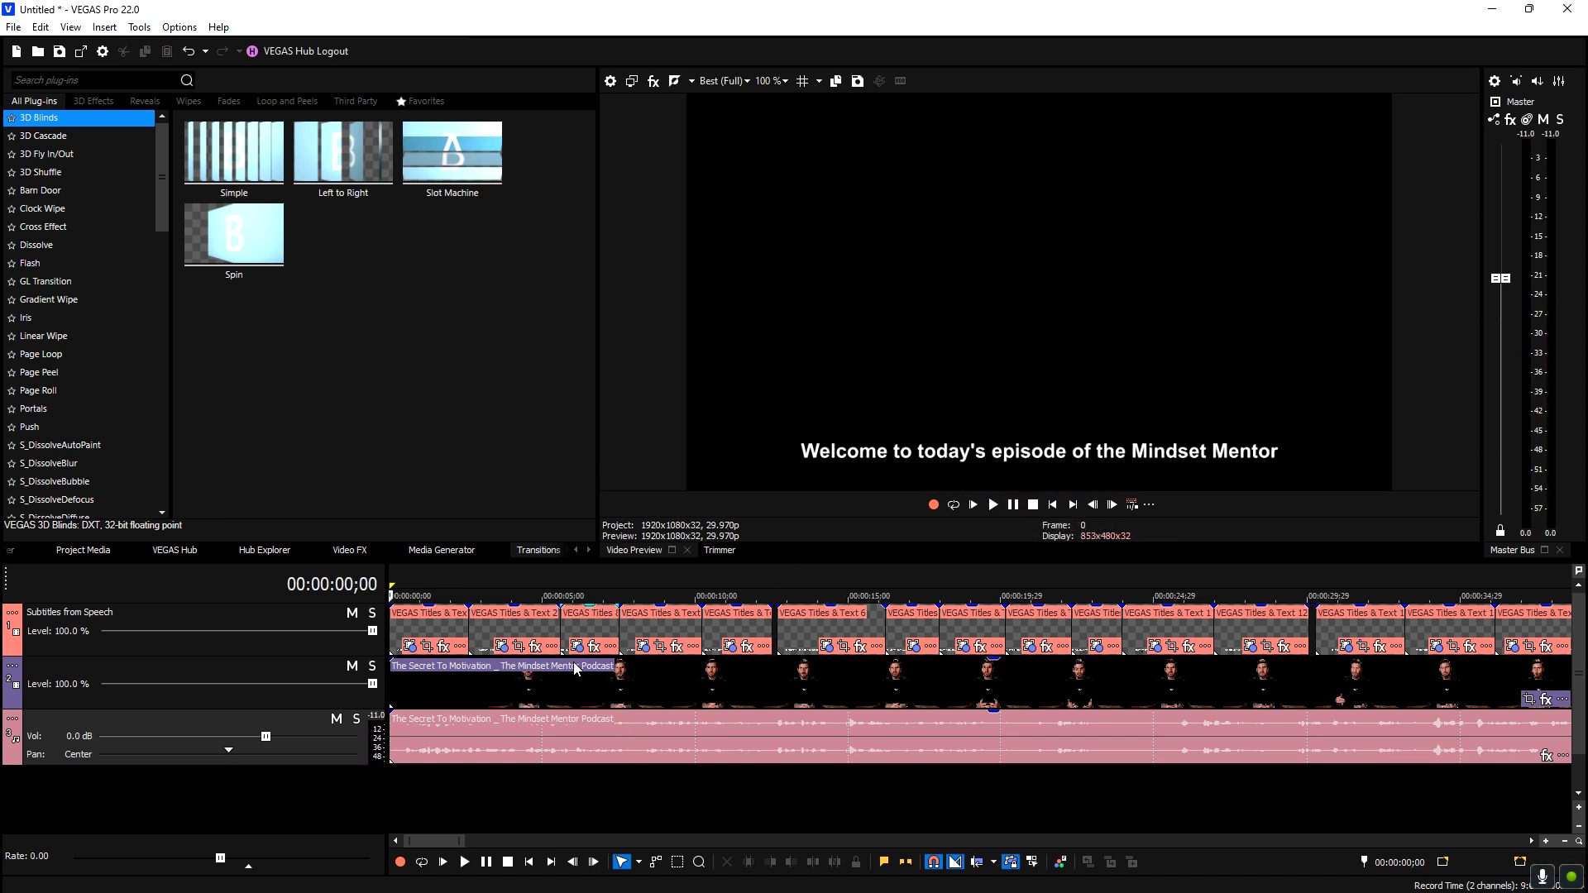
{"action": "mouse_move", "coordinate": [465, 685]}
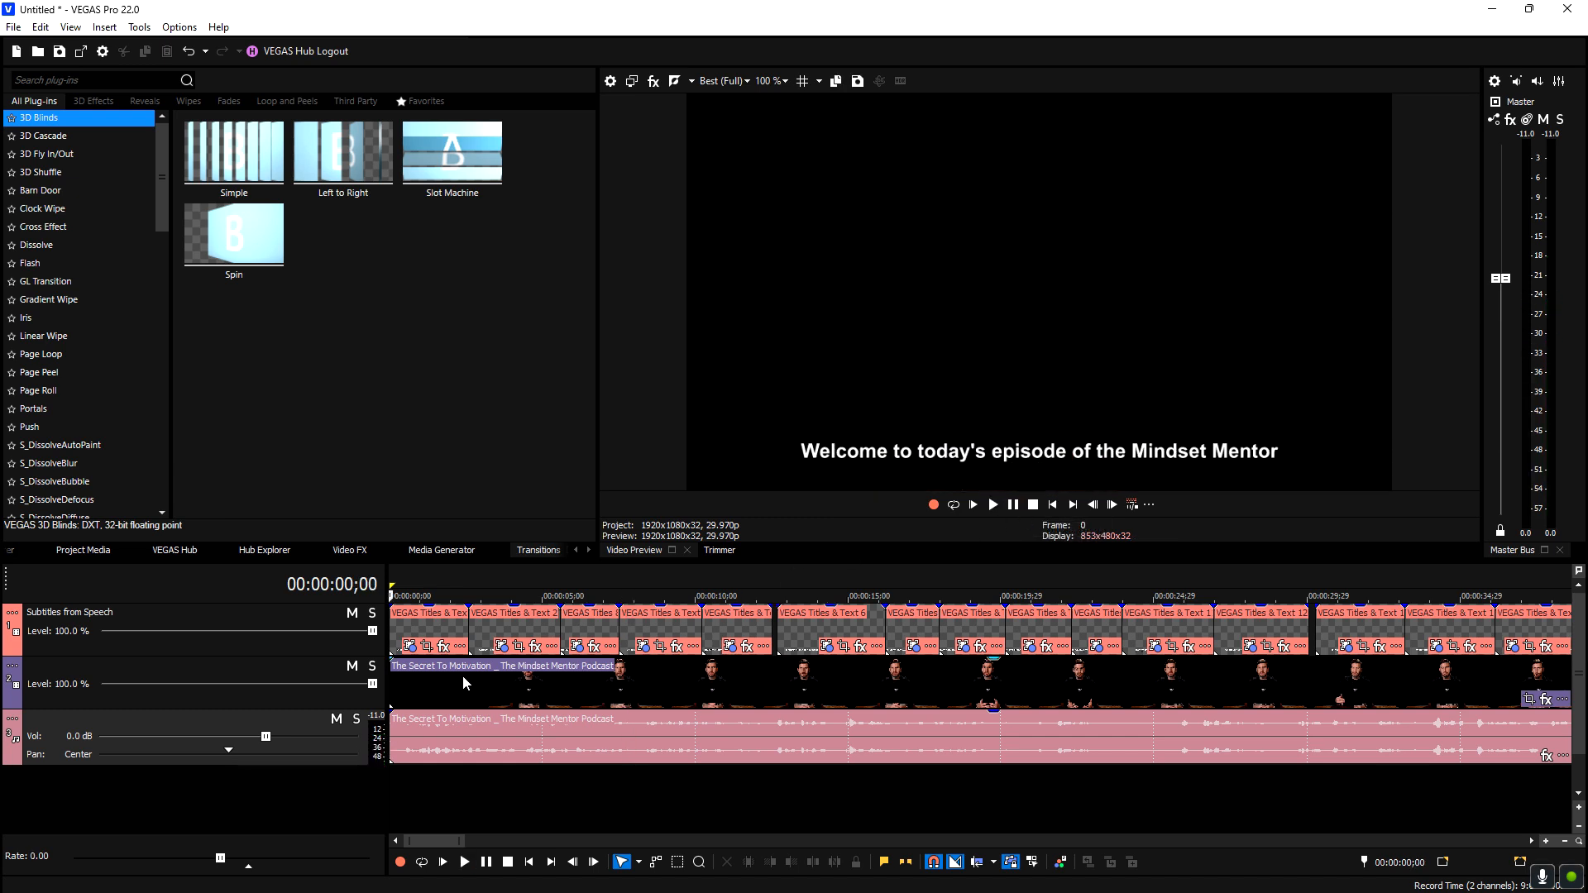
Set the first subtitle's font to BadaBoom BB and its scale to about 1.58
{"action": "left_click", "coordinate": [408, 646]}
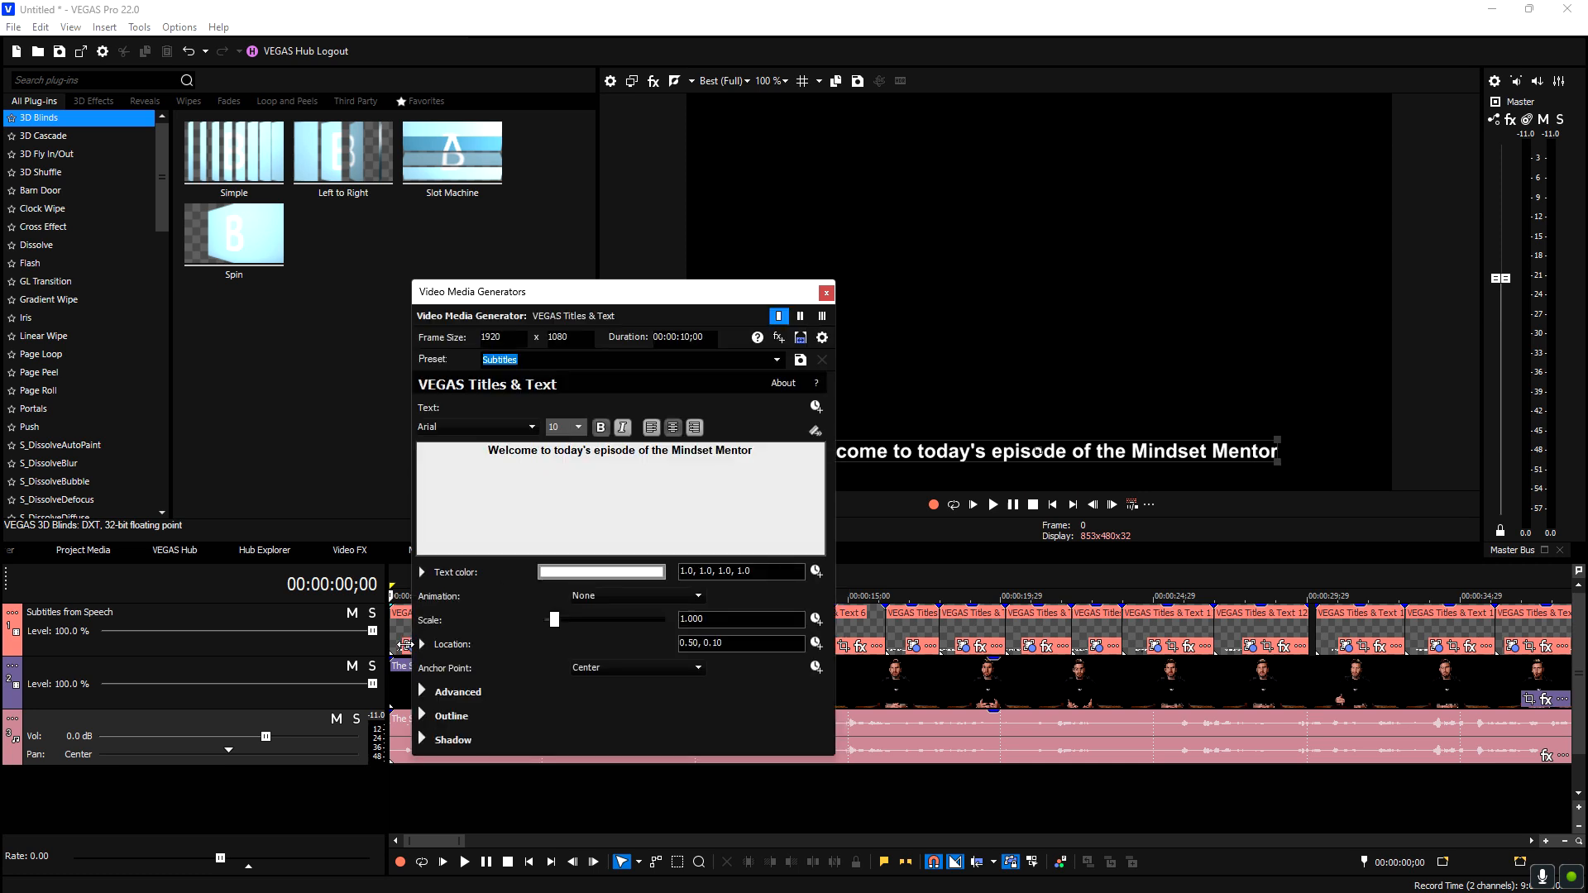
{"action": "left_click", "coordinate": [826, 293]}
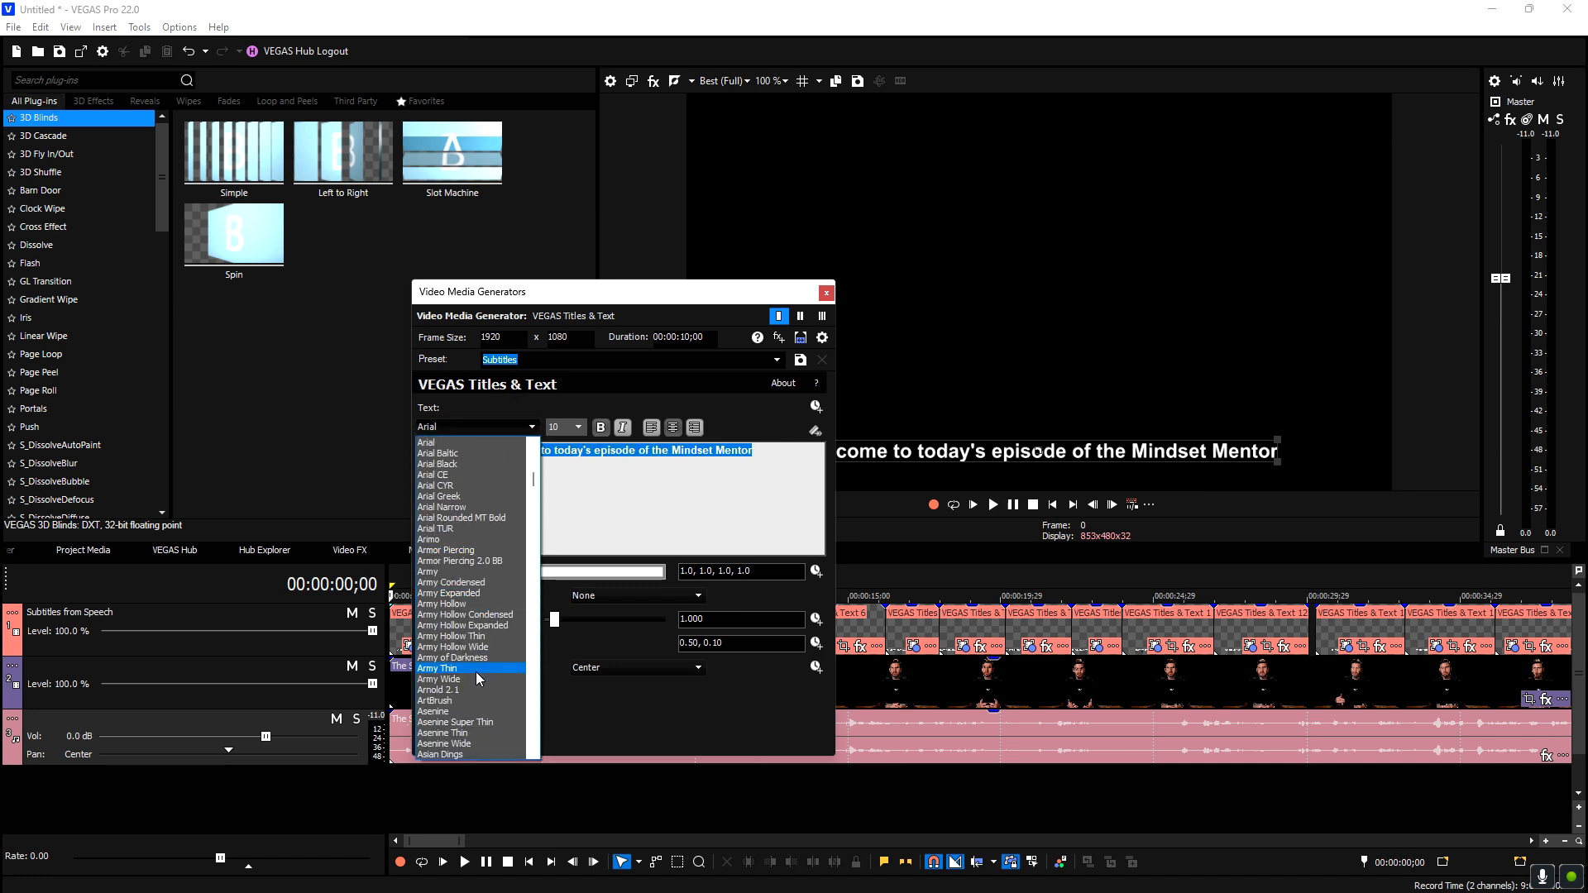
{"action": "left_click", "coordinate": [444, 668]}
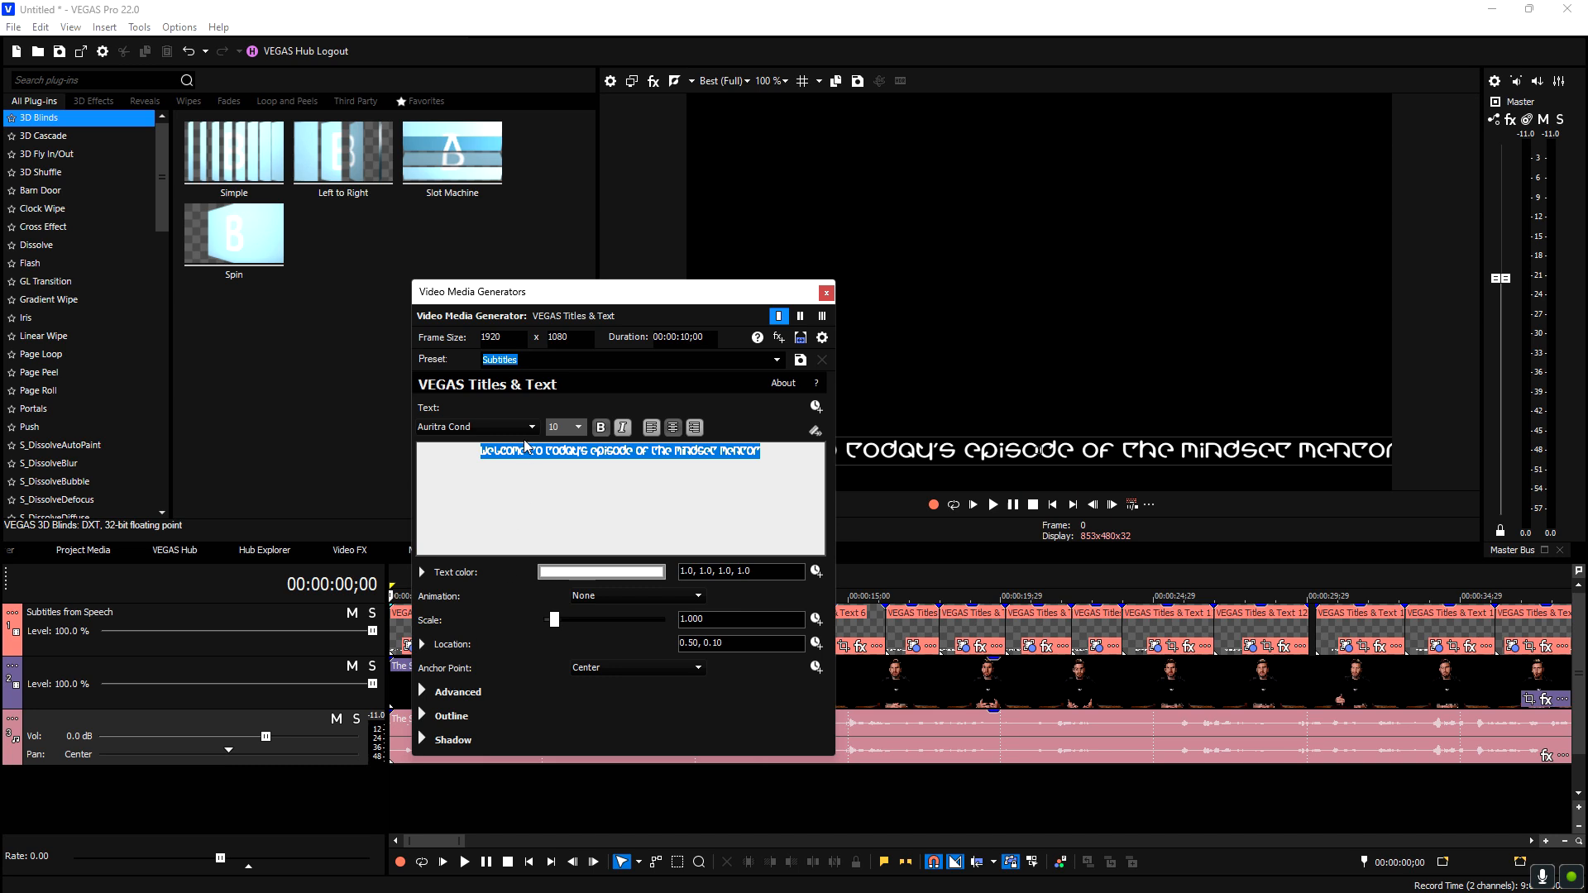
{"action": "left_click", "coordinate": [520, 427]}
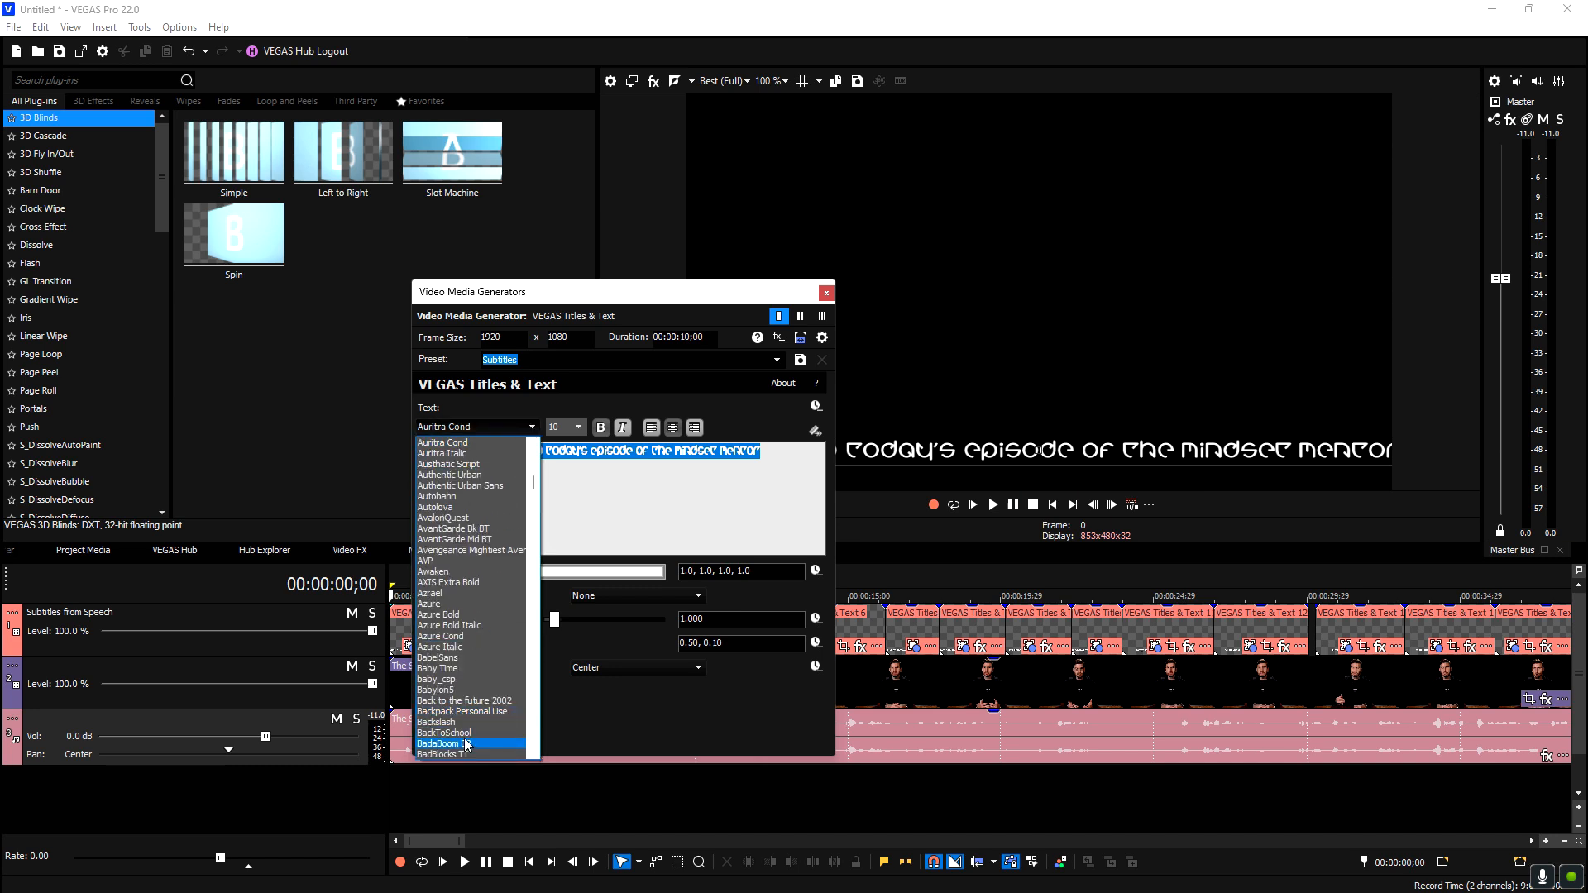
{"action": "left_click", "coordinate": [451, 742]}
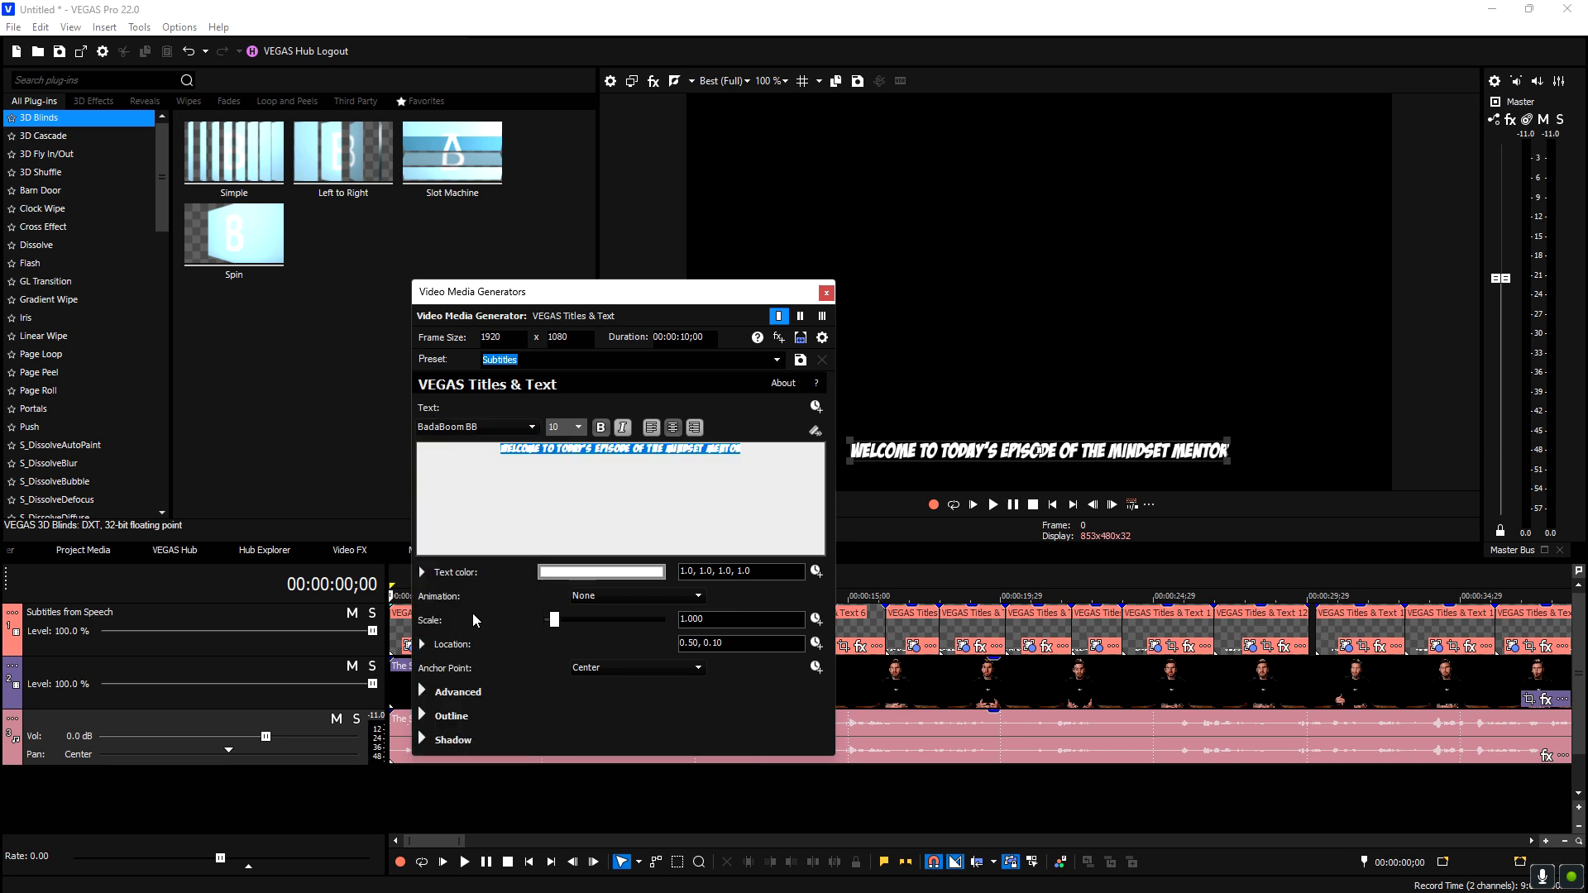
{"action": "left_click_drag", "start_coordinate": [554, 619], "coordinate": [563, 619]}
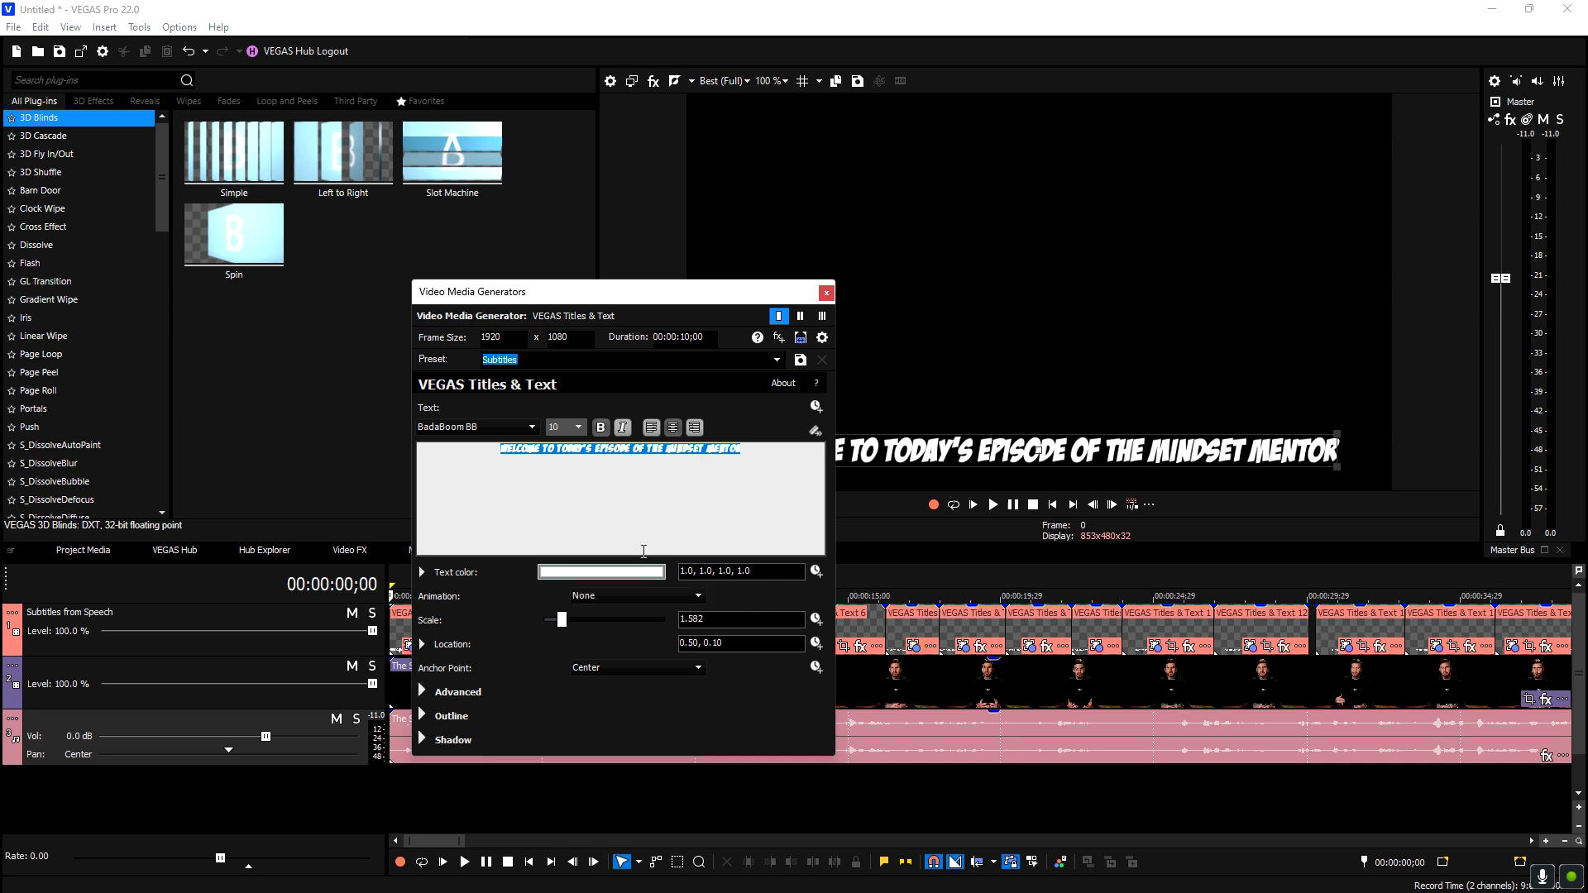
{"action": "mouse_move", "coordinate": [601, 579]}
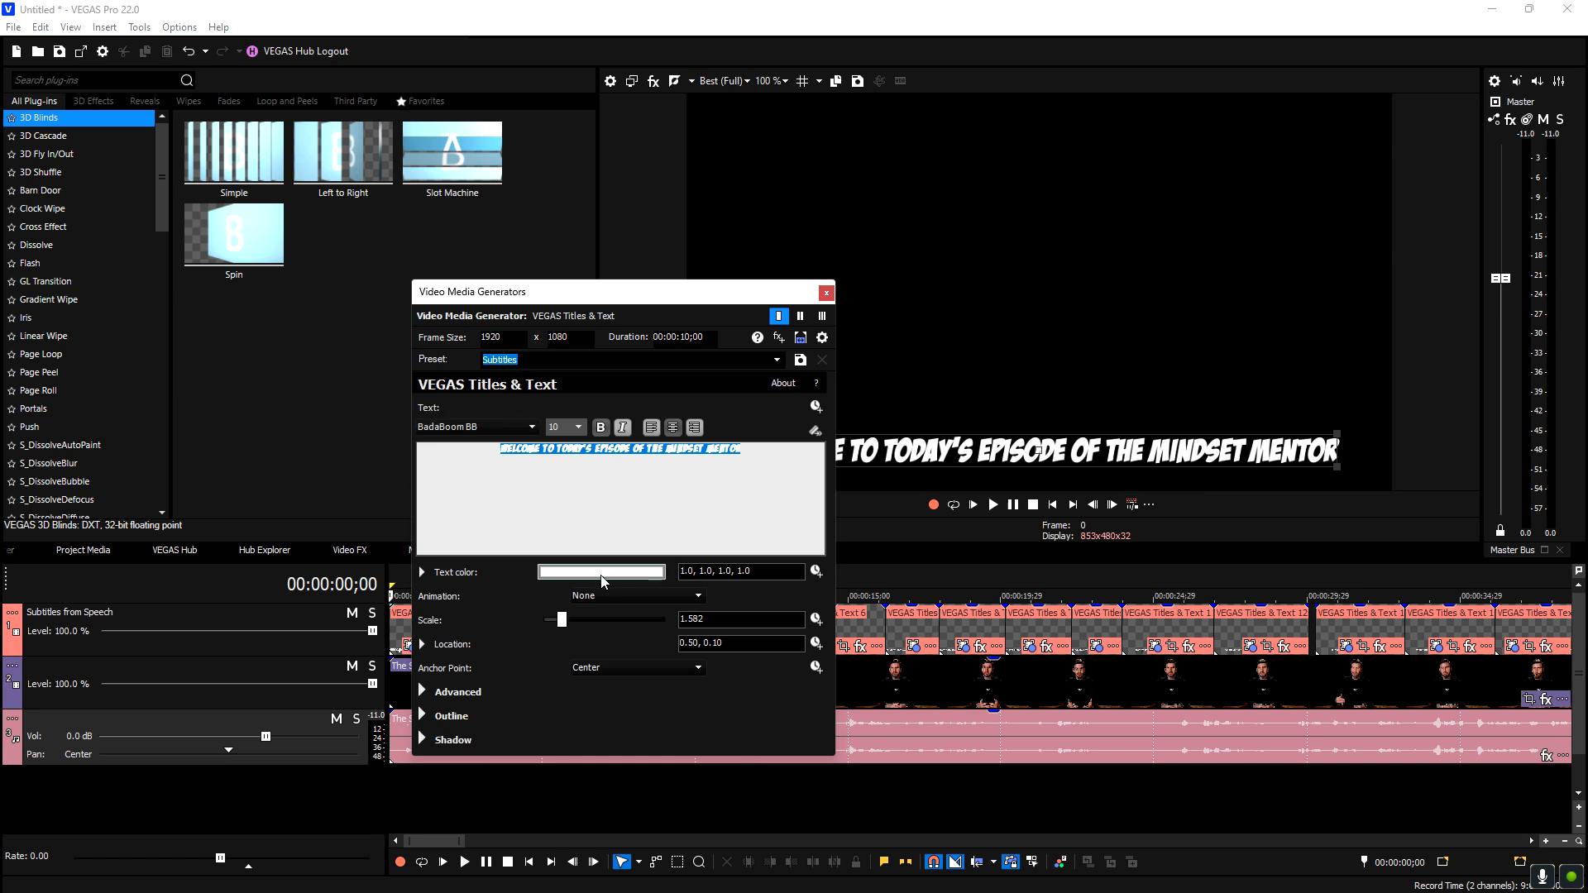
Make the subtitle orange with a red shadow, blur 0, offset X -0.020
{"action": "left_click", "coordinate": [602, 572]}
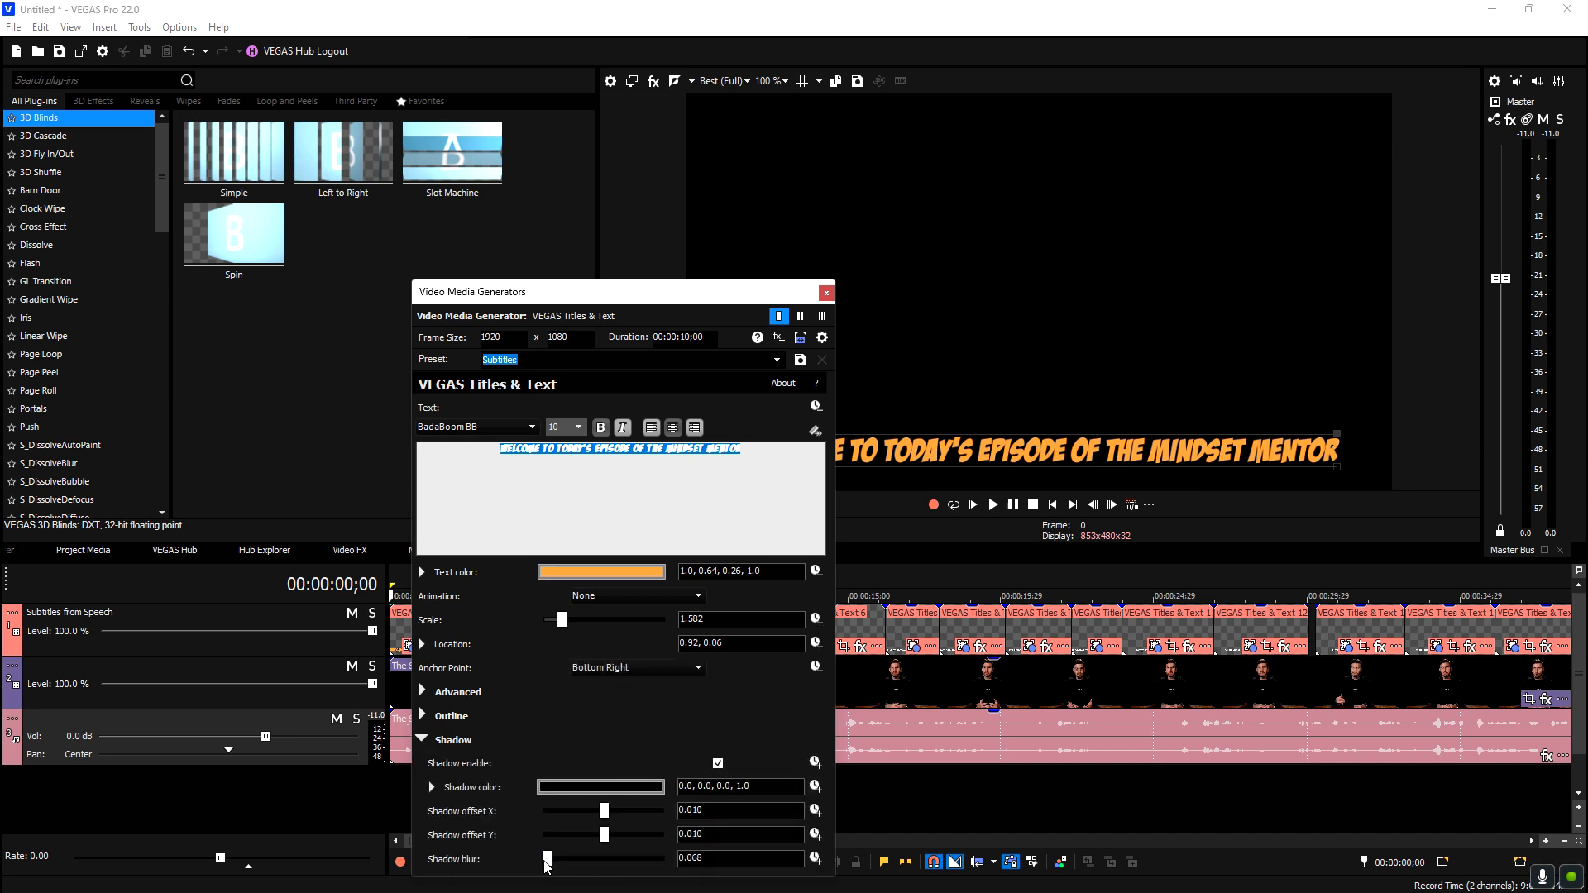
{"action": "left_click", "coordinate": [599, 787]}
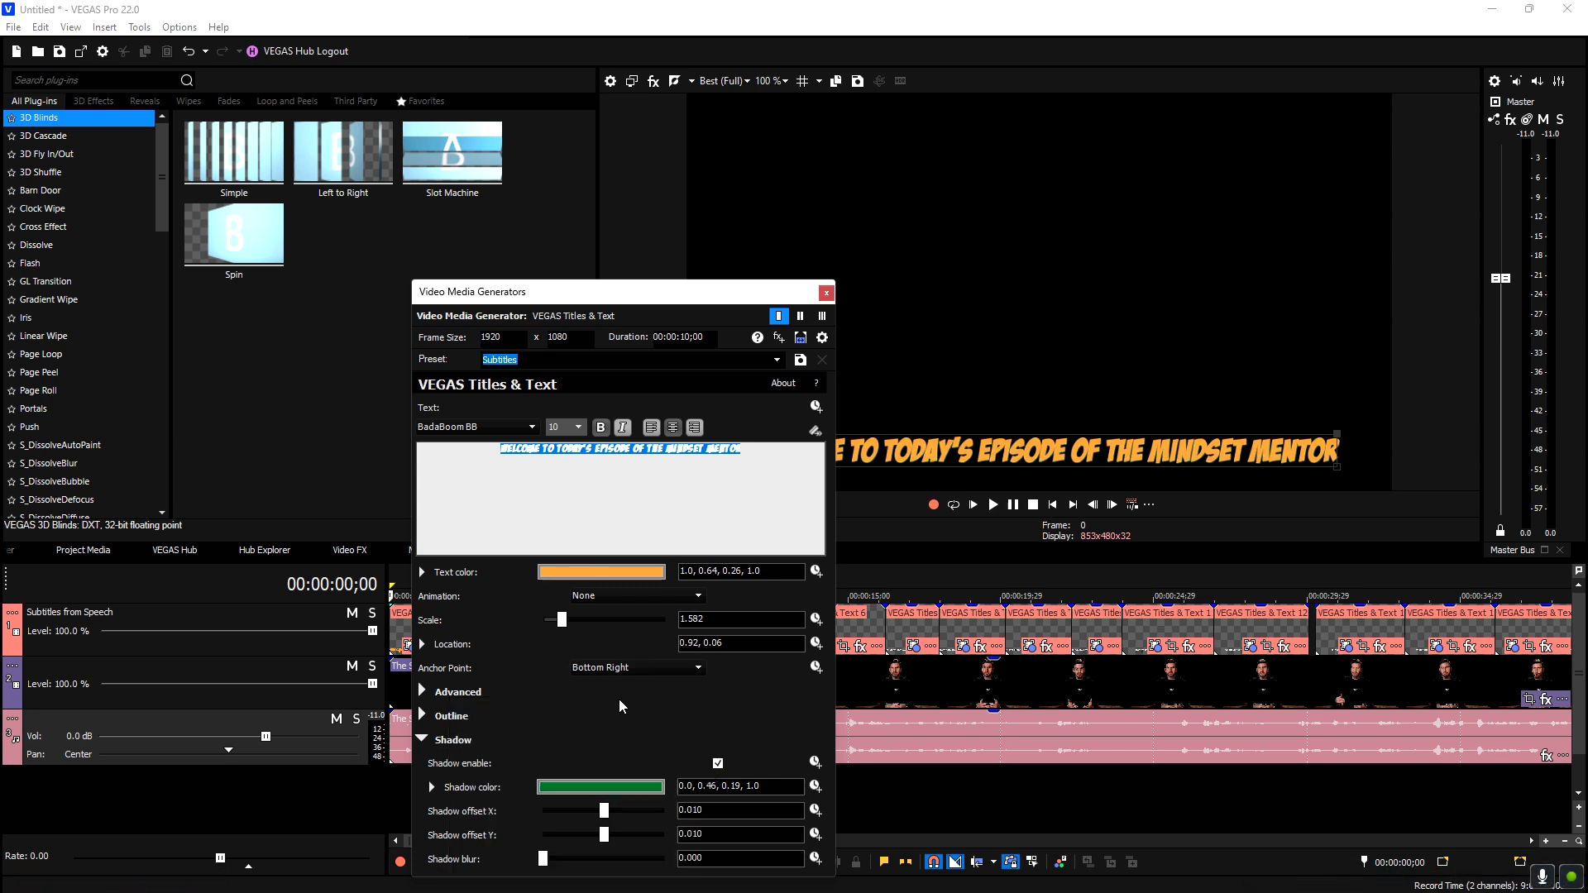
{"action": "mouse_move", "coordinate": [473, 848]}
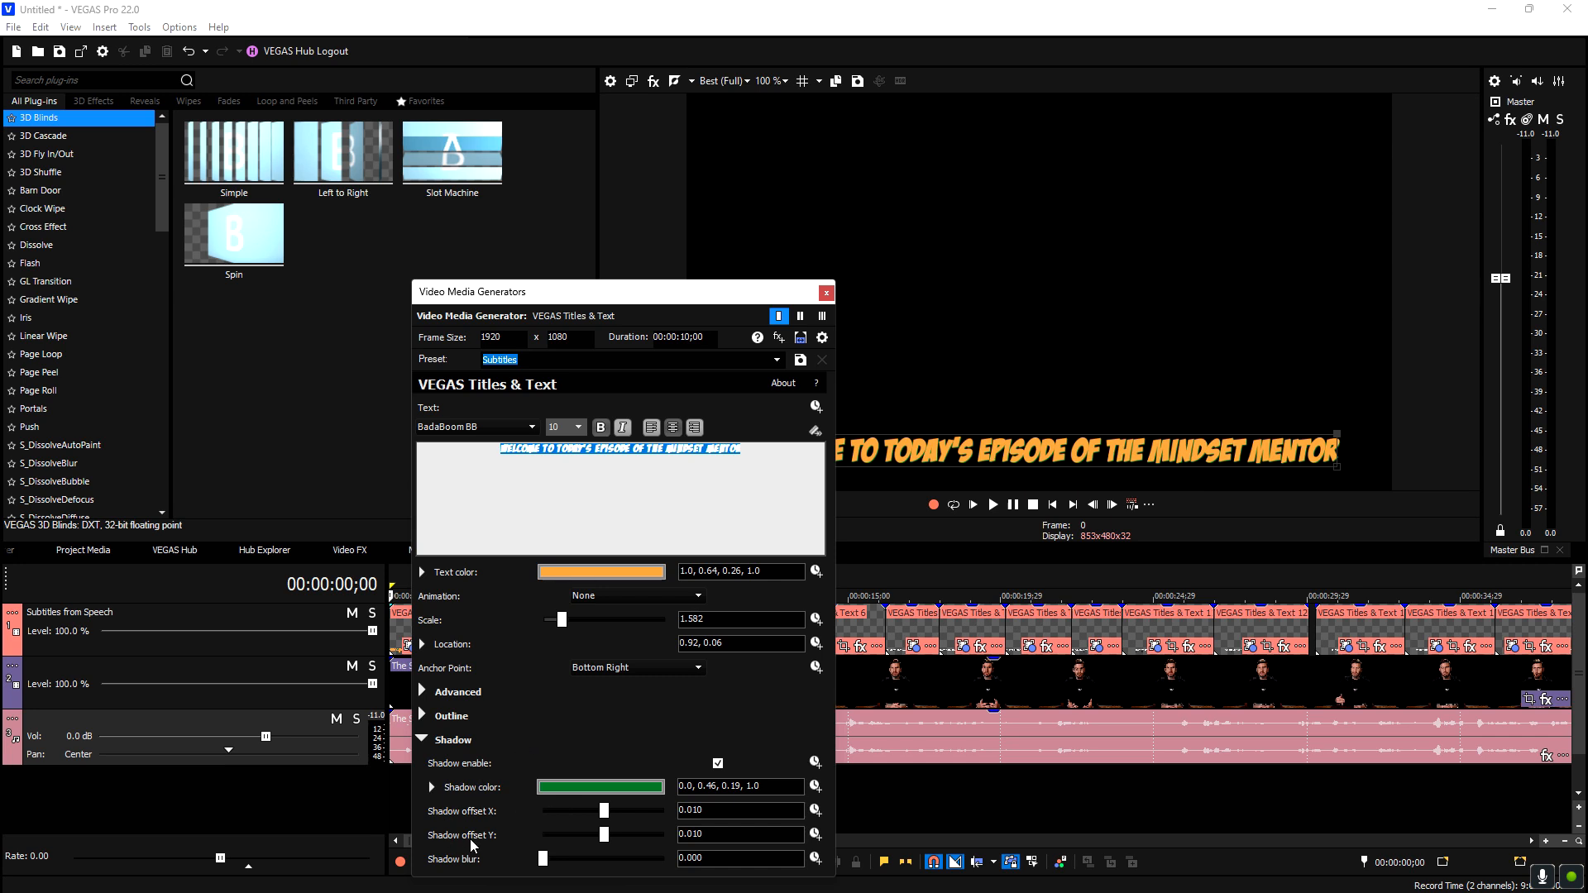
{"action": "mouse_move", "coordinate": [581, 863]}
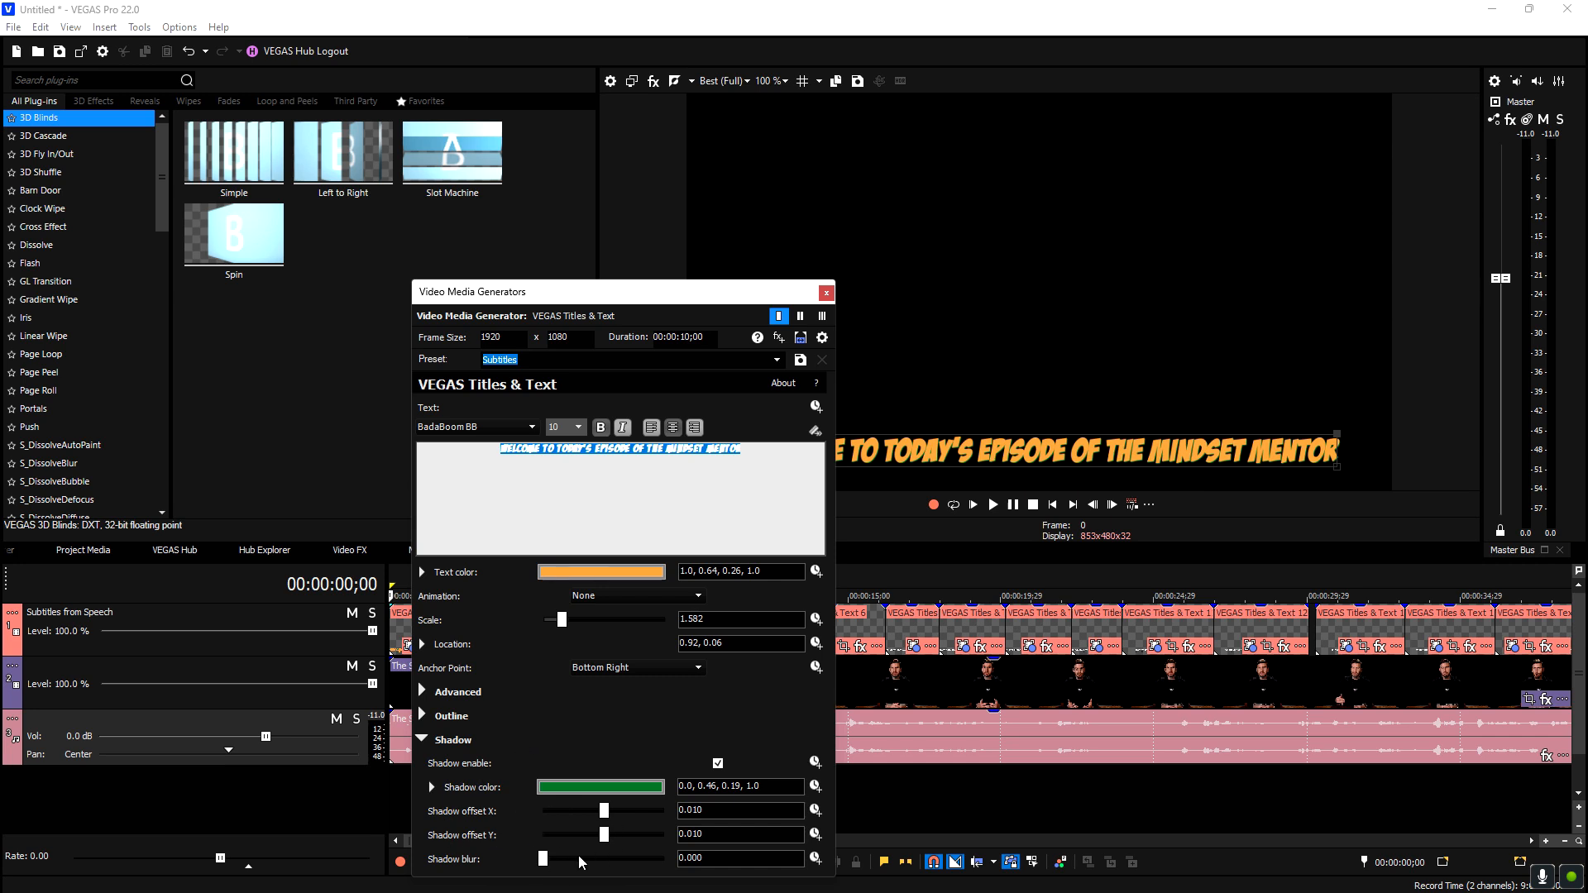
{"action": "left_click_drag", "start_coordinate": [605, 811], "coordinate": [608, 811]}
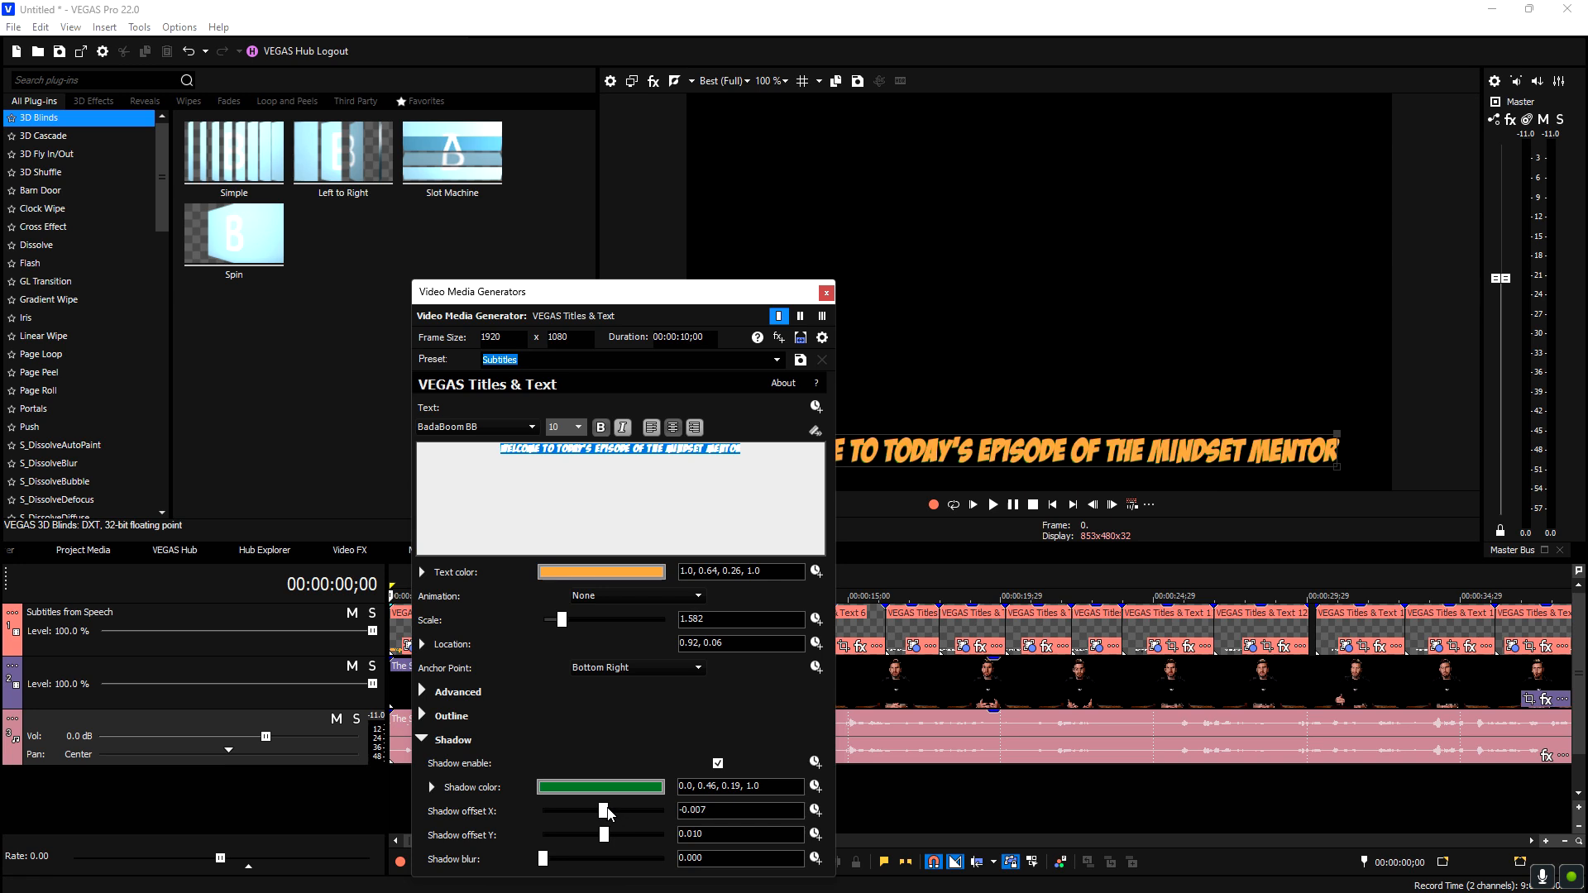
{"action": "left_click_drag", "start_coordinate": [606, 811], "coordinate": [597, 811]}
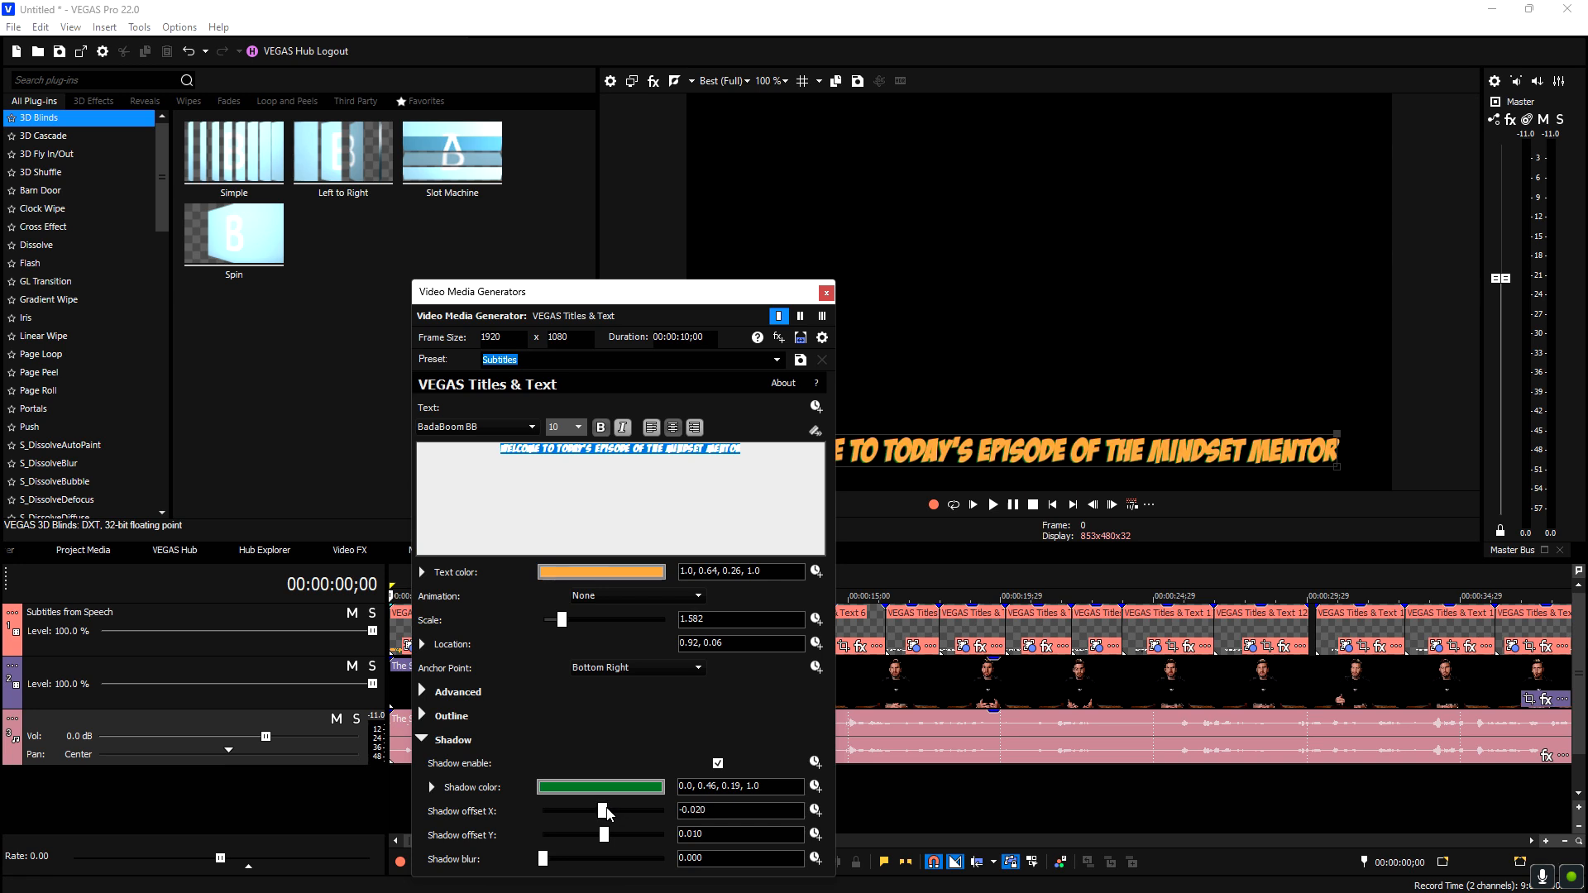
{"action": "left_click", "coordinate": [600, 786]}
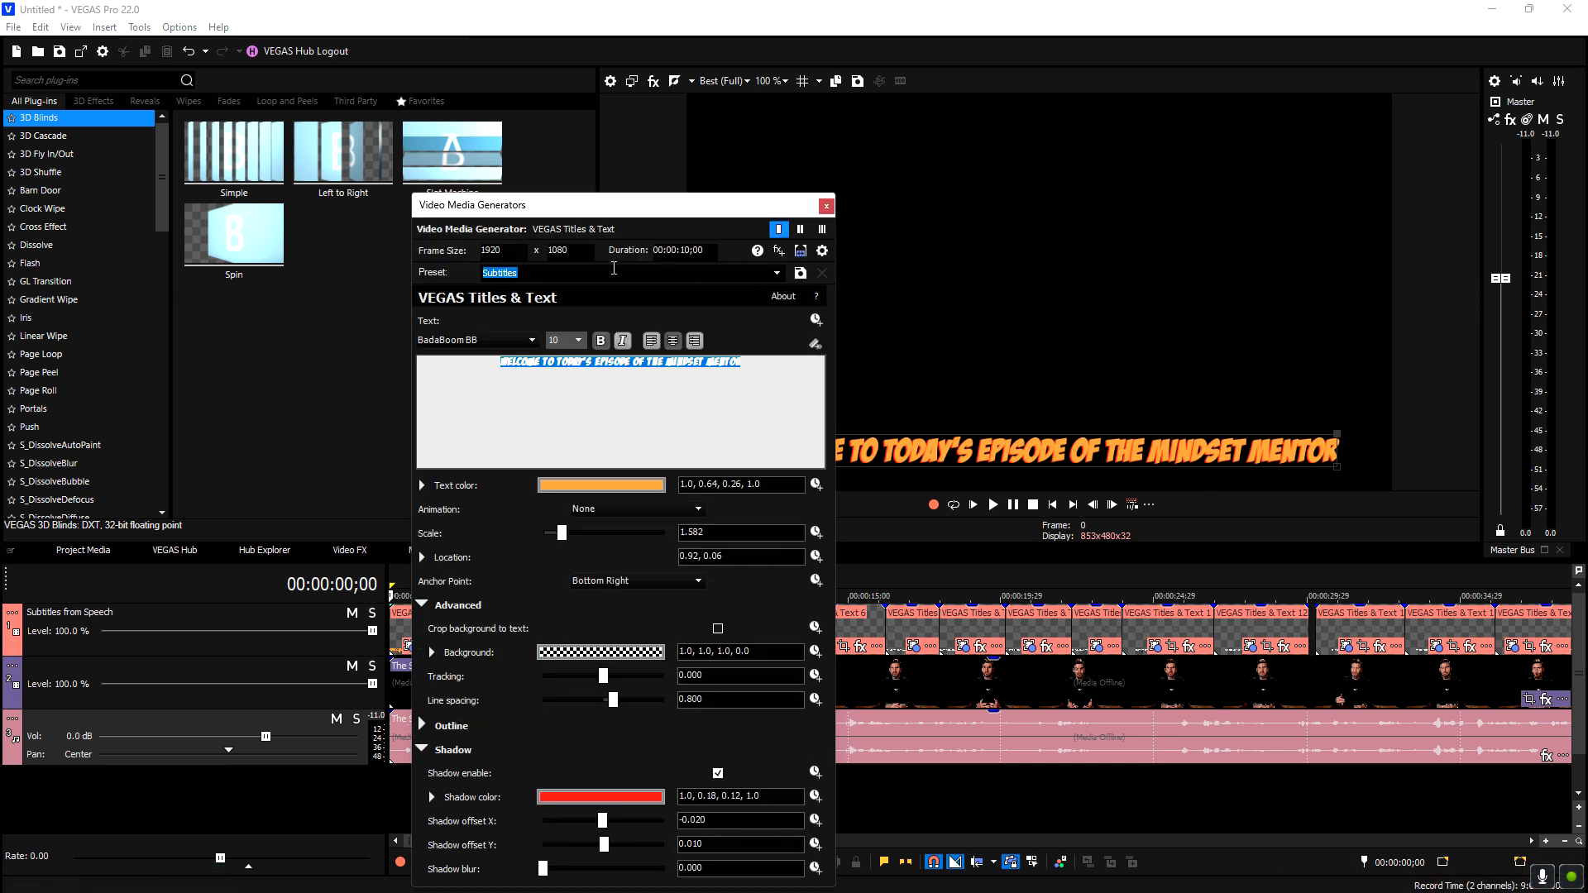
Close the title settings and play the clip to preview the orange comic subtitle
{"action": "left_click", "coordinate": [826, 205]}
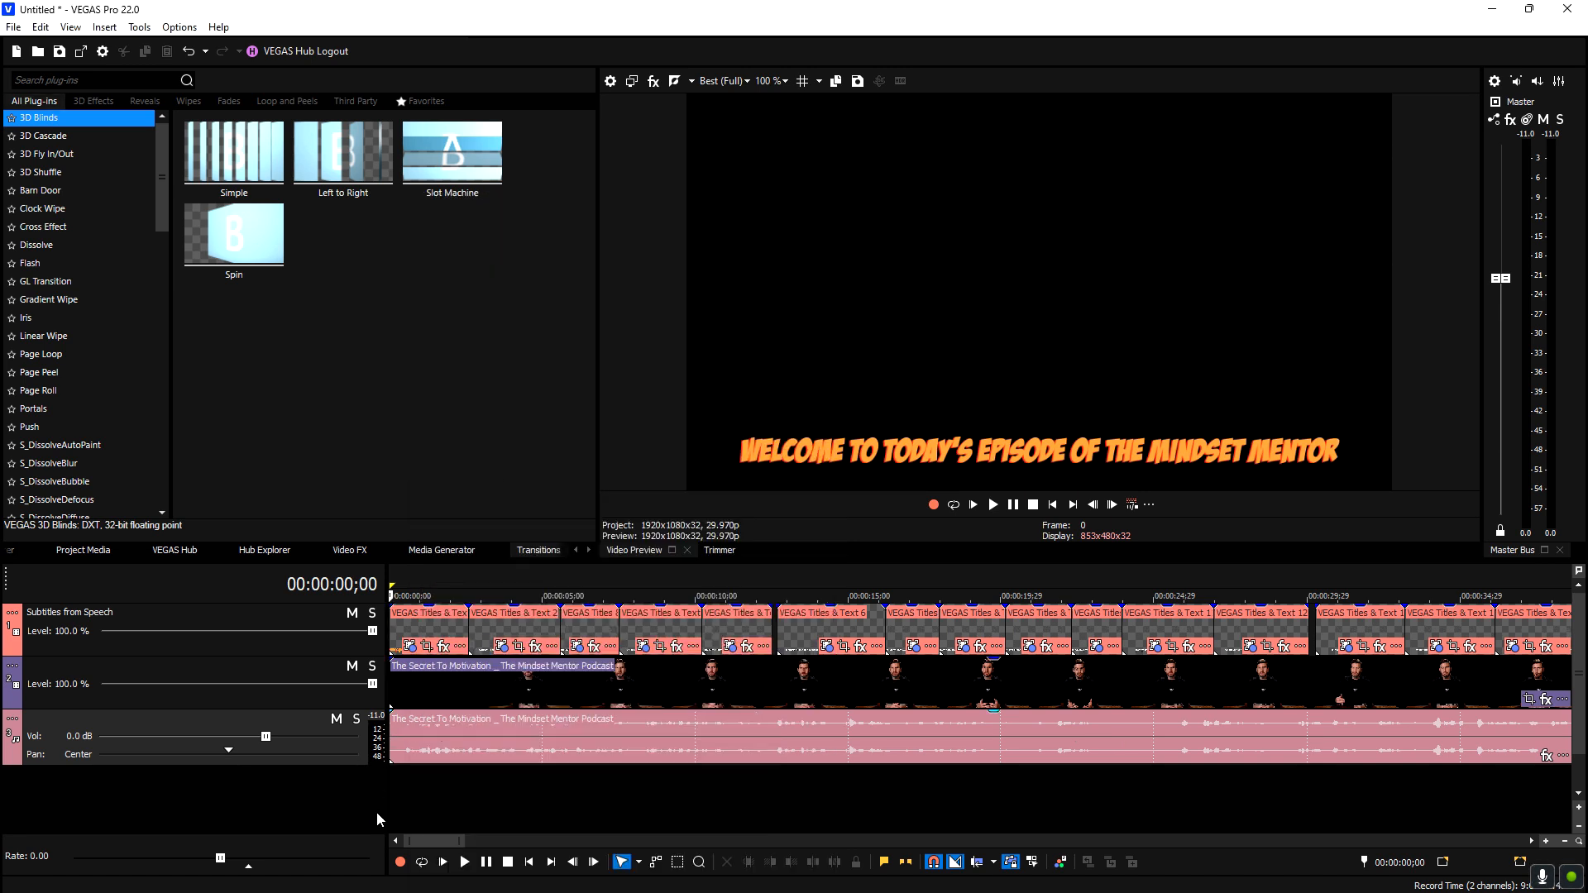
{"action": "left_click", "coordinate": [992, 504]}
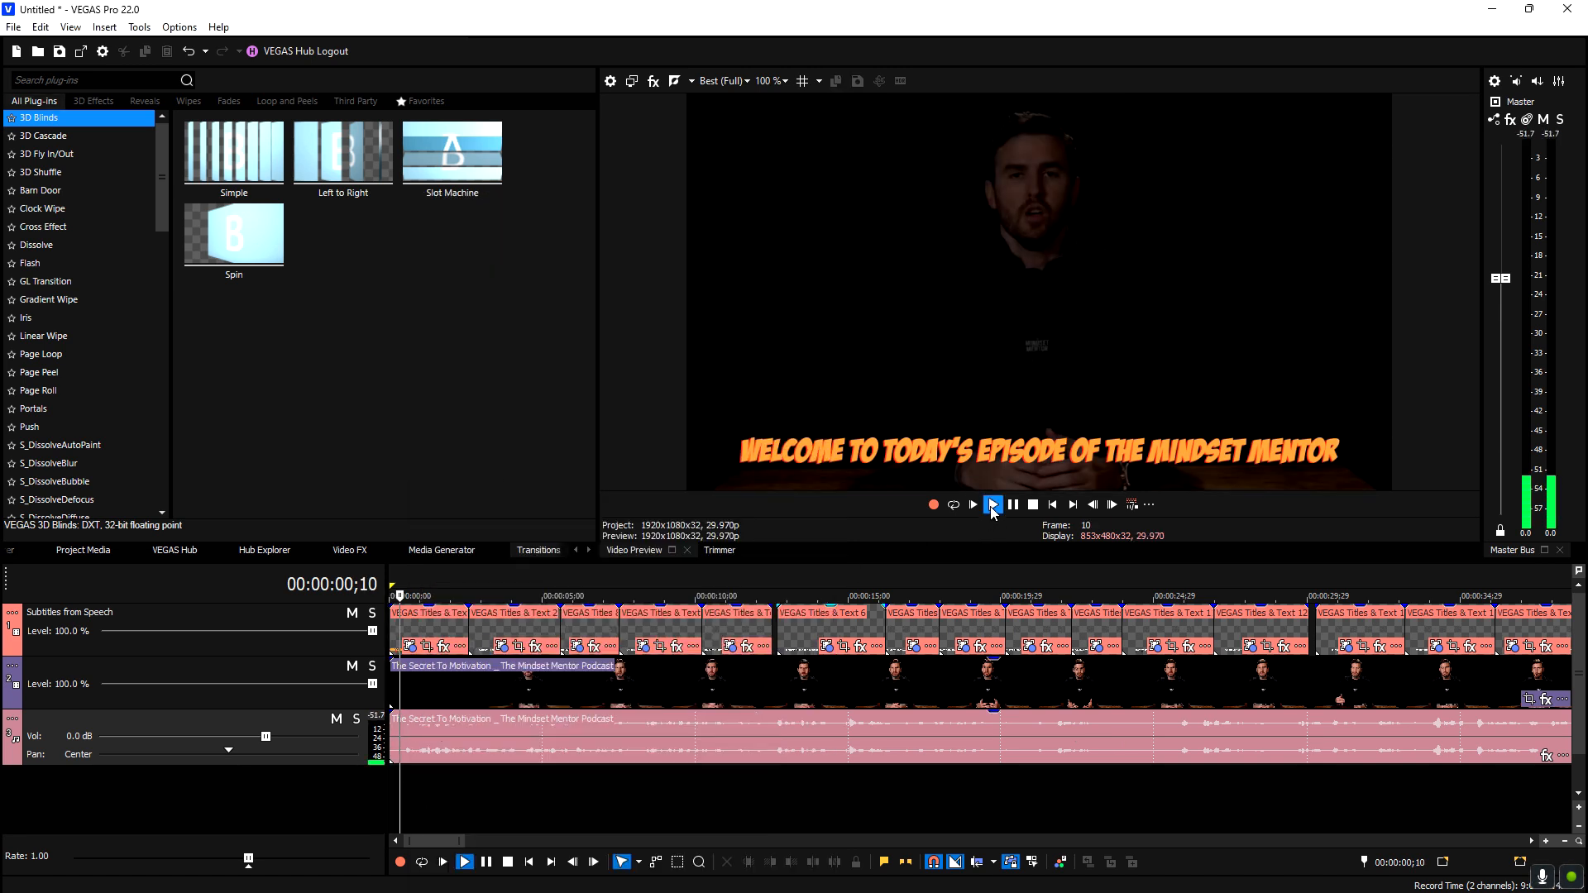
{"action": "left_click", "coordinate": [1032, 505]}
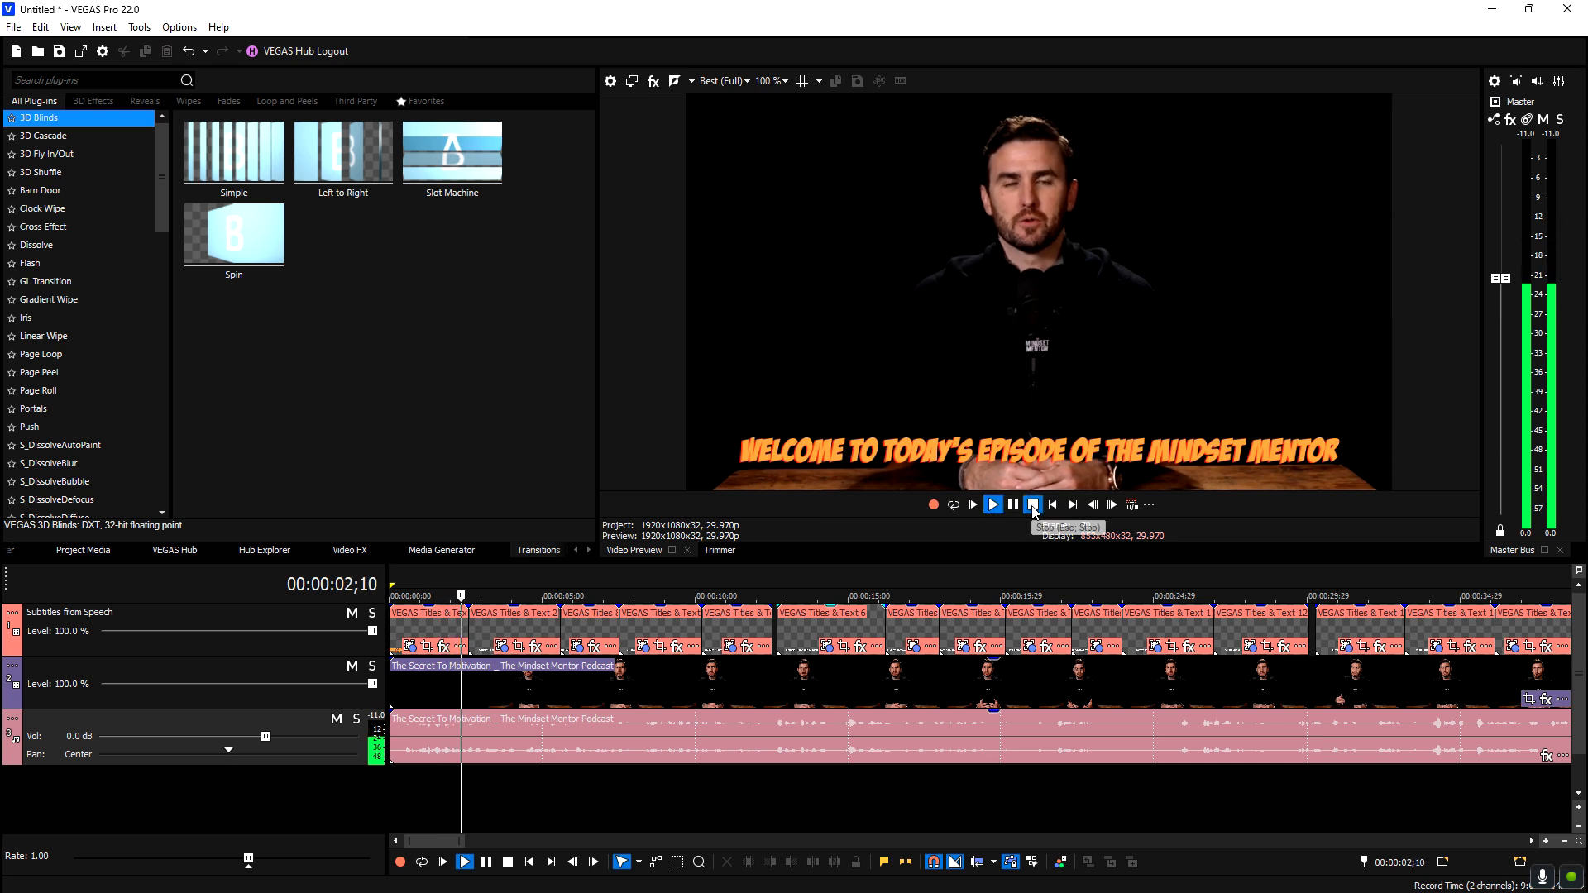
{"action": "left_click", "coordinate": [1032, 504]}
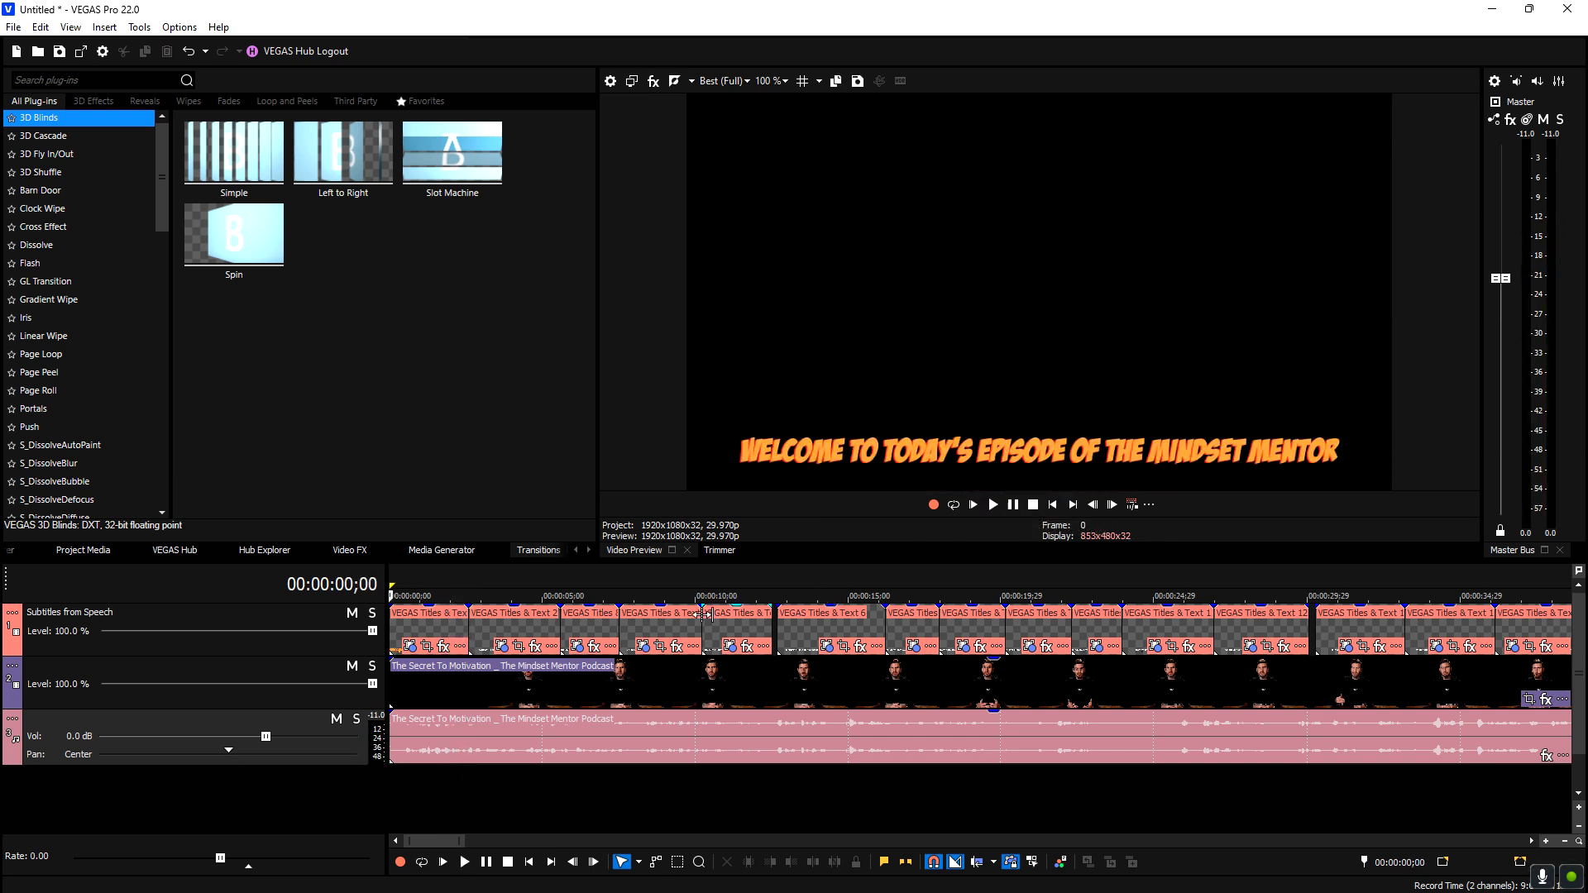
{"action": "mouse_move", "coordinate": [416, 266]}
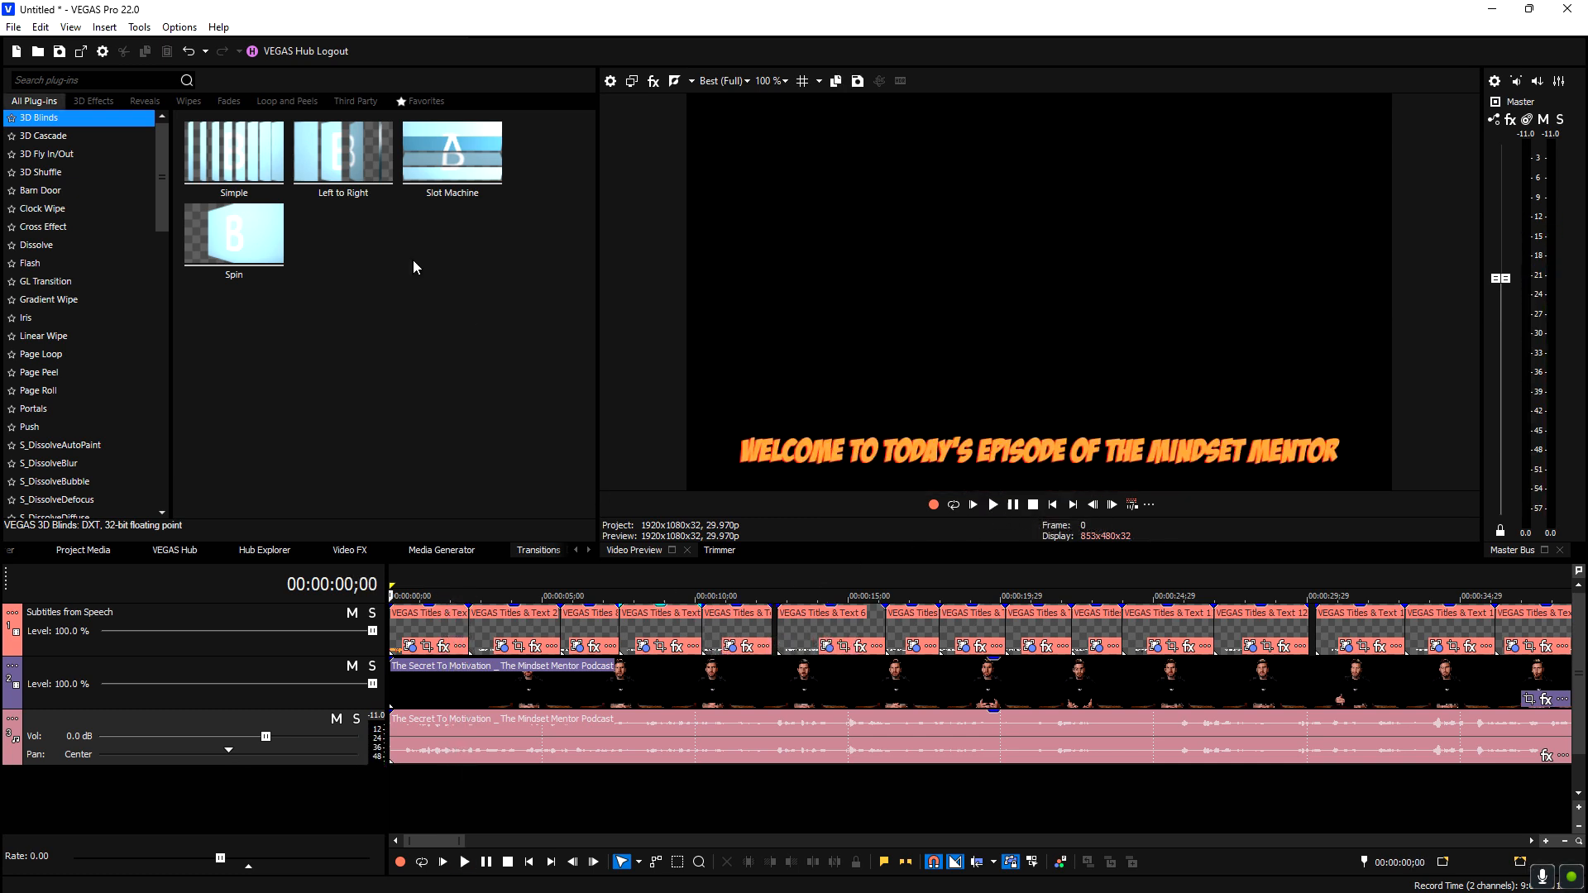